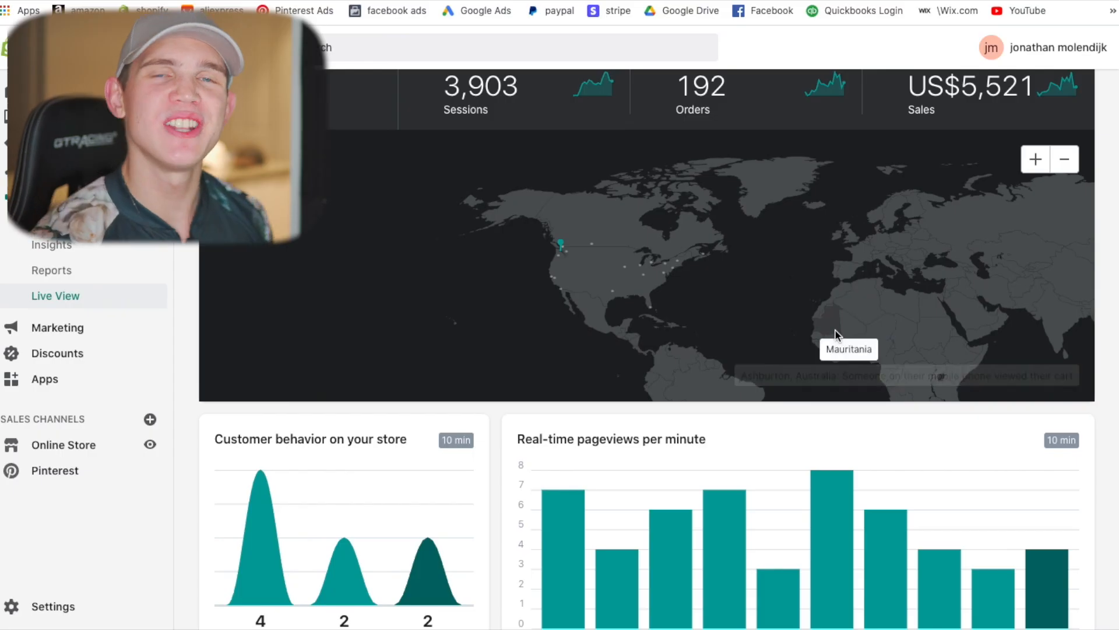
mouse_move(832, 337)
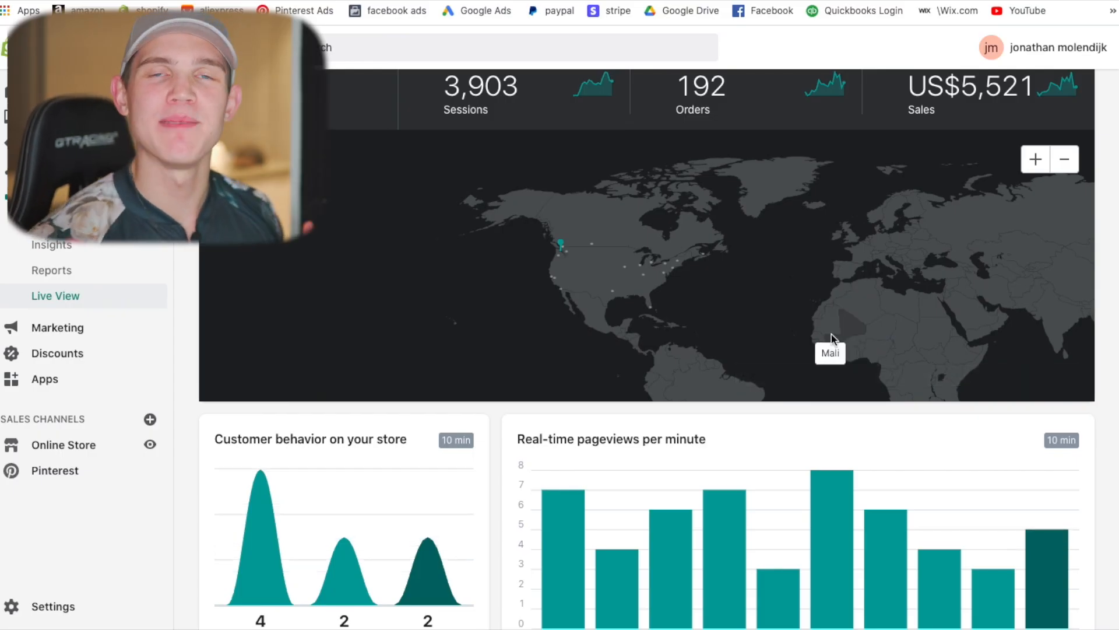
mouse_move(580, 297)
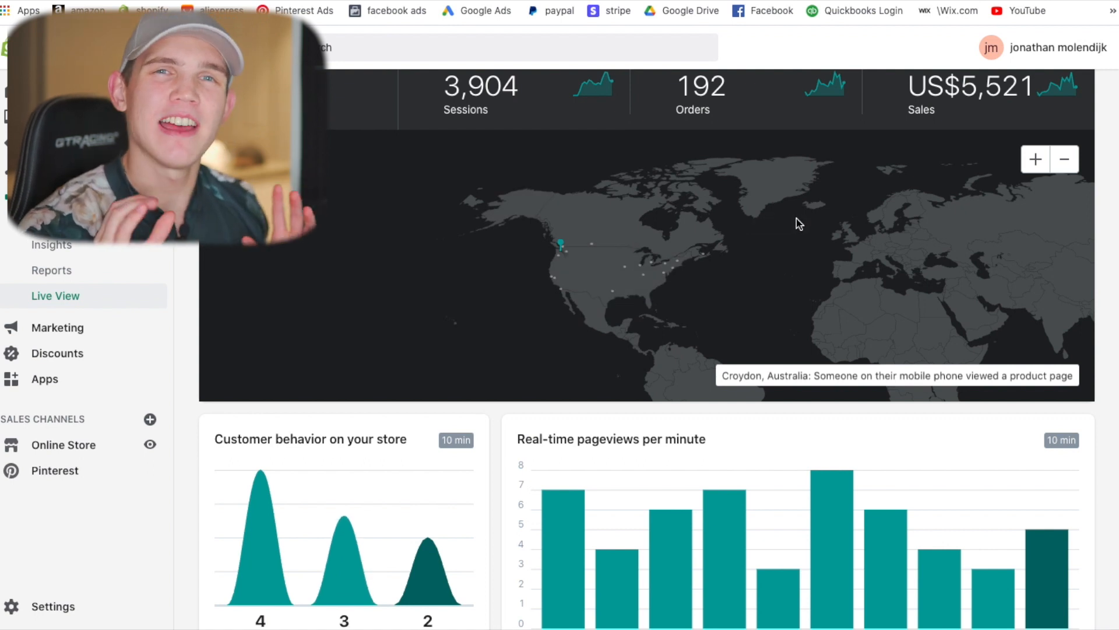
mouse_move(766, 309)
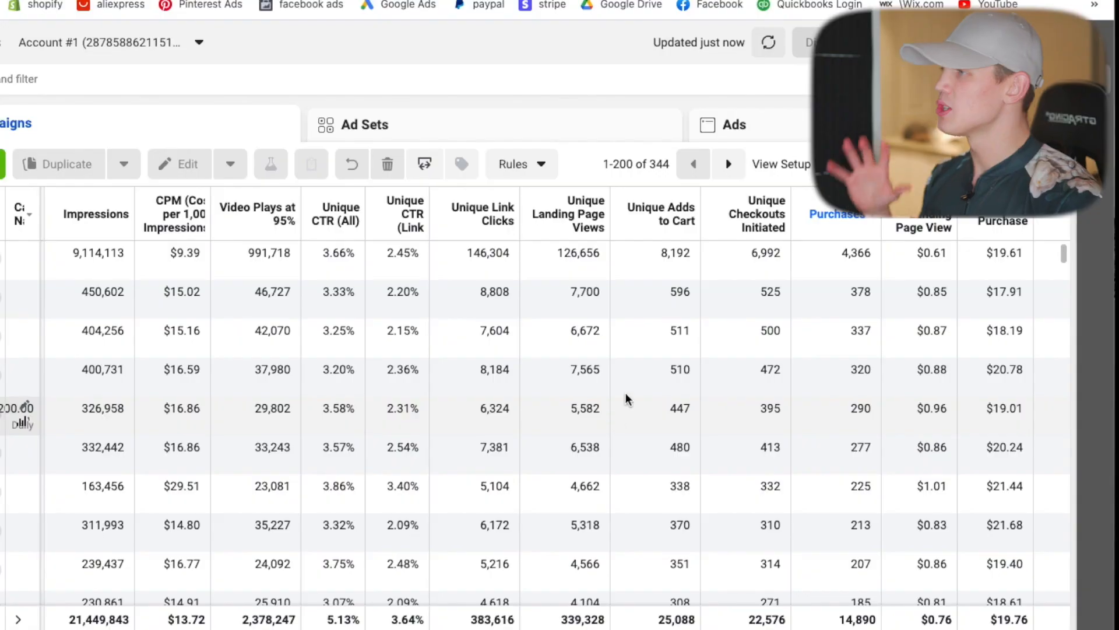
mouse_move(601, 157)
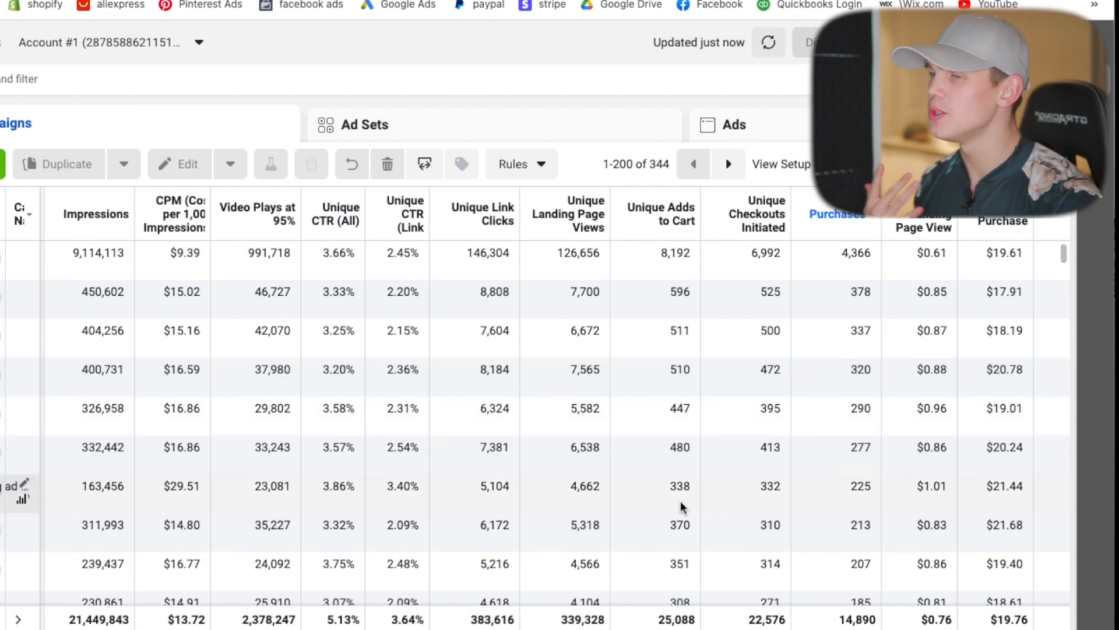
mouse_move(619, 123)
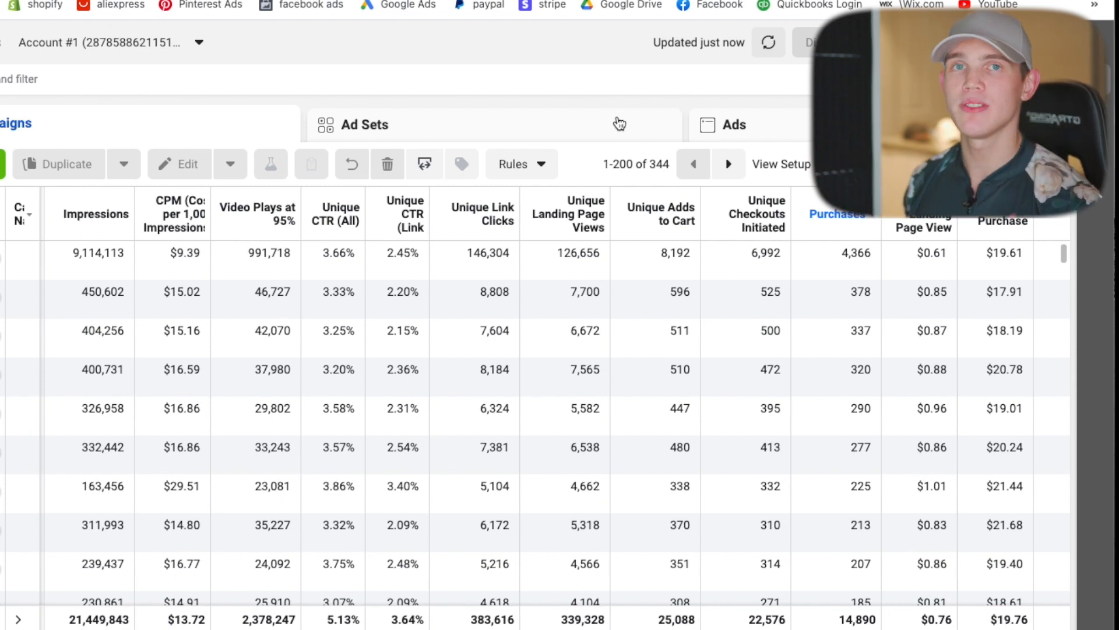
mouse_move(559, 157)
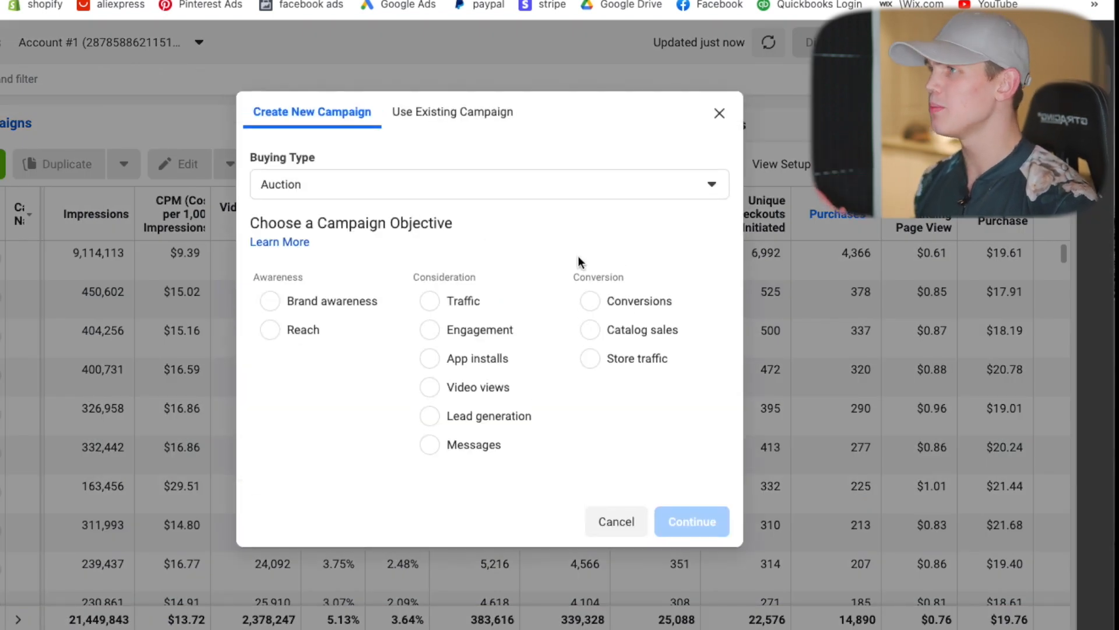
Choose the Conversions objective and continue to the new campaign's settings.
left_click(590, 301)
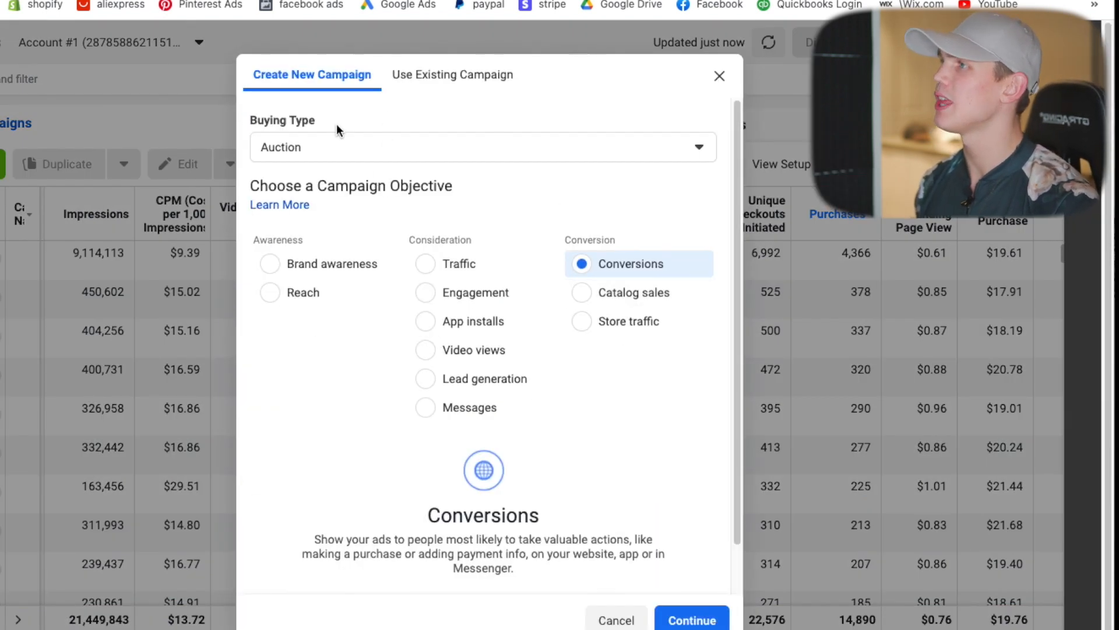
scroll("down", 3)
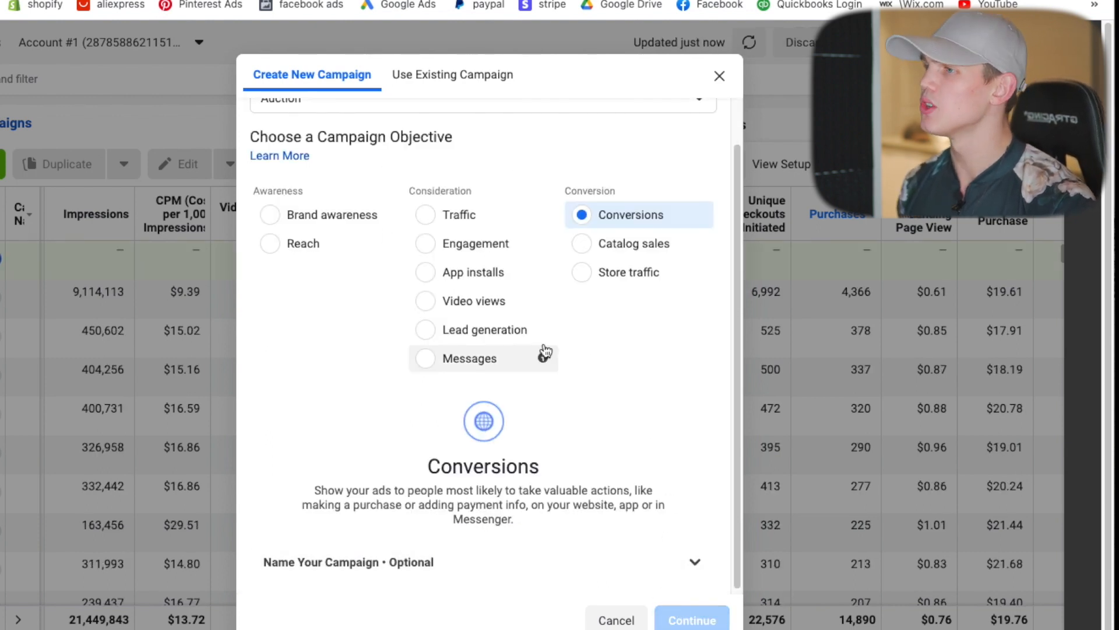
left_click(690, 619)
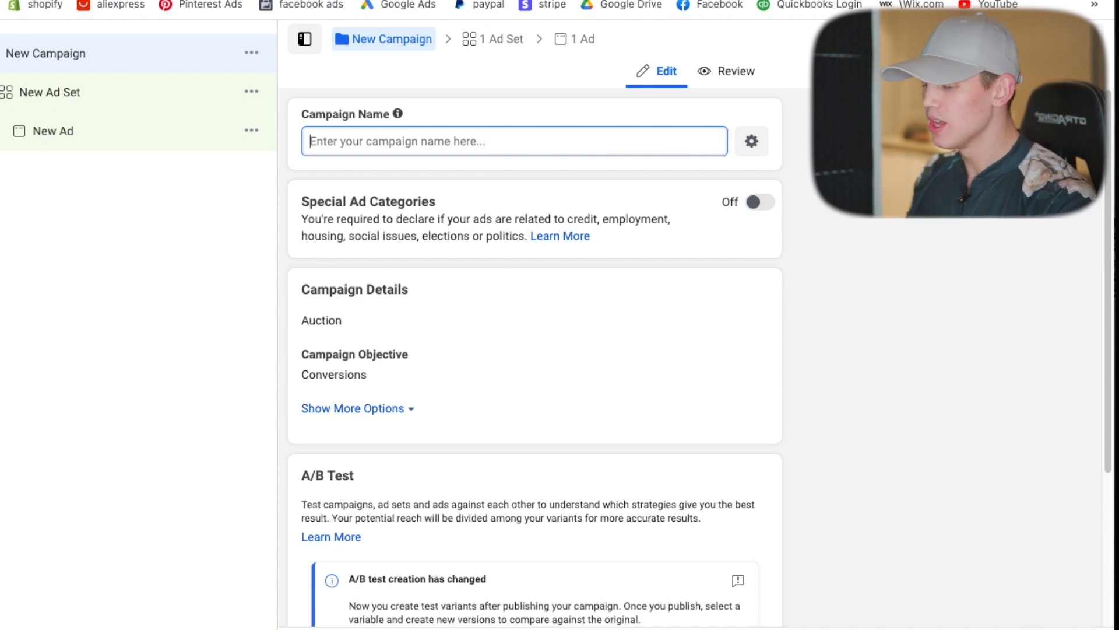
Name the campaign 'HS - Ideal Cust #1 - $25'.
type("HS")
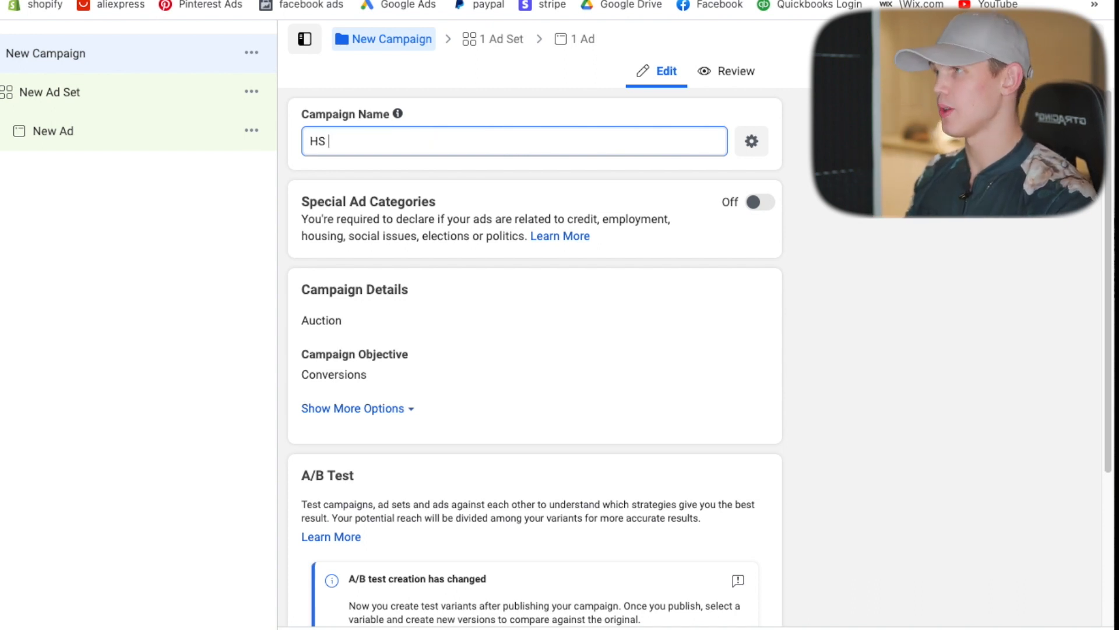
type("- Idea")
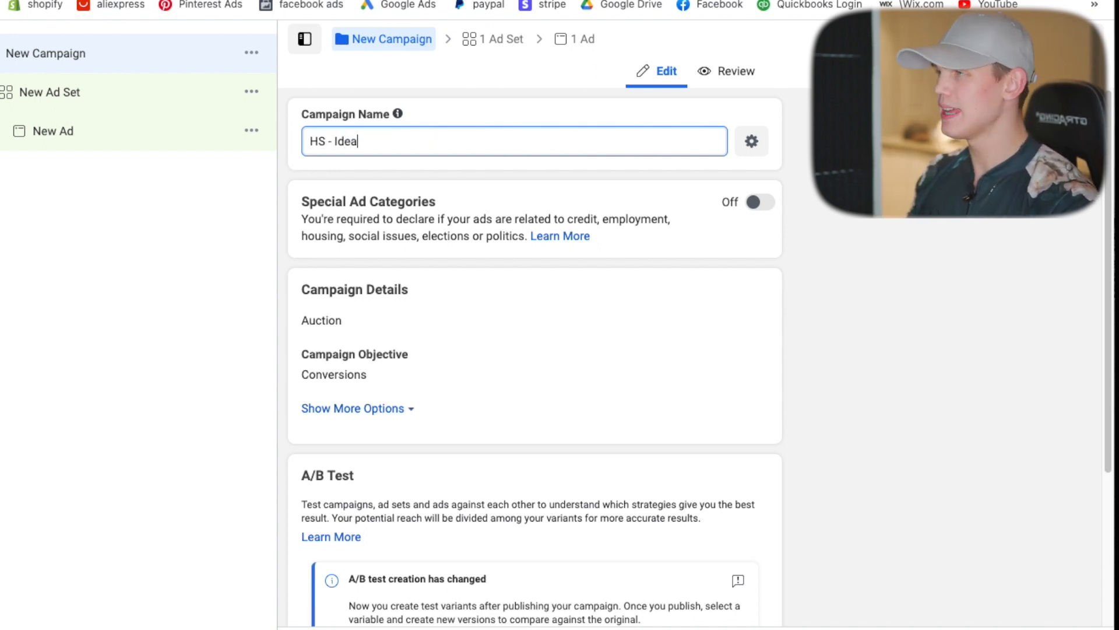
type("l Cust #1")
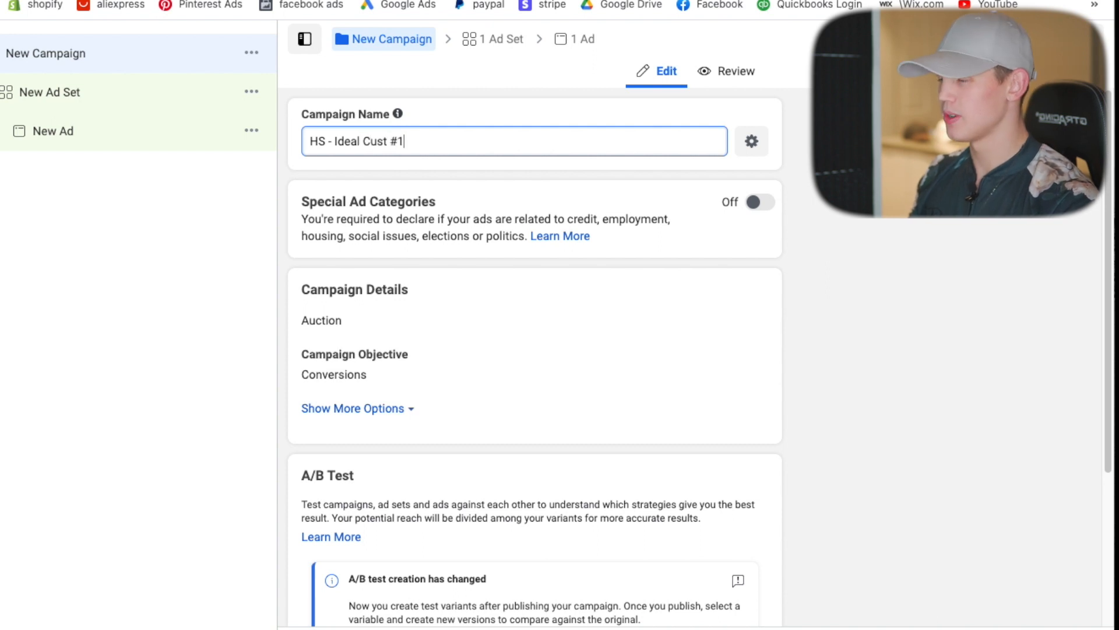
type("-")
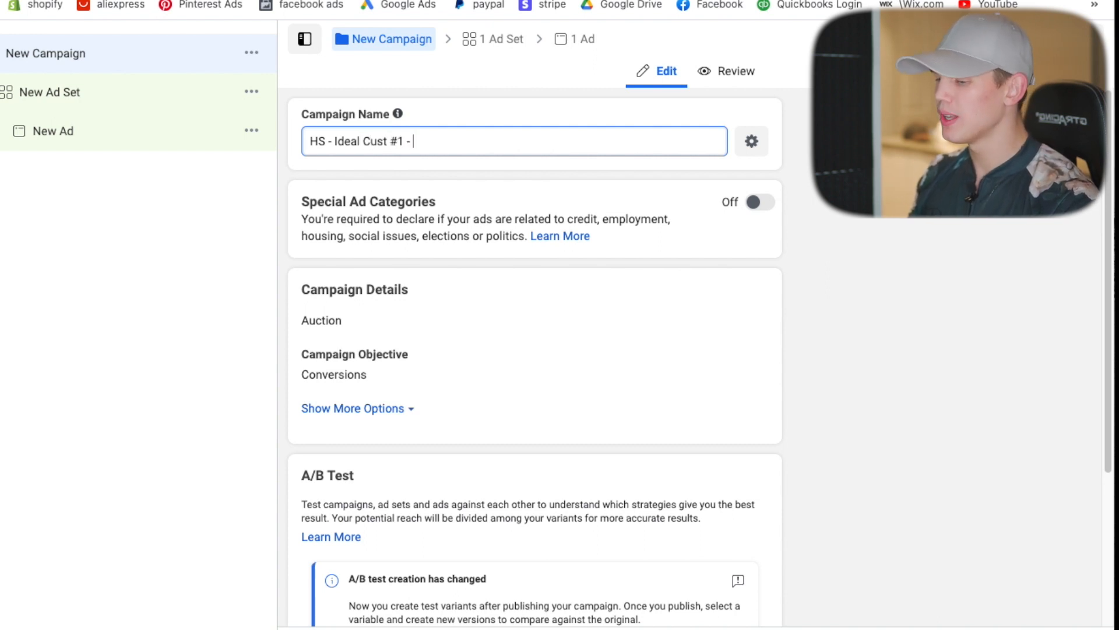
type("$25")
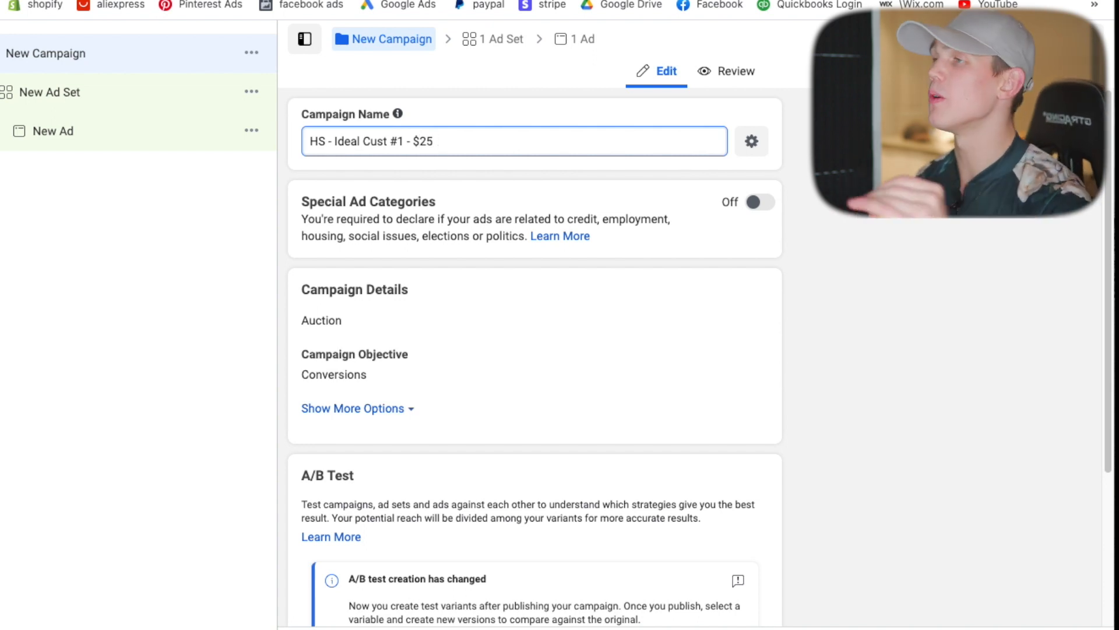
mouse_move(999, 258)
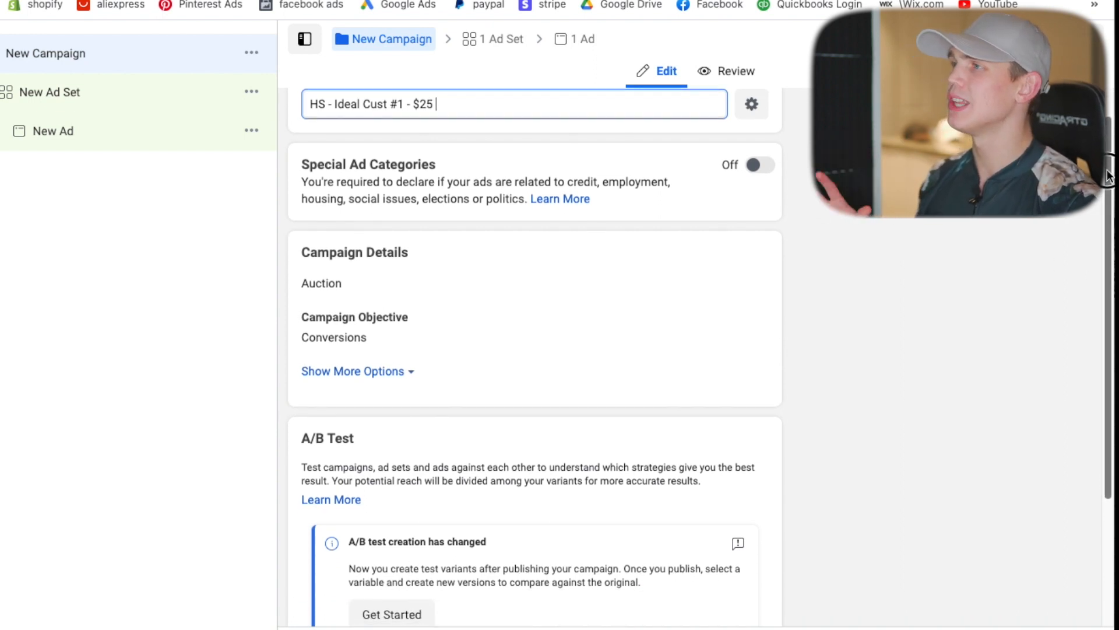
Turn on campaign budget optimization with a $25 daily budget and move to the ad set settings.
scroll("down", 3)
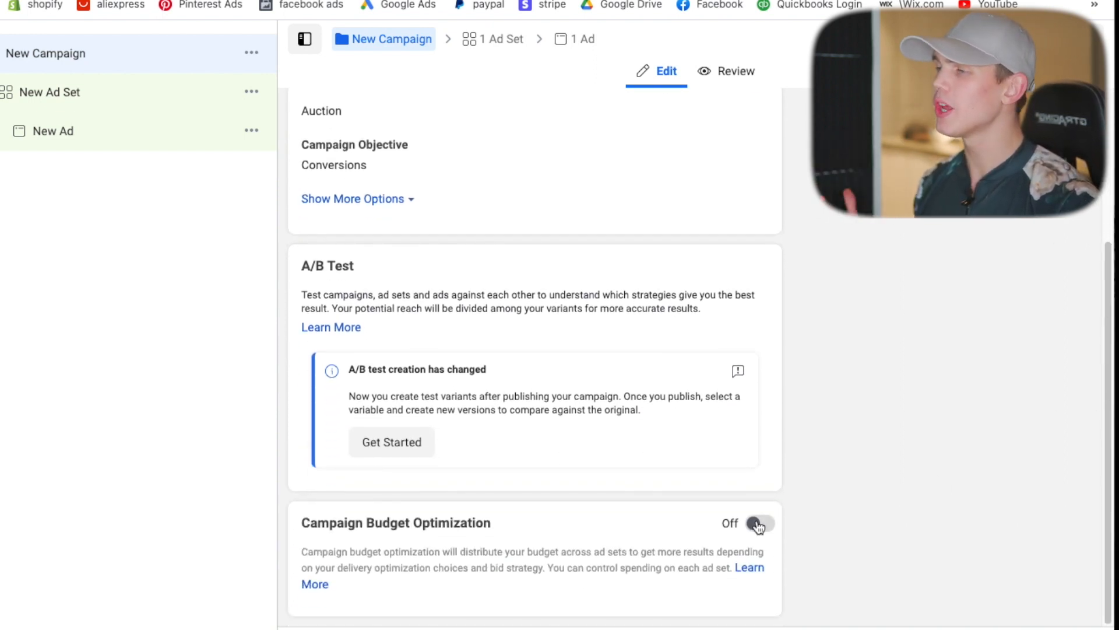
left_click(760, 524)
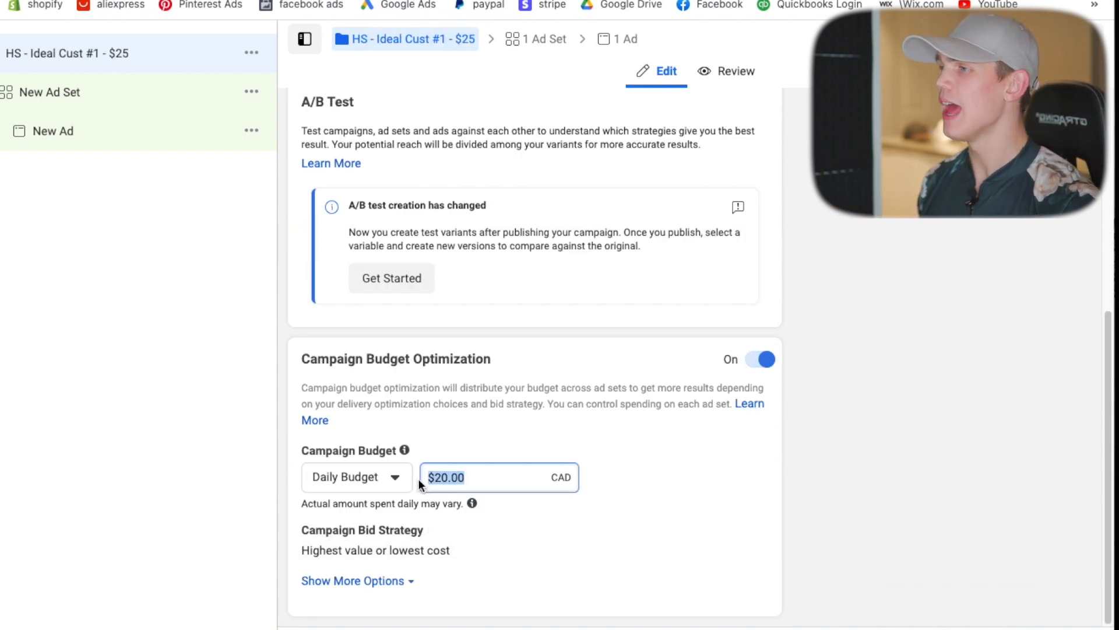
type("25")
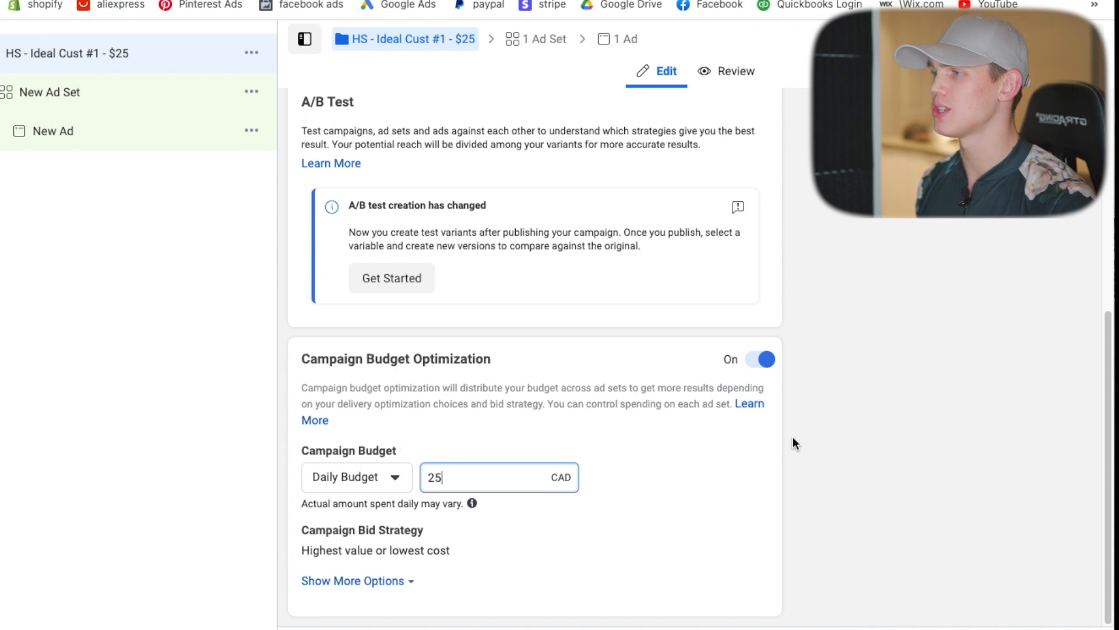
left_click(353, 581)
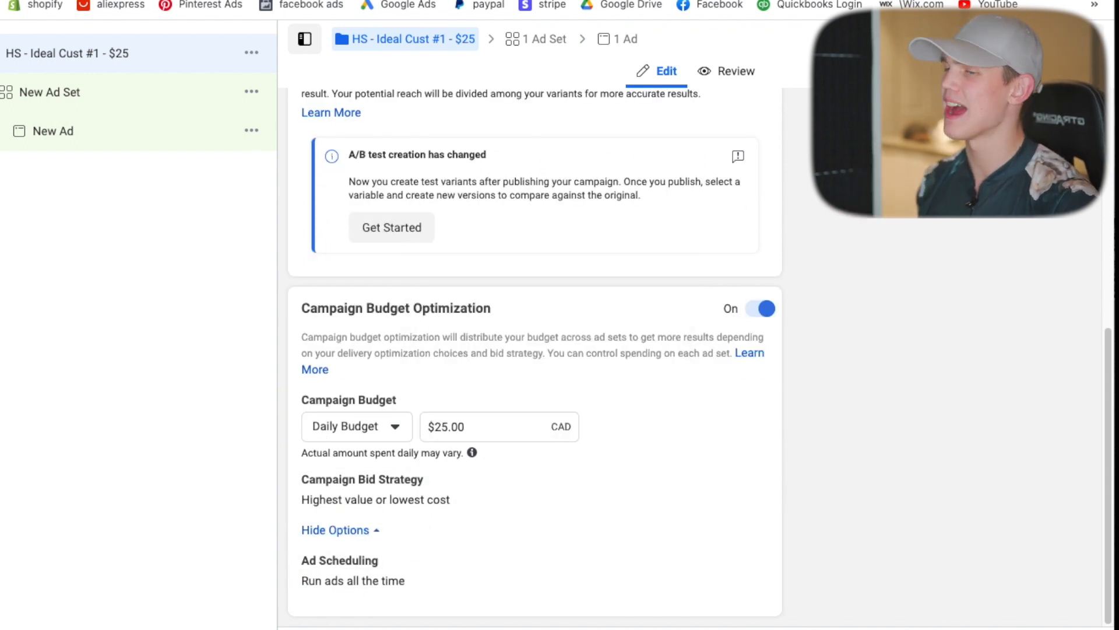
left_click(51, 91)
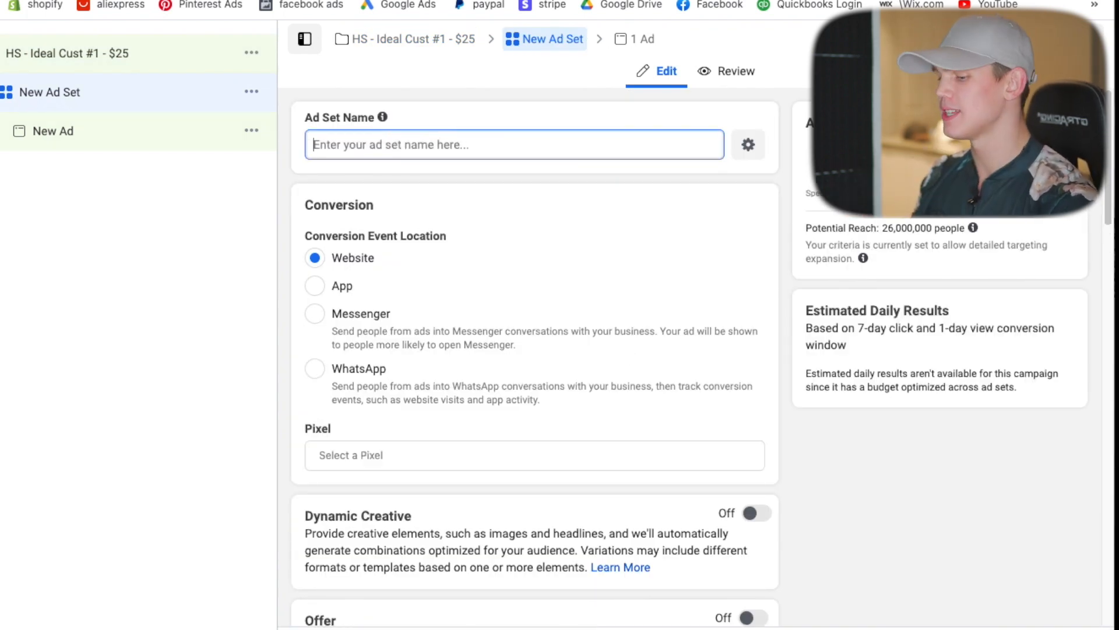
type("Ideal Cust")
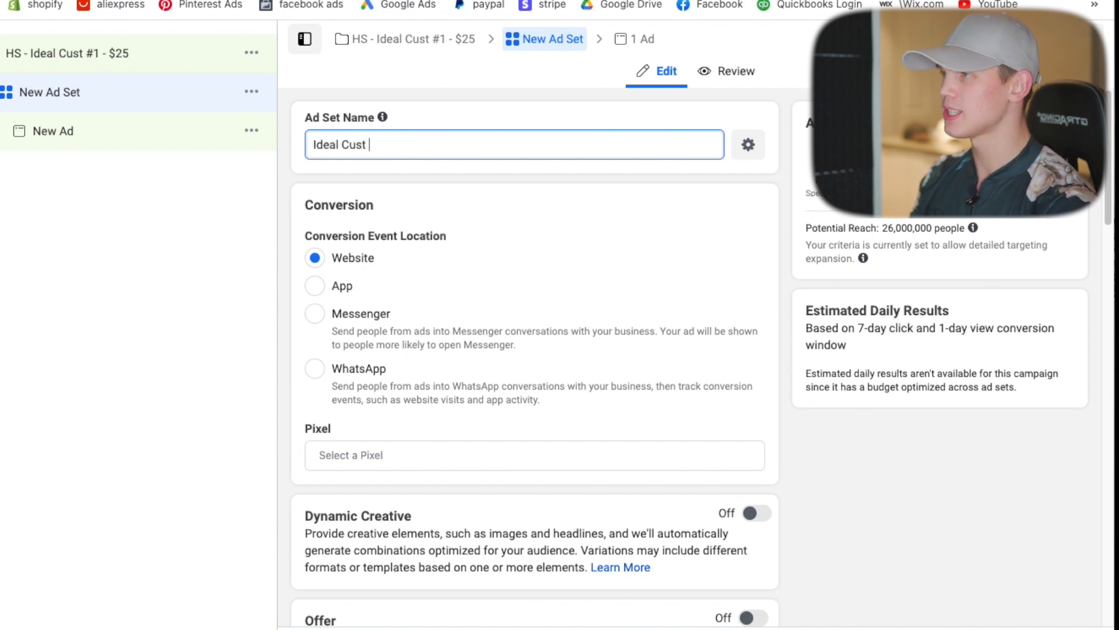
type("#1")
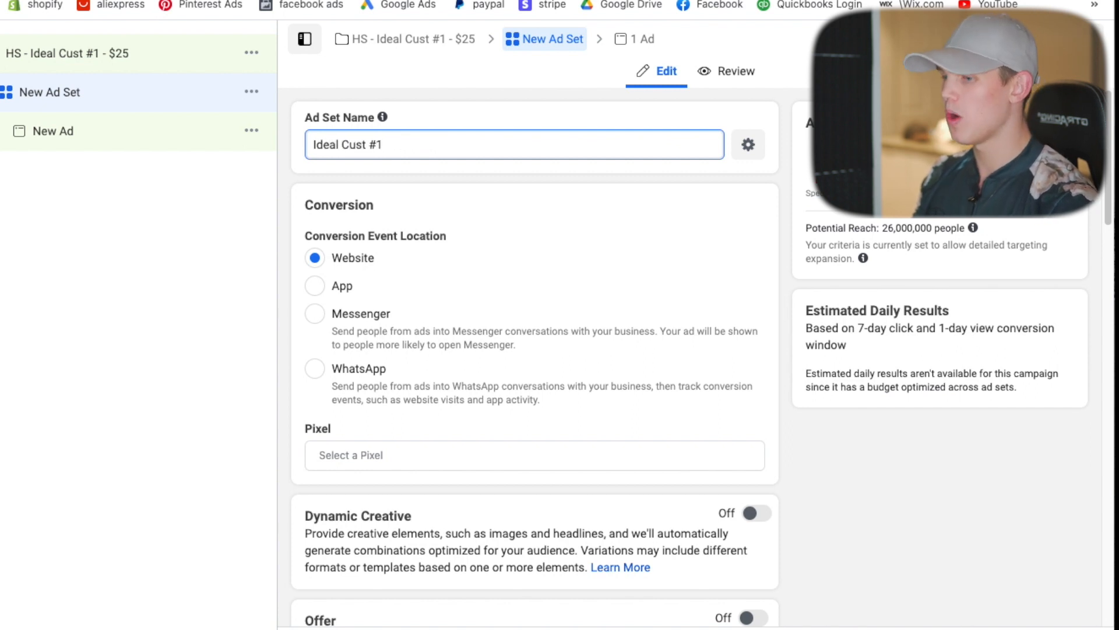
type("- AS")
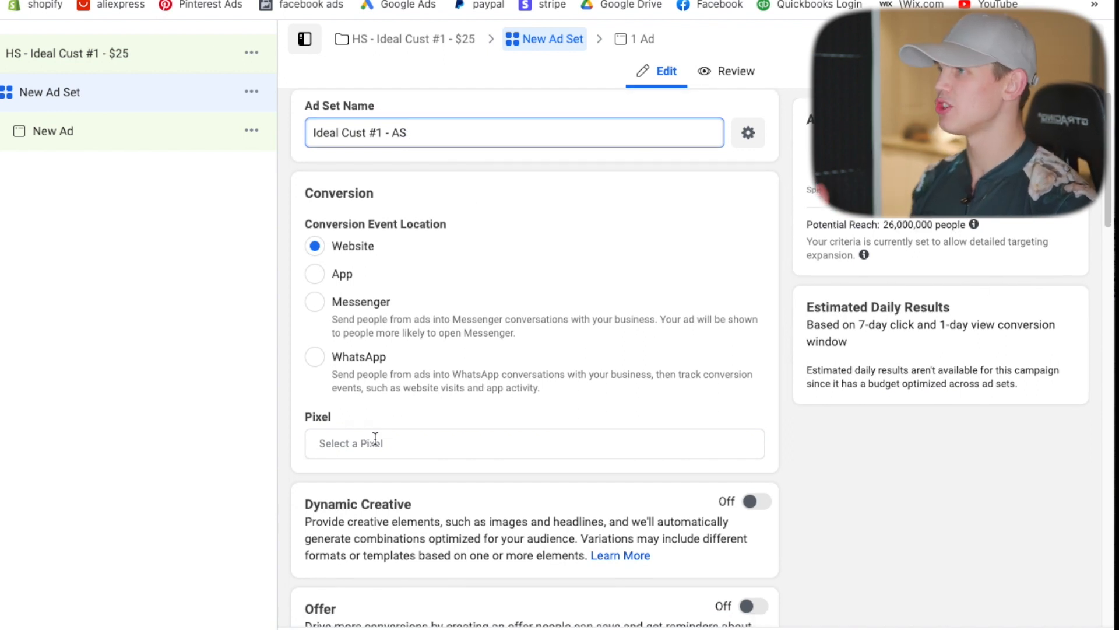
scroll("down", 3)
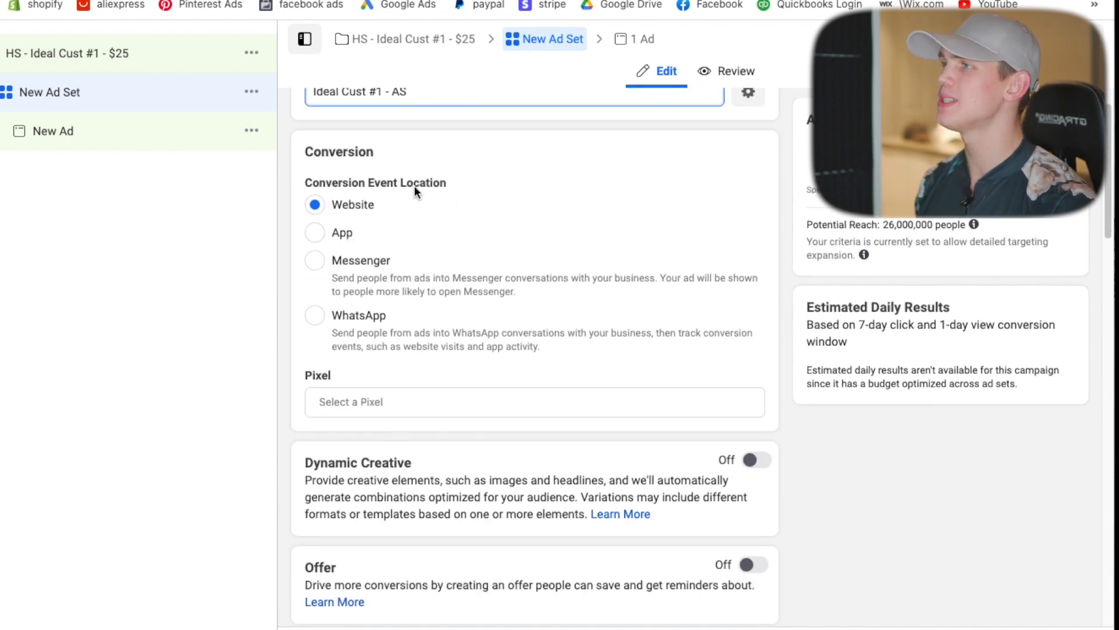
left_click(533, 402)
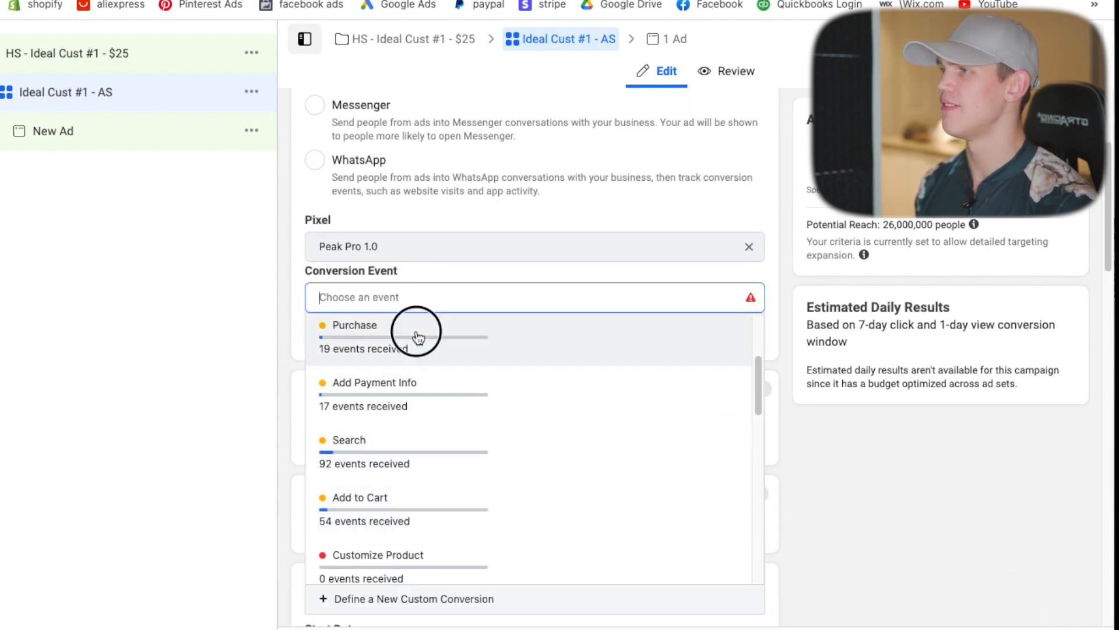
left_click(355, 325)
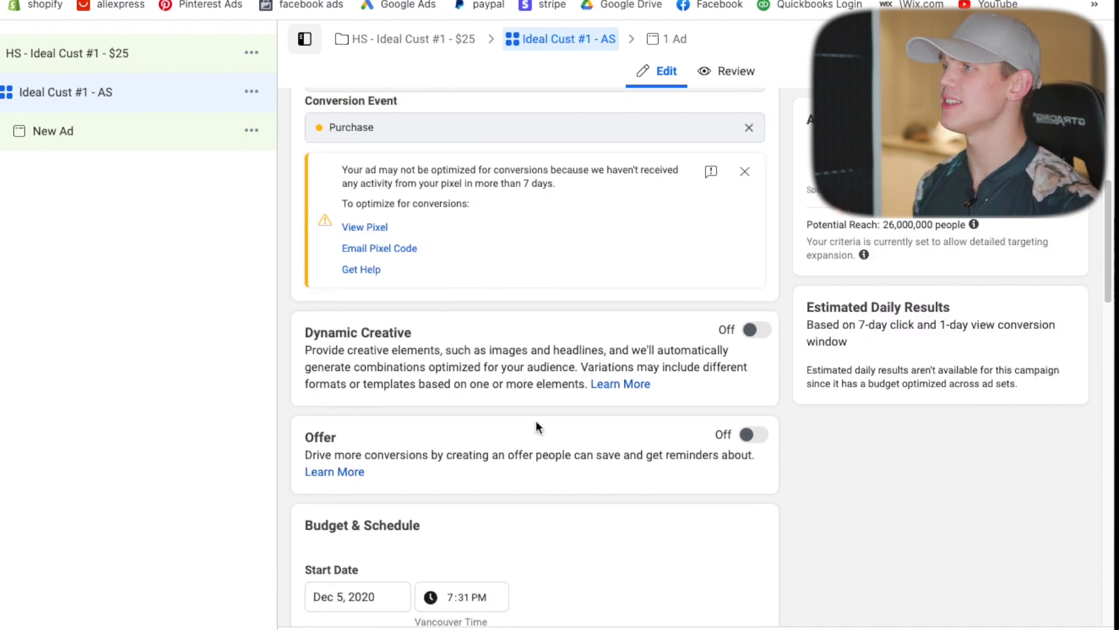
scroll("down", 3)
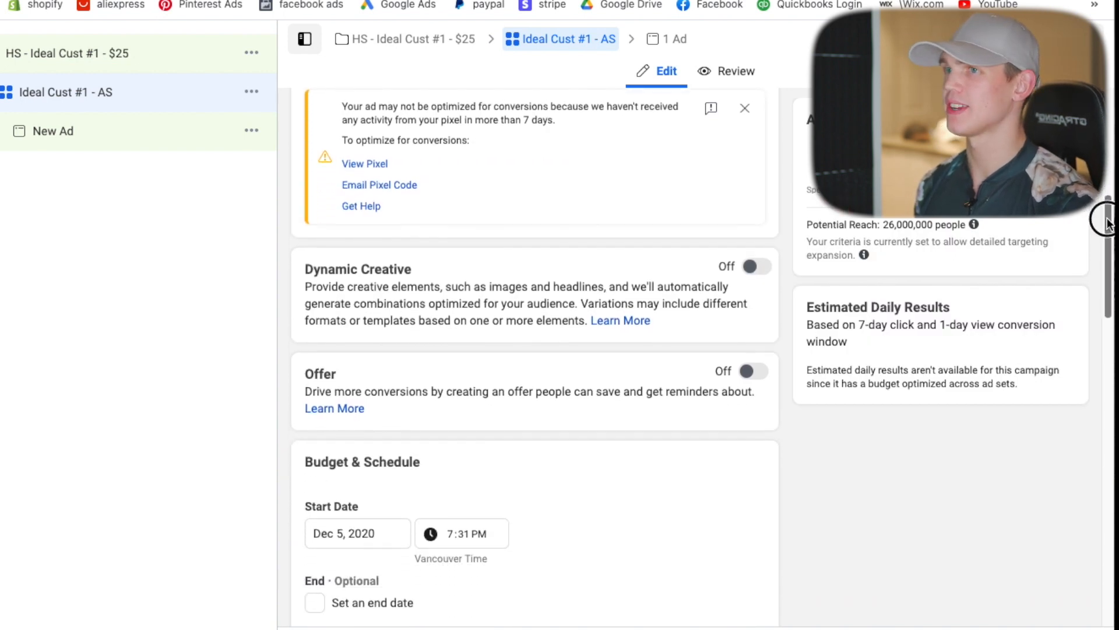
scroll("down", 3)
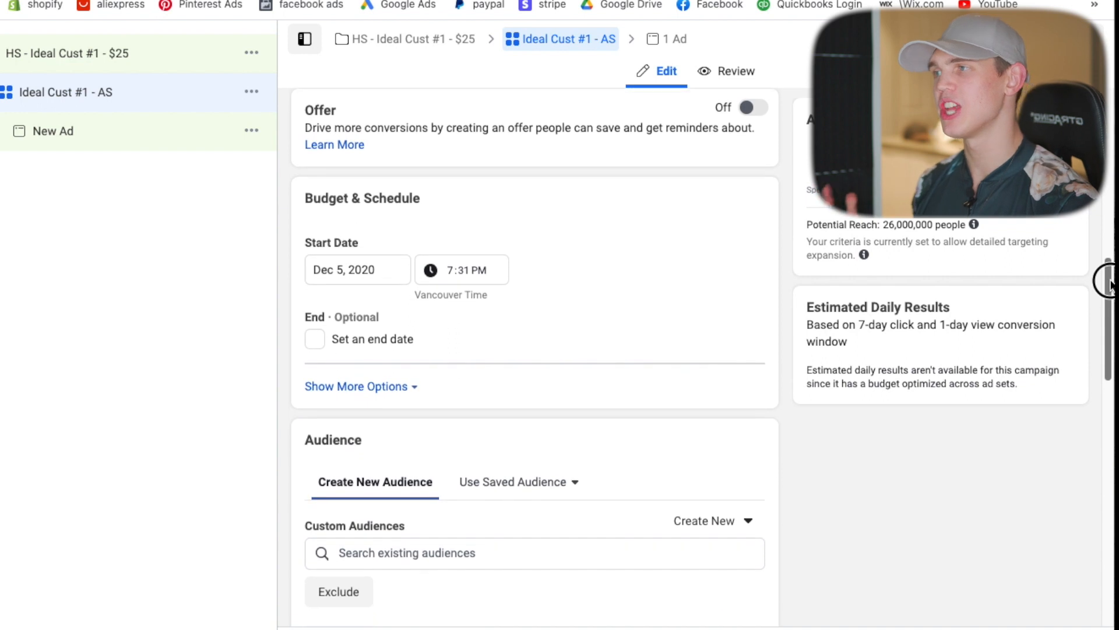
Set the ad set start date to December 6, 2020 and reveal the additional schedule options.
left_click(357, 270)
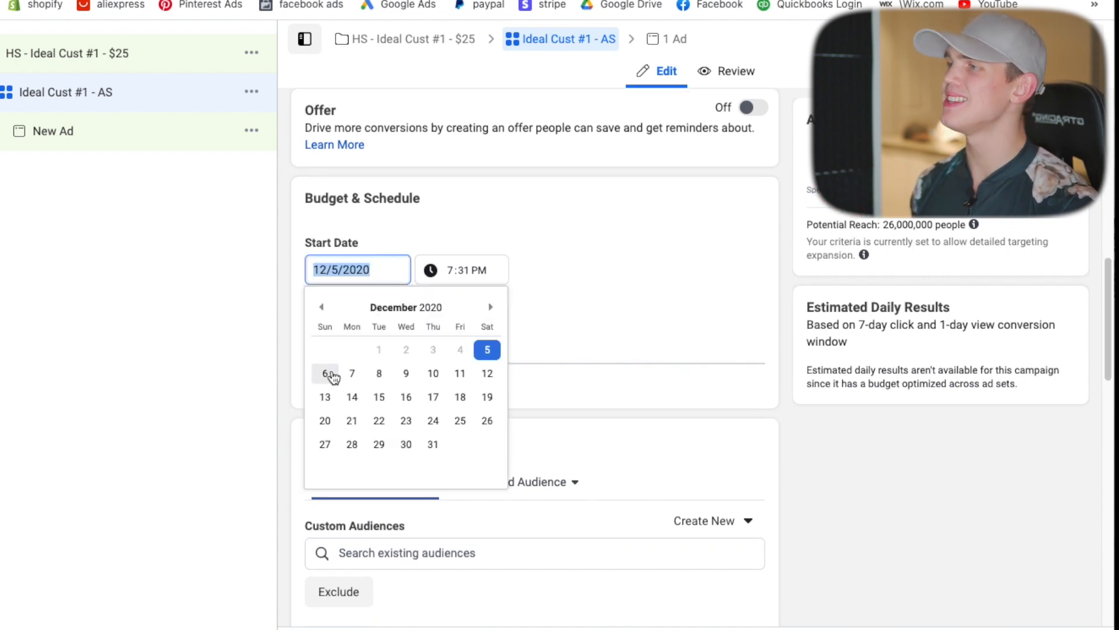
left_click(325, 373)
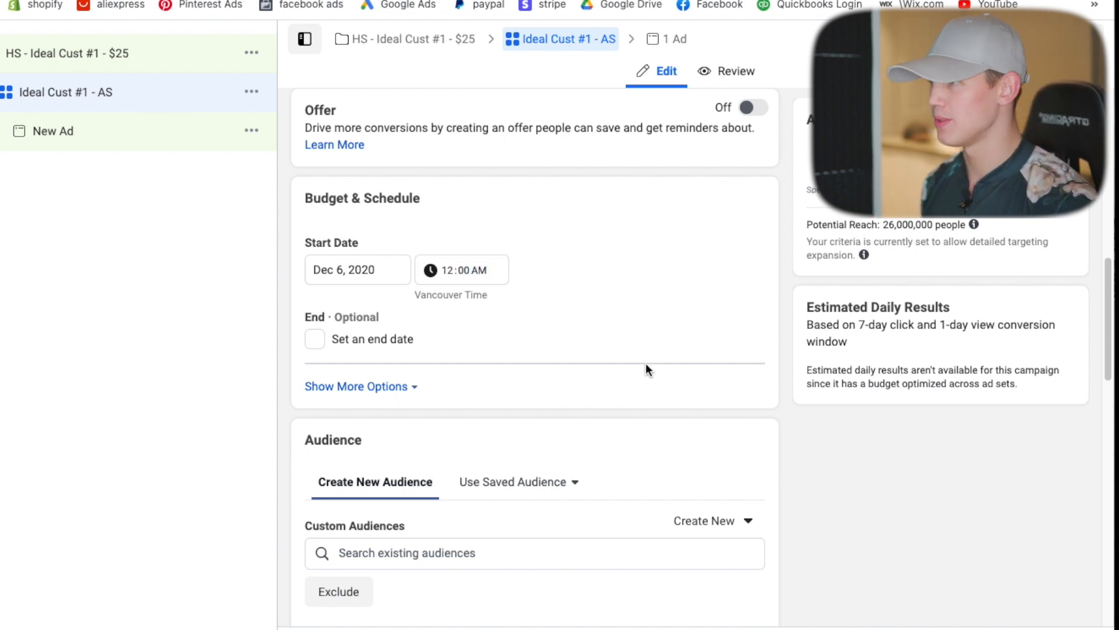
mouse_move(655, 378)
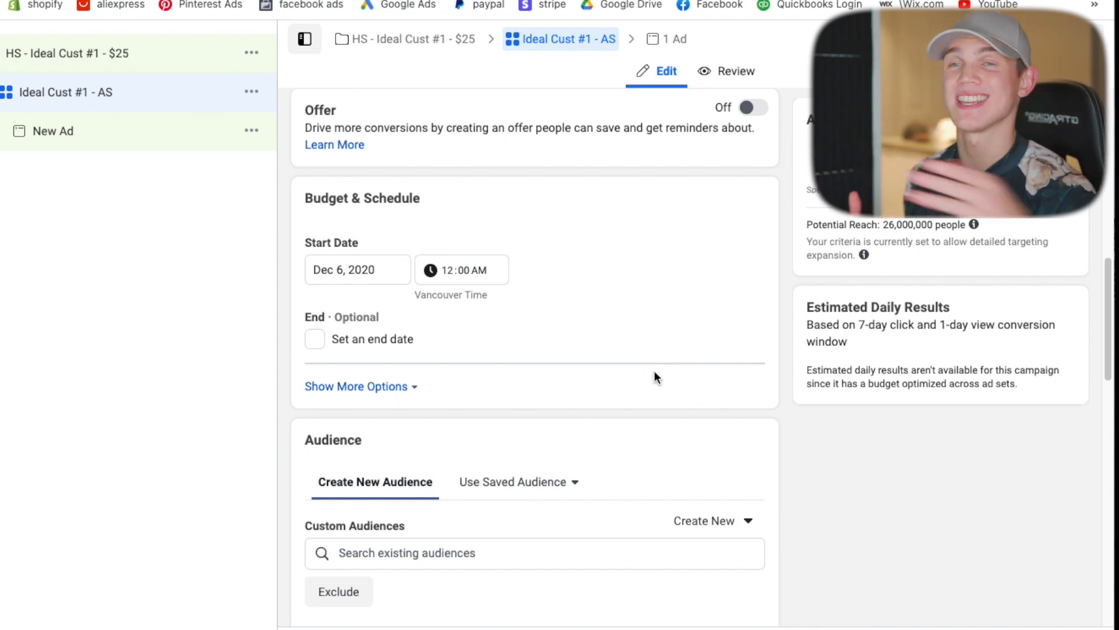
left_click(357, 386)
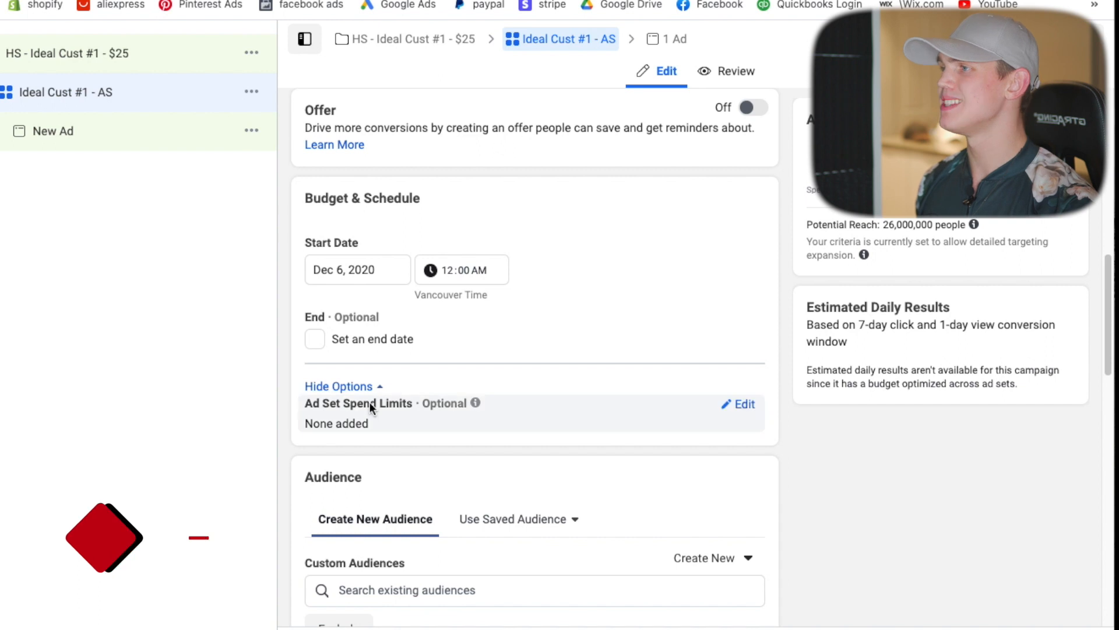
scroll("down", 3)
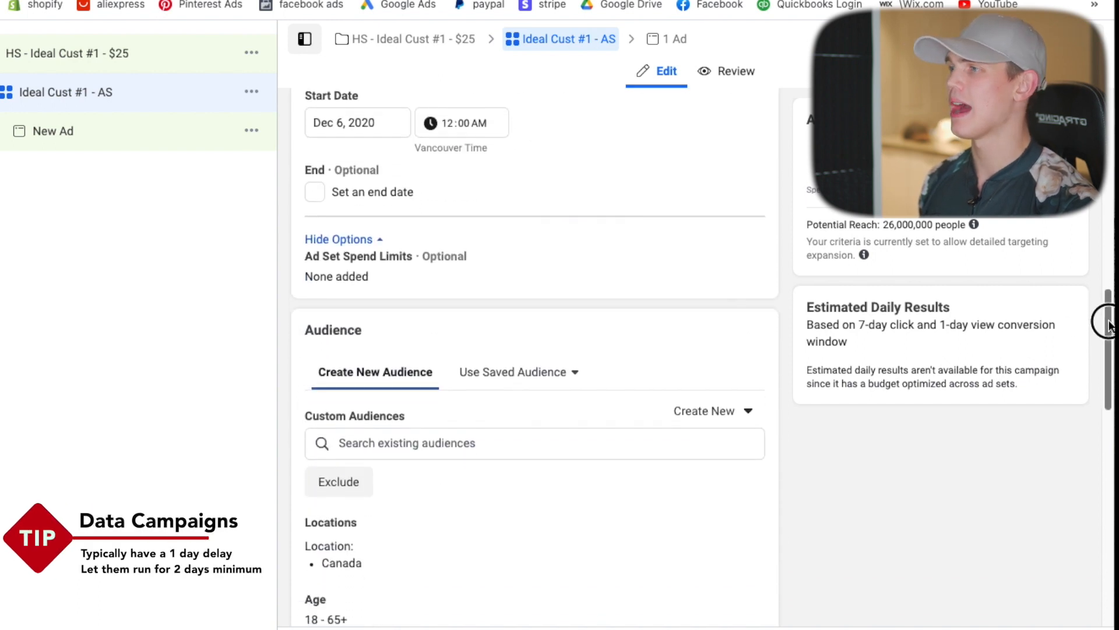
scroll("down", 3)
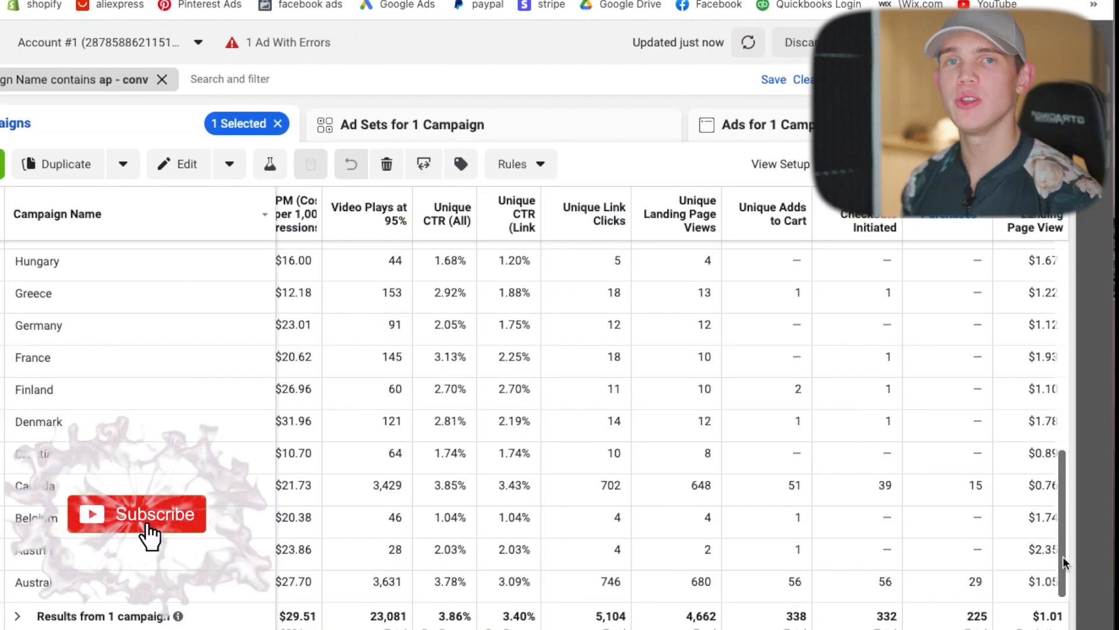
Review the campaign's per-country results rows in the Campaigns table.
left_click(137, 513)
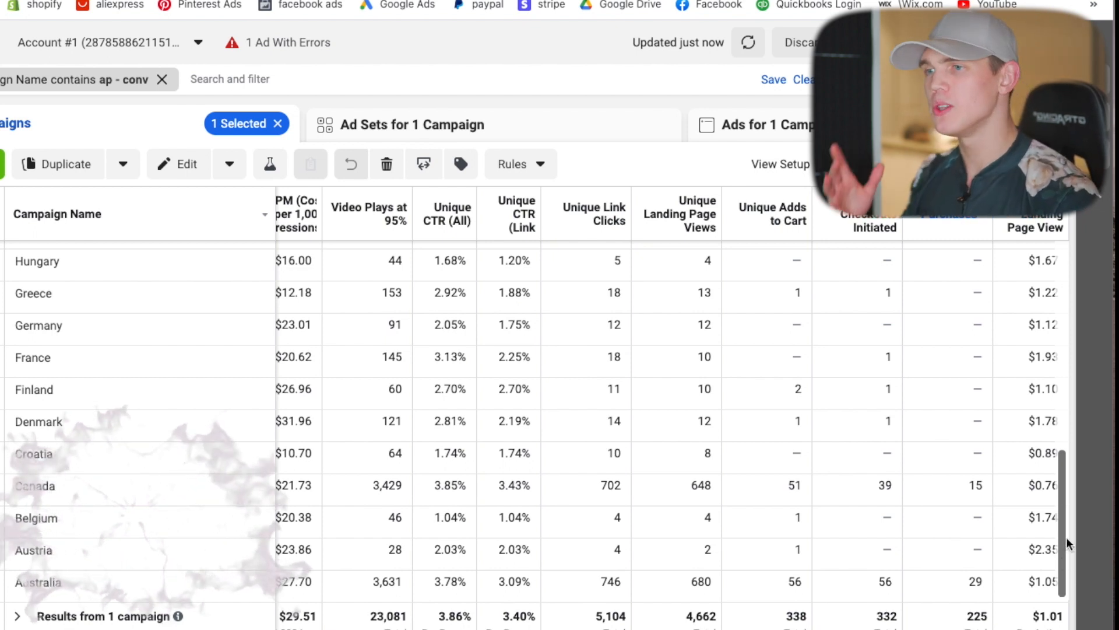
scroll("up", 3)
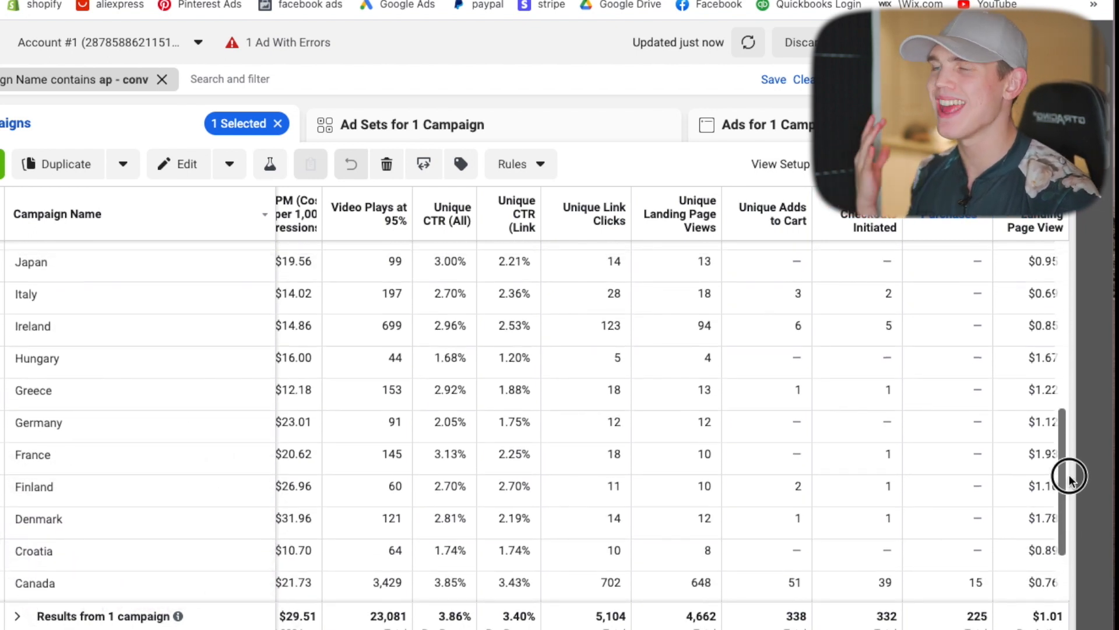
left_click(943, 164)
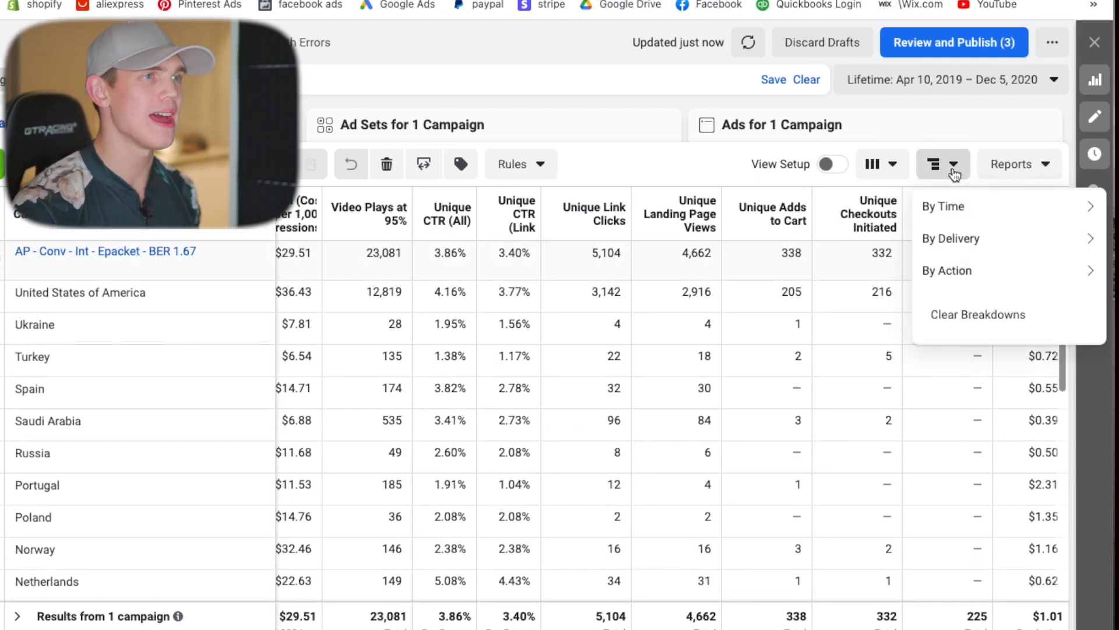
left_click(951, 239)
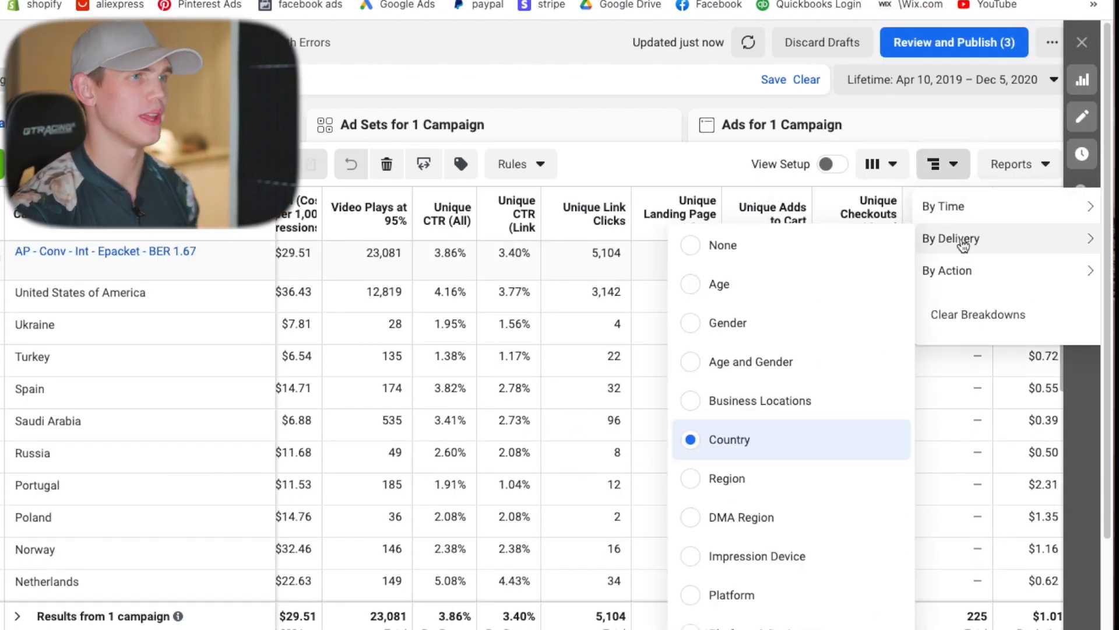
scroll("down", 3)
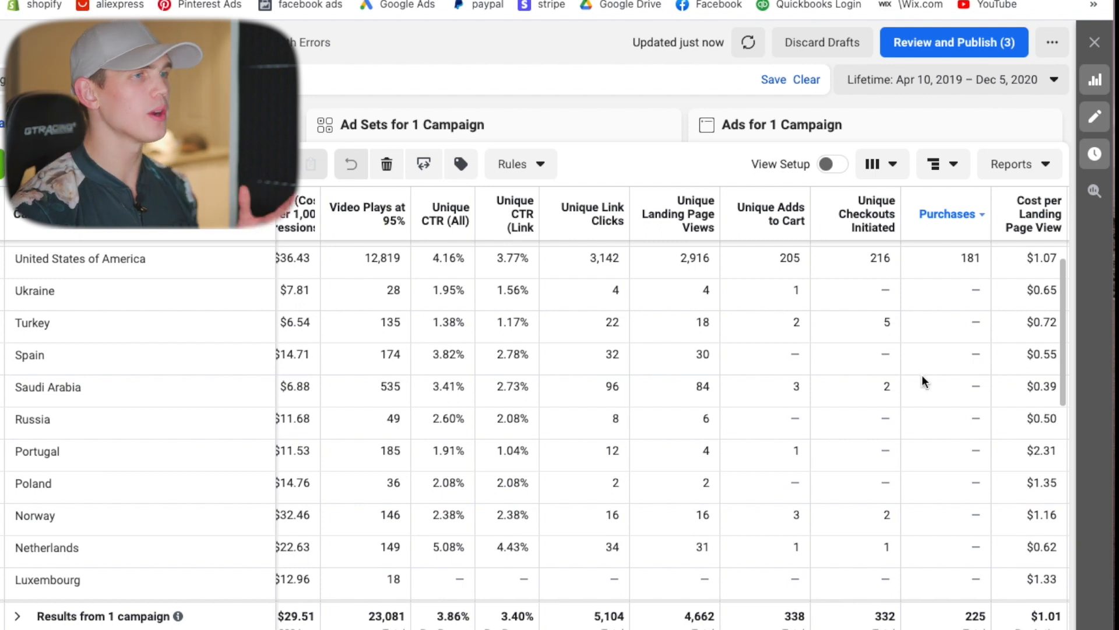
mouse_move(849, 403)
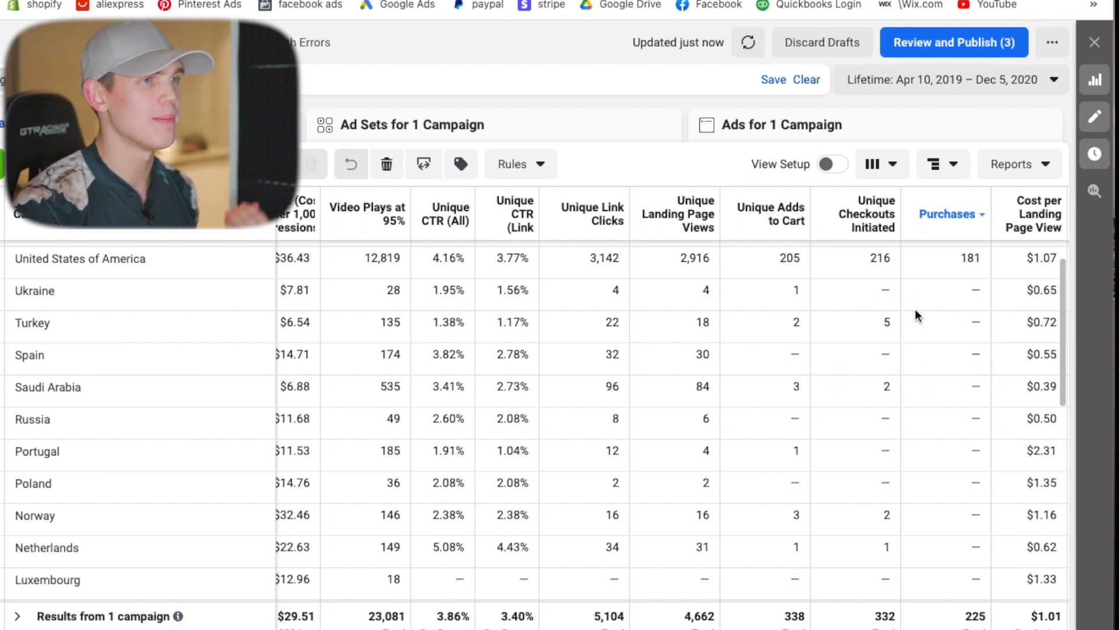
mouse_move(963, 322)
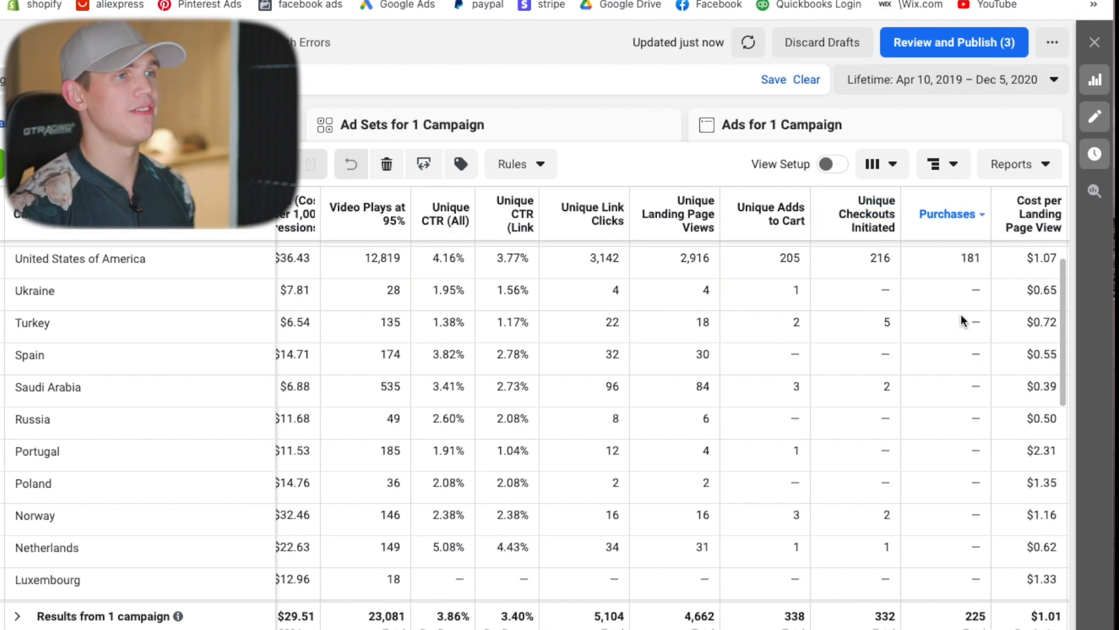
mouse_move(951, 248)
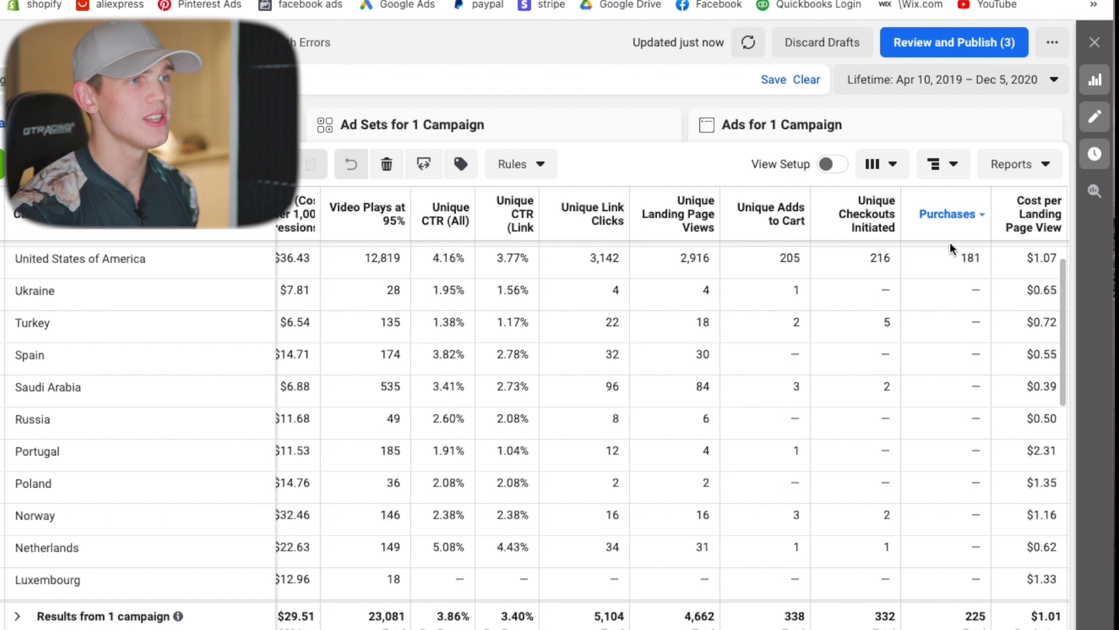
mouse_move(929, 301)
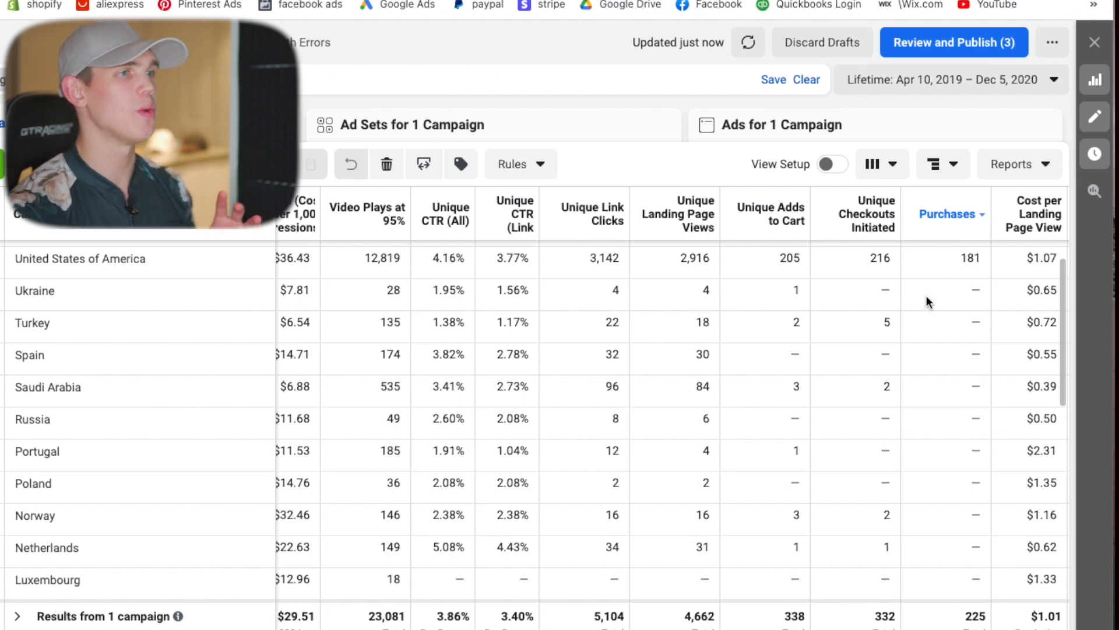
mouse_move(875, 250)
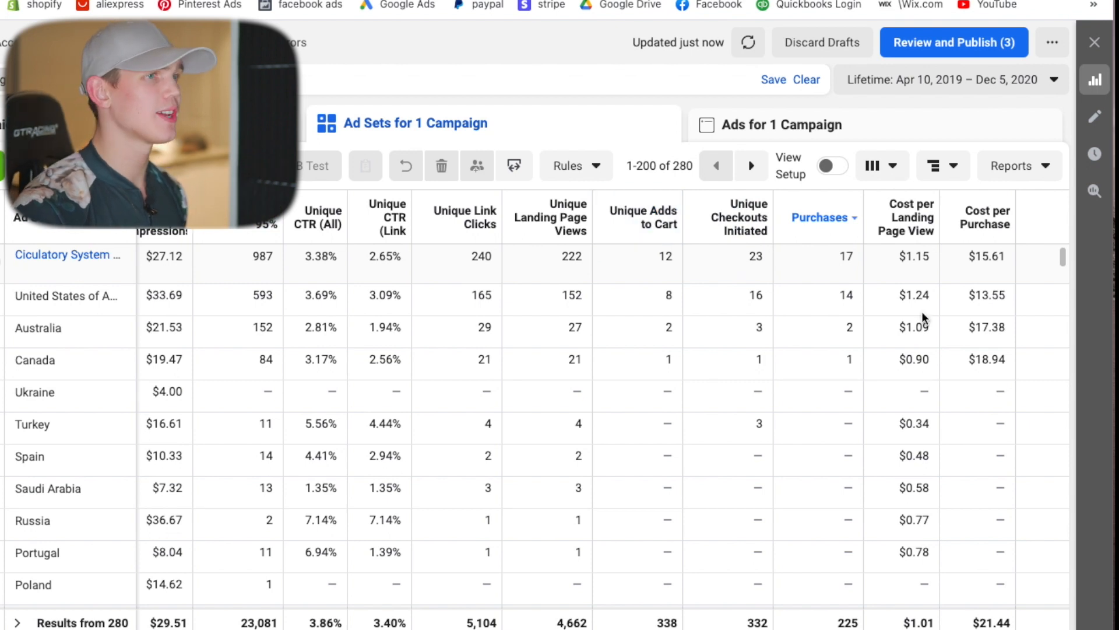
mouse_move(790, 369)
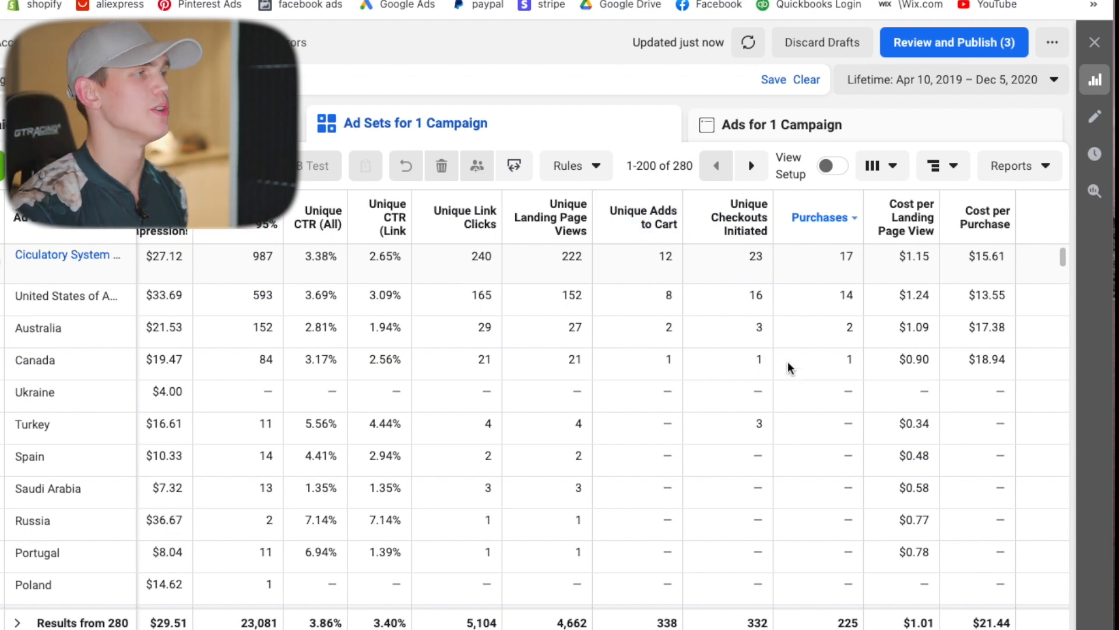
mouse_move(530, 398)
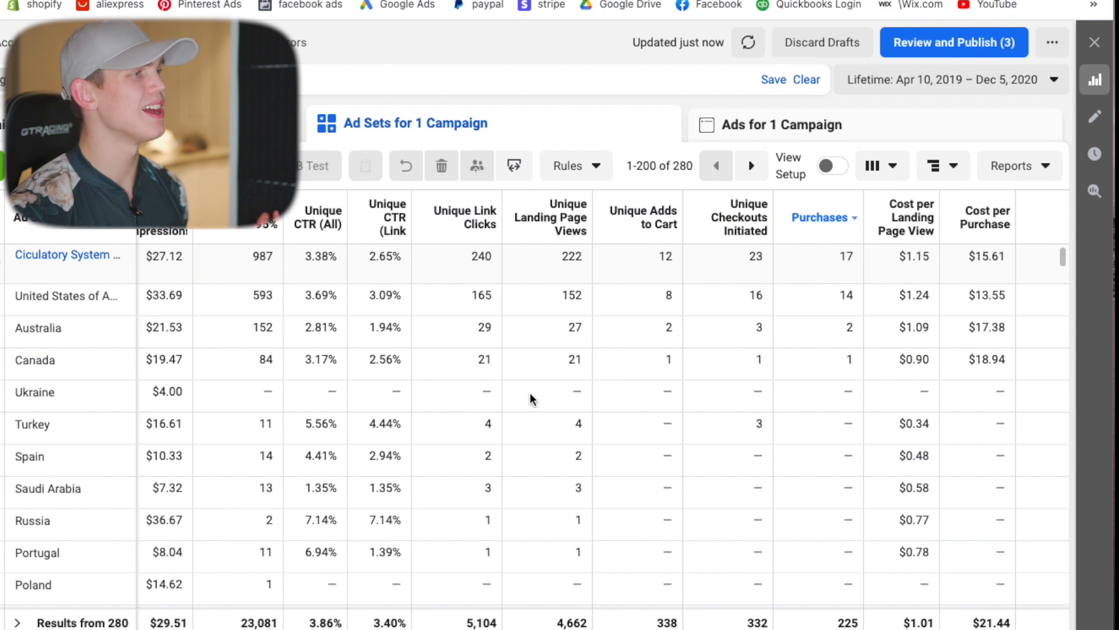
mouse_move(423, 350)
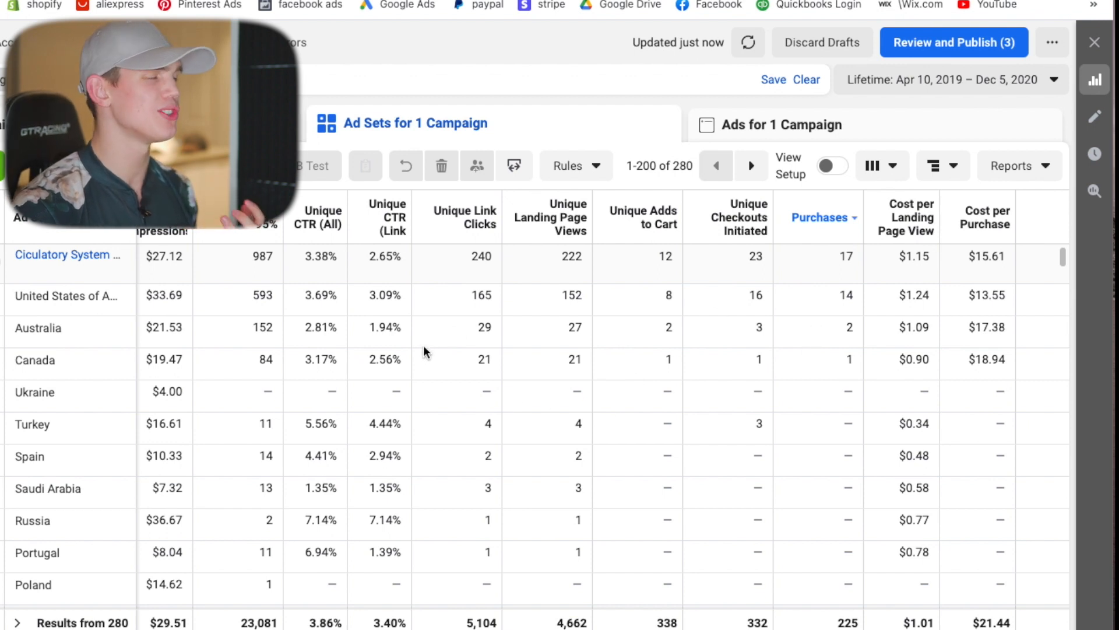
mouse_move(669, 356)
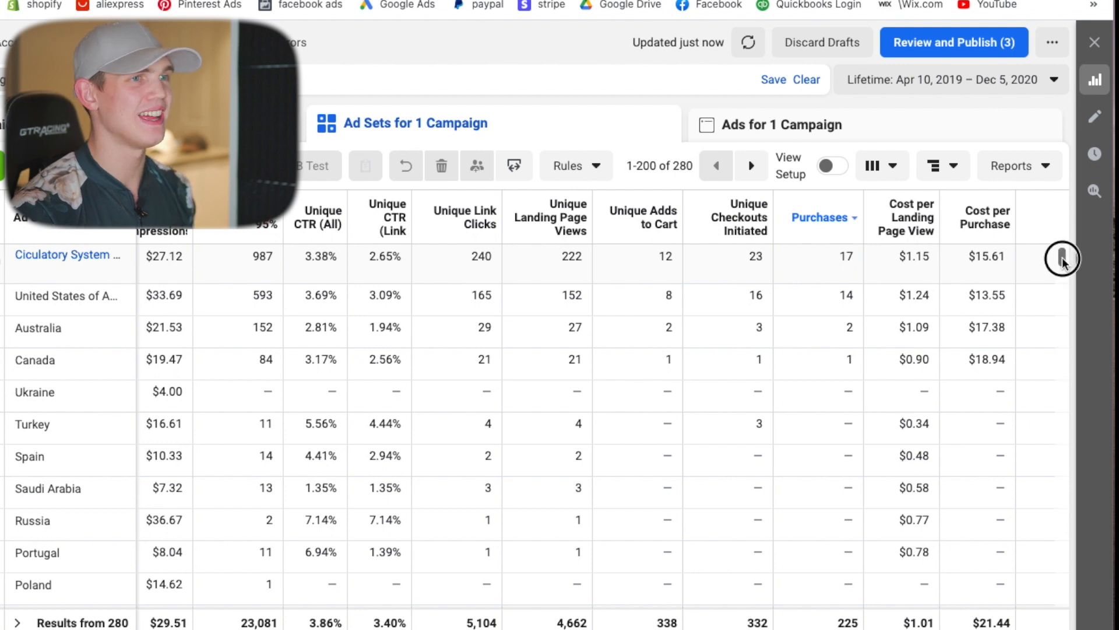
Scroll through each ad set's country rows, comparing purchases for Canada, Ireland, France and Australia.
scroll("down", 3)
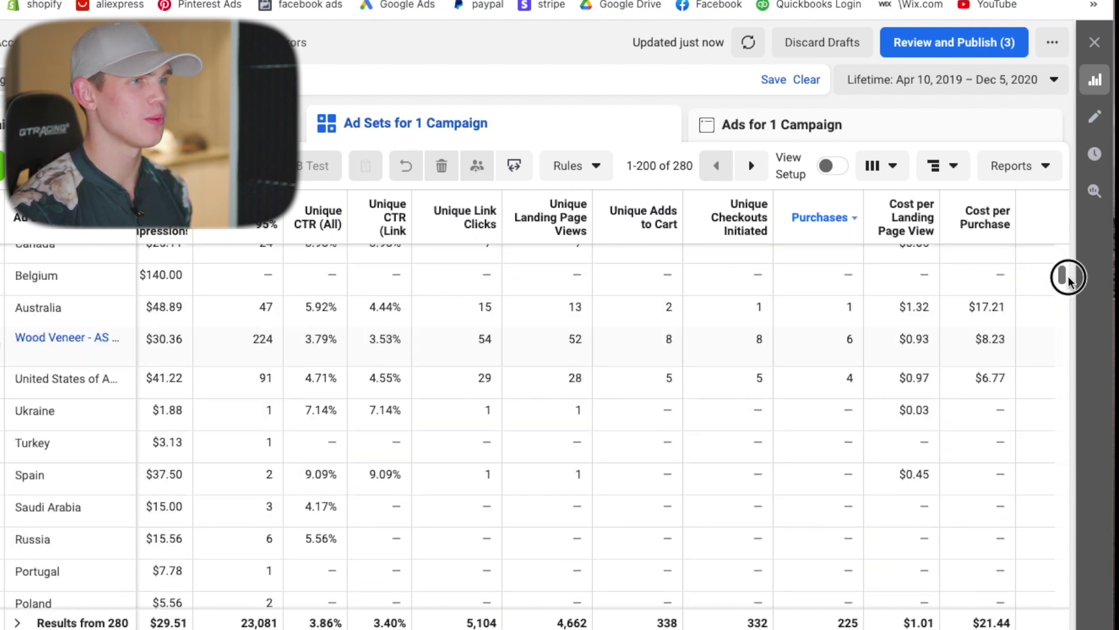
scroll("down", 3)
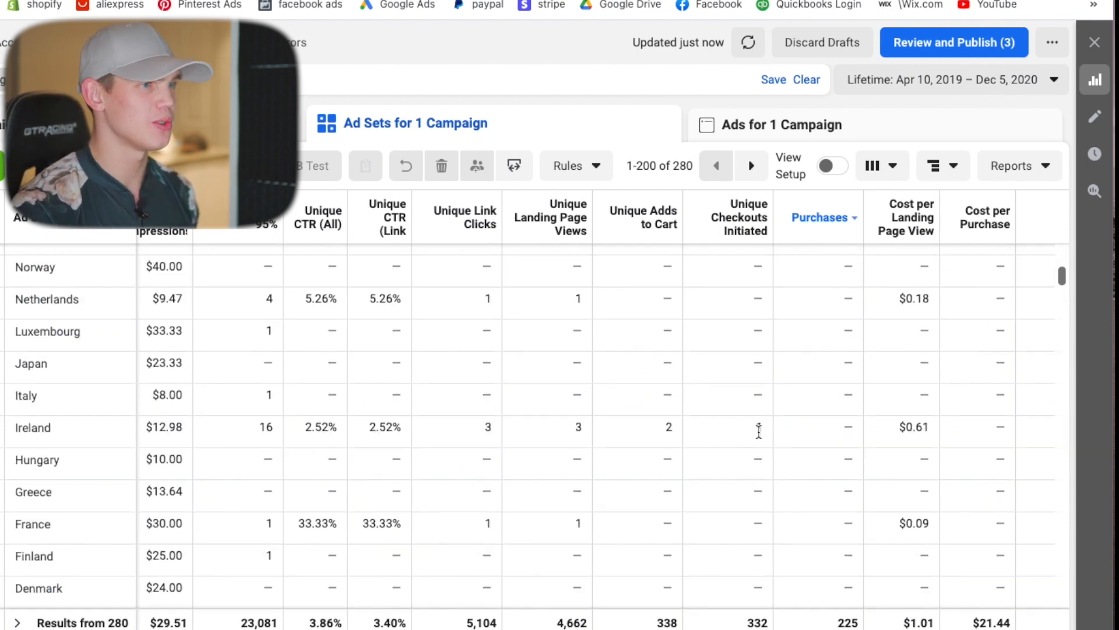
scroll("down", 3)
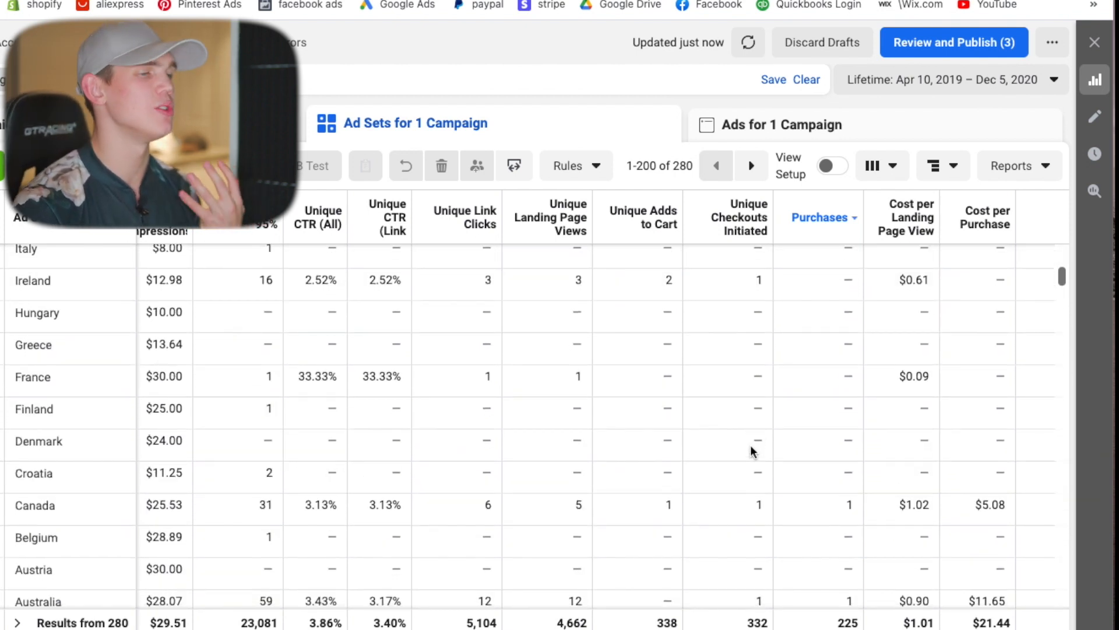
mouse_move(779, 407)
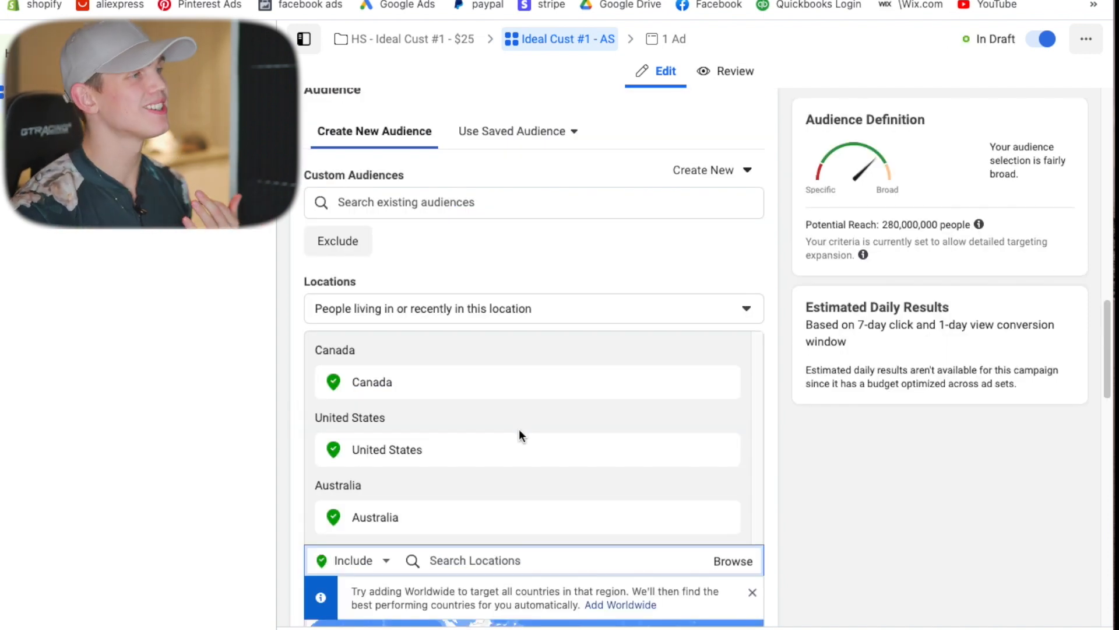
left_click(534, 308)
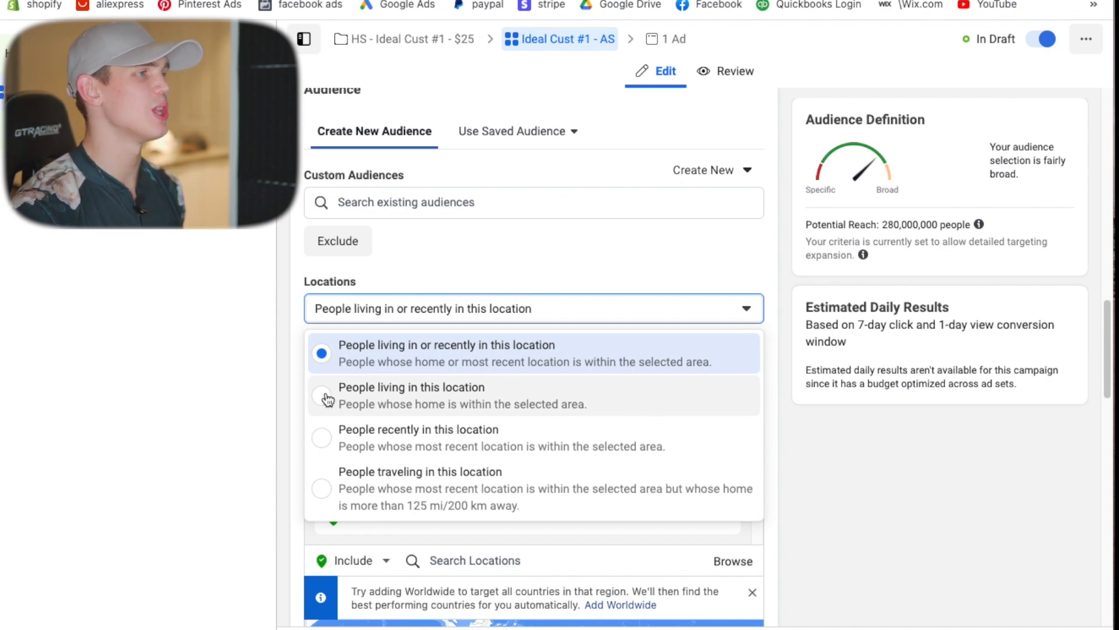
left_click(411, 395)
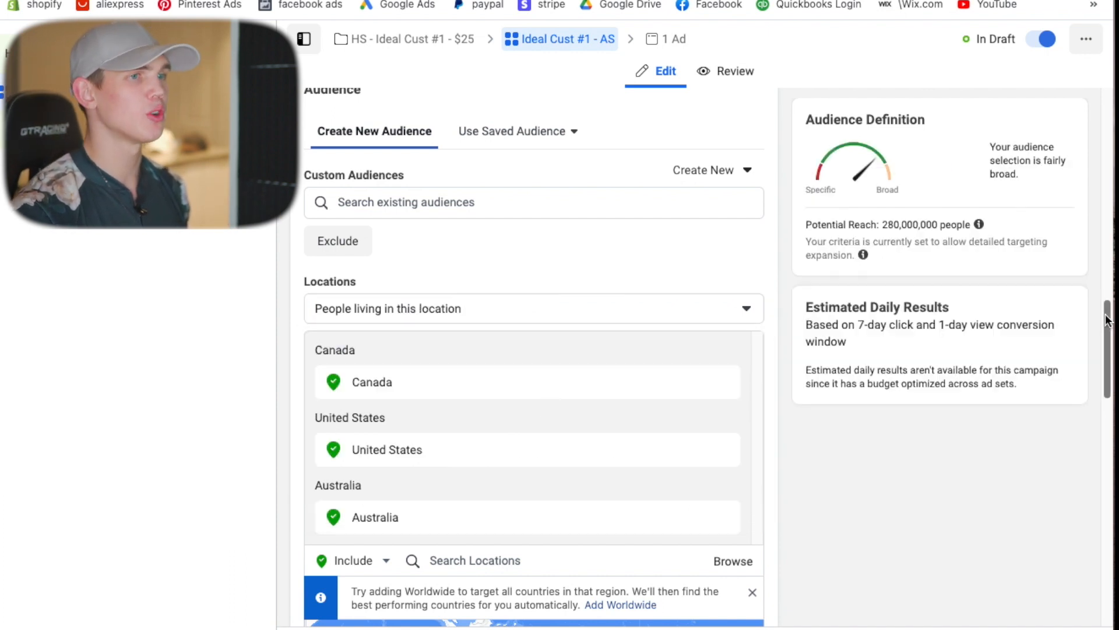
scroll("down", 3)
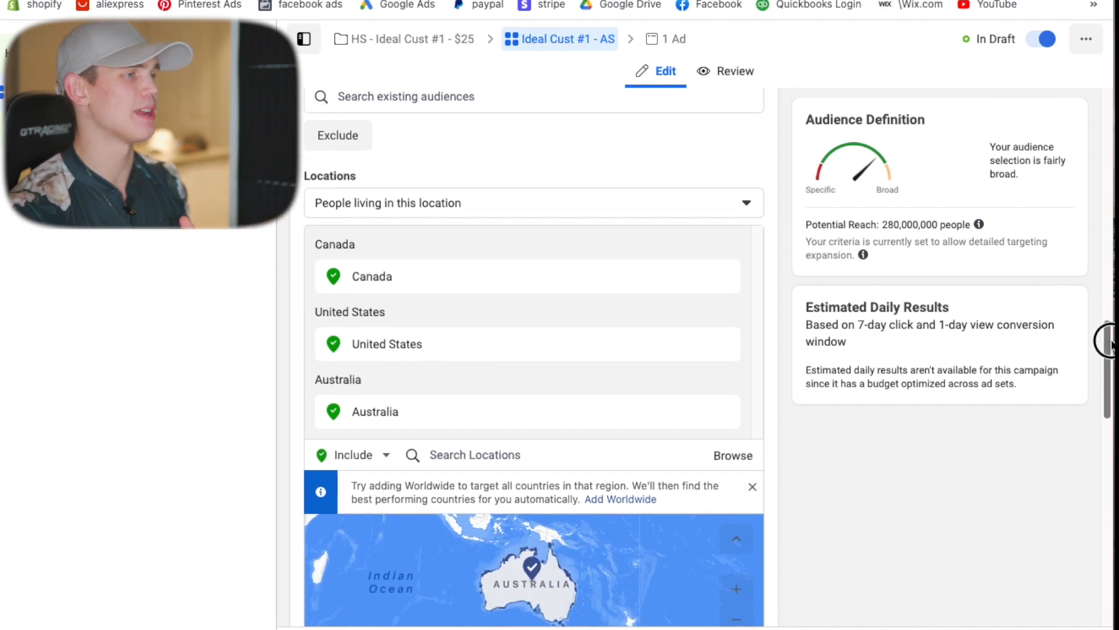
scroll("down", 3)
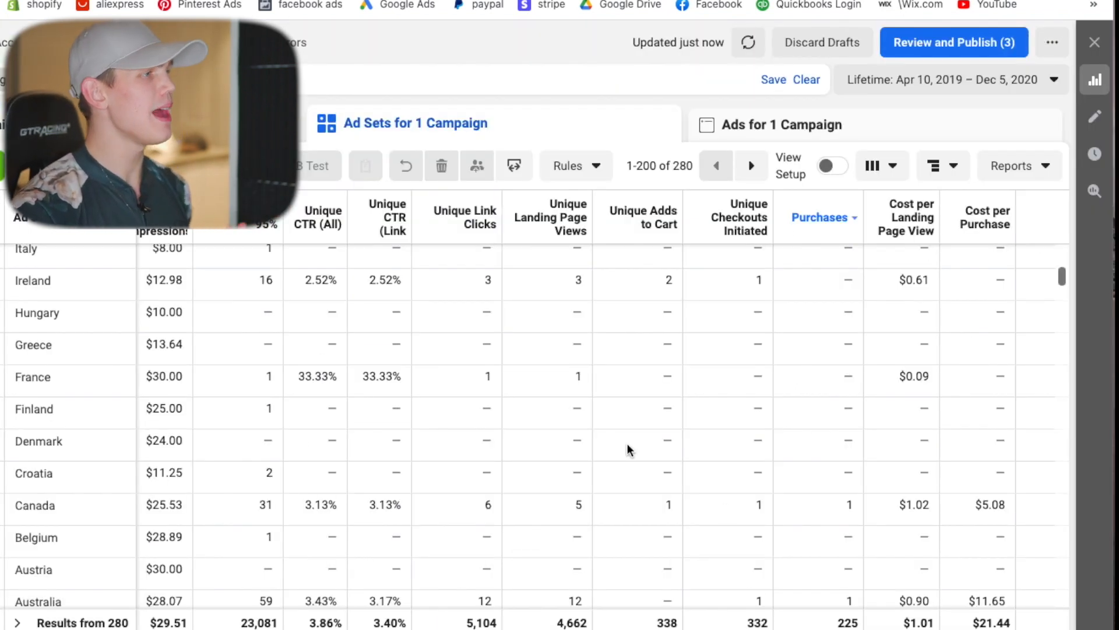
mouse_move(837, 464)
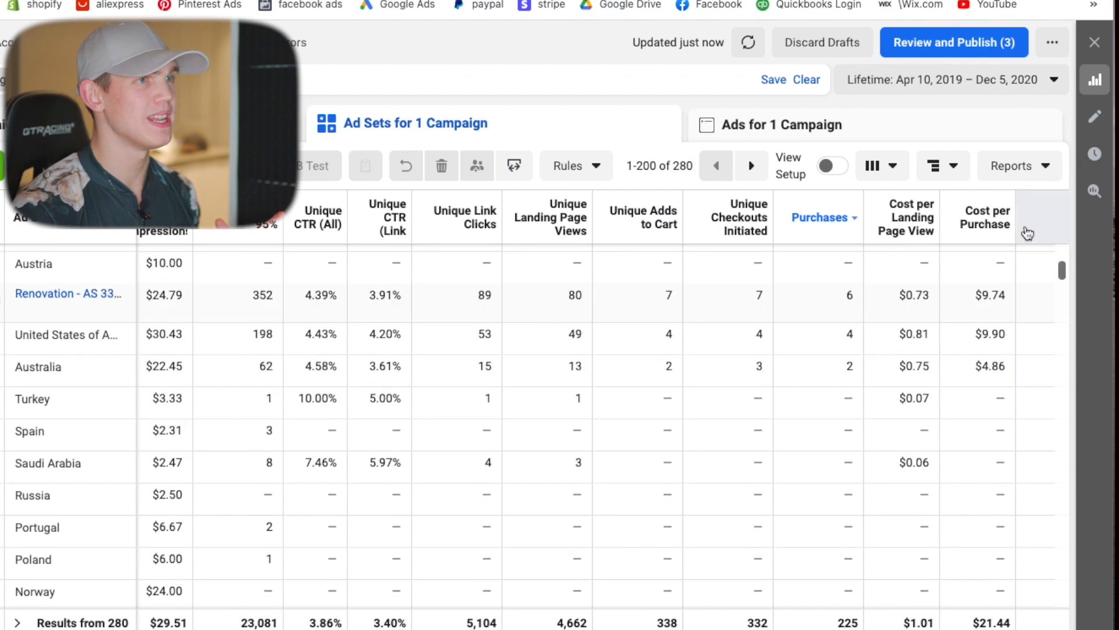
mouse_move(942, 166)
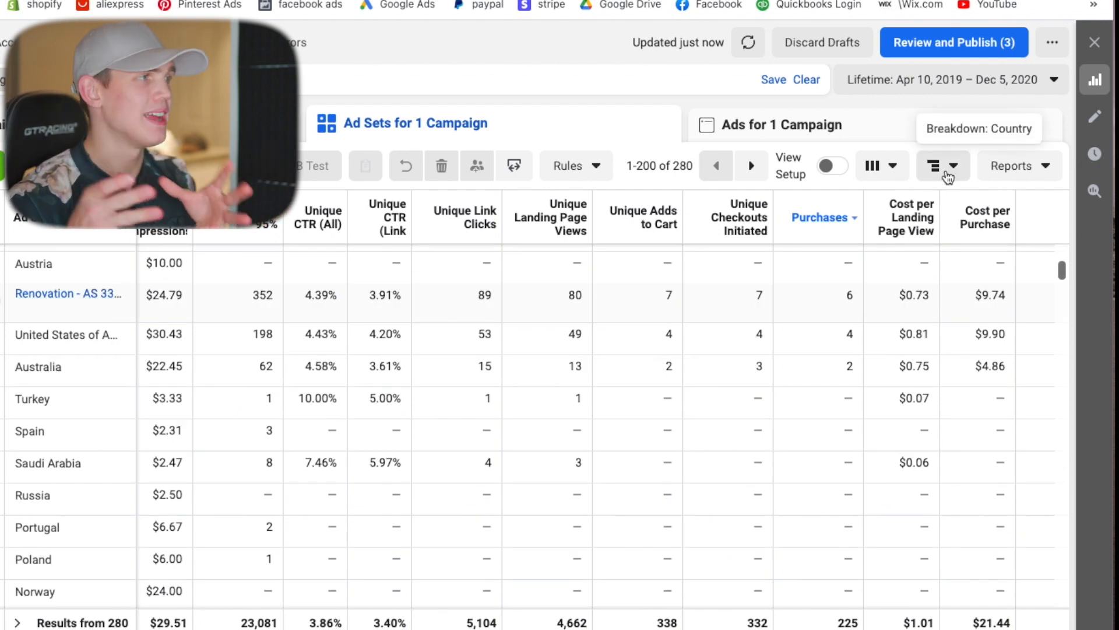
Break the ad set report down by Age under the By Delivery options.
left_click(943, 165)
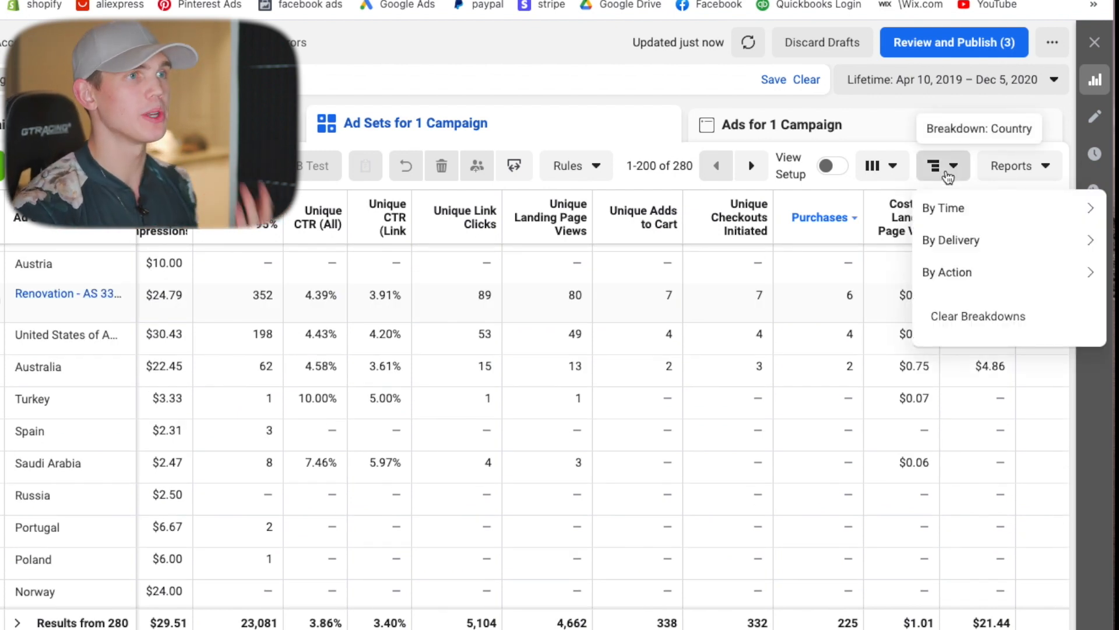
left_click(951, 239)
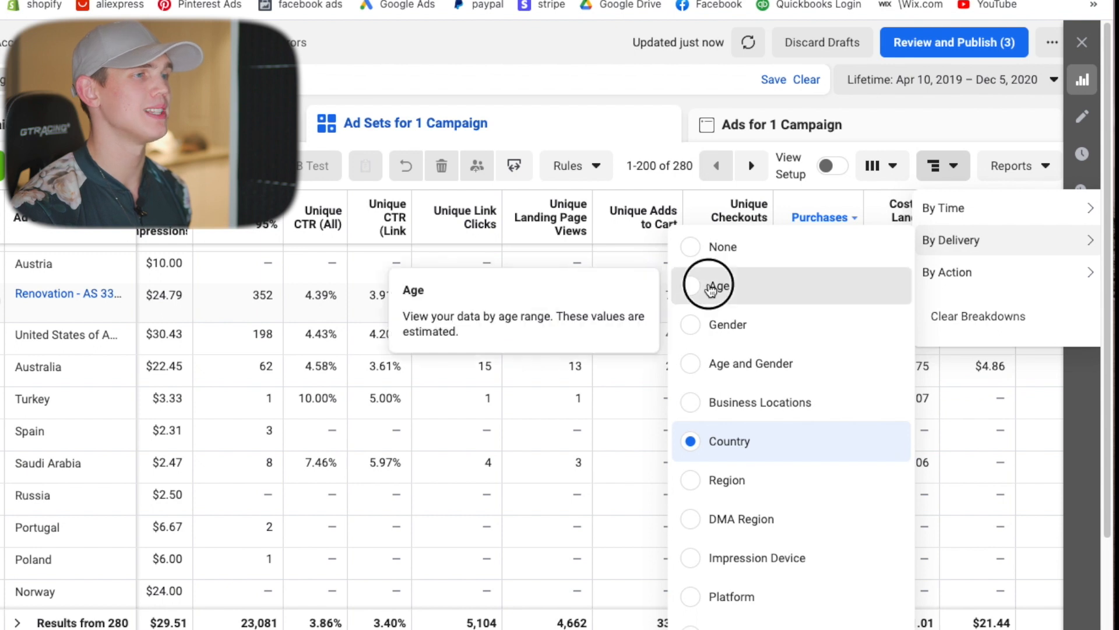
left_click(722, 284)
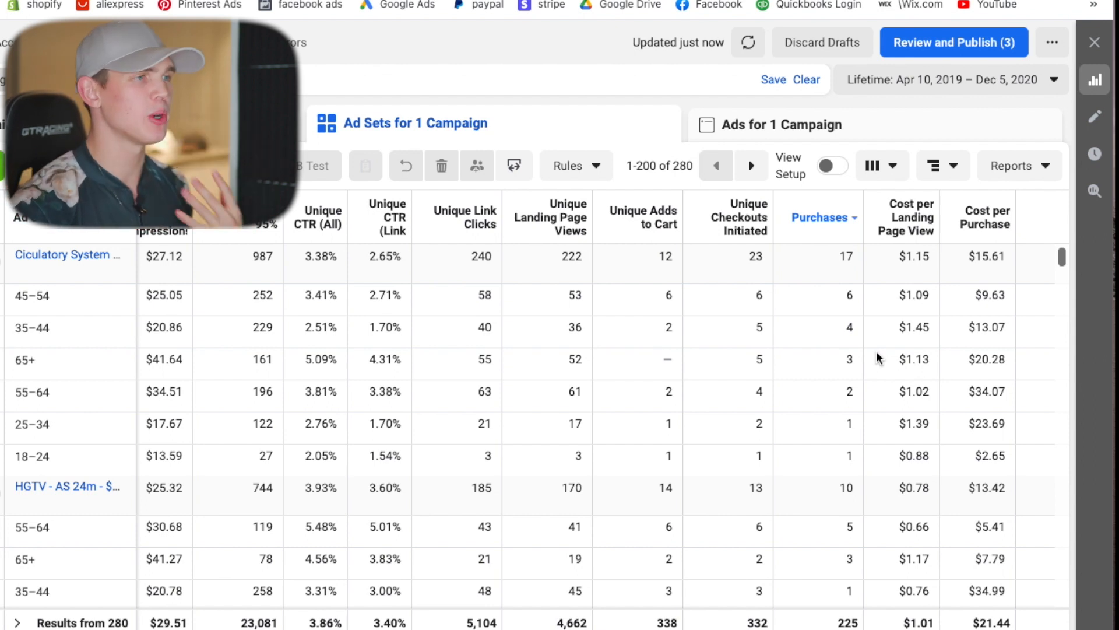
mouse_move(803, 427)
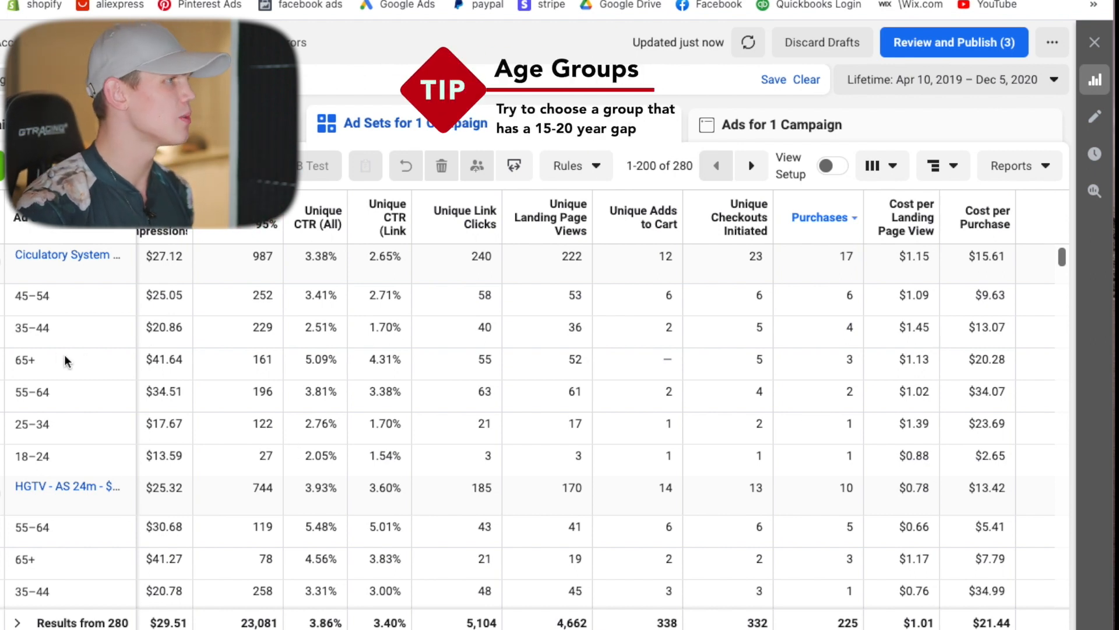
mouse_move(108, 321)
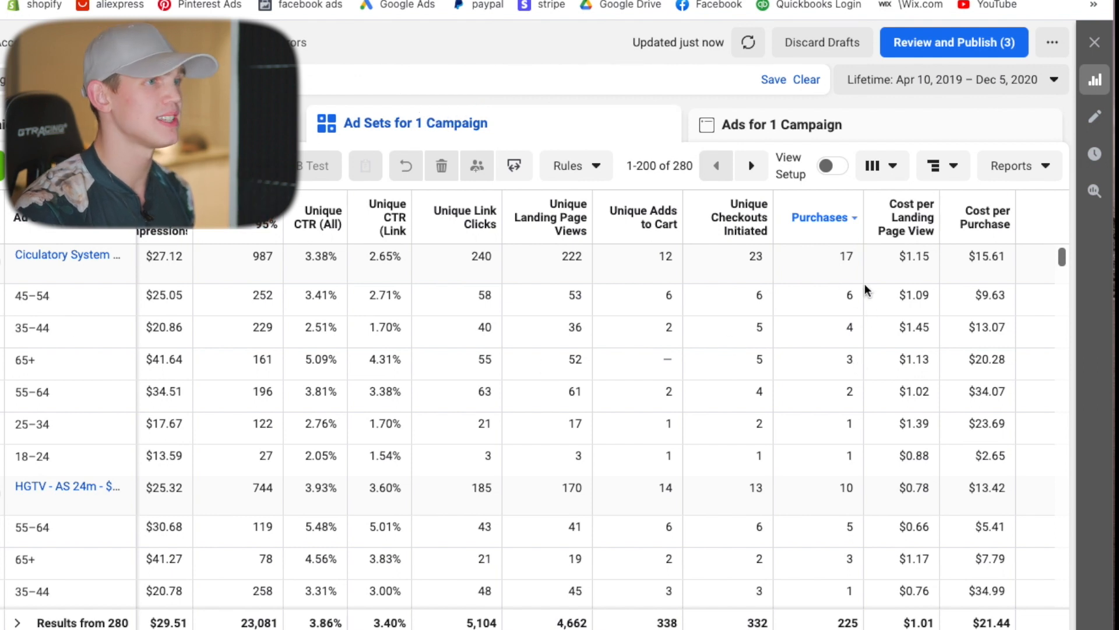
mouse_move(1060, 289)
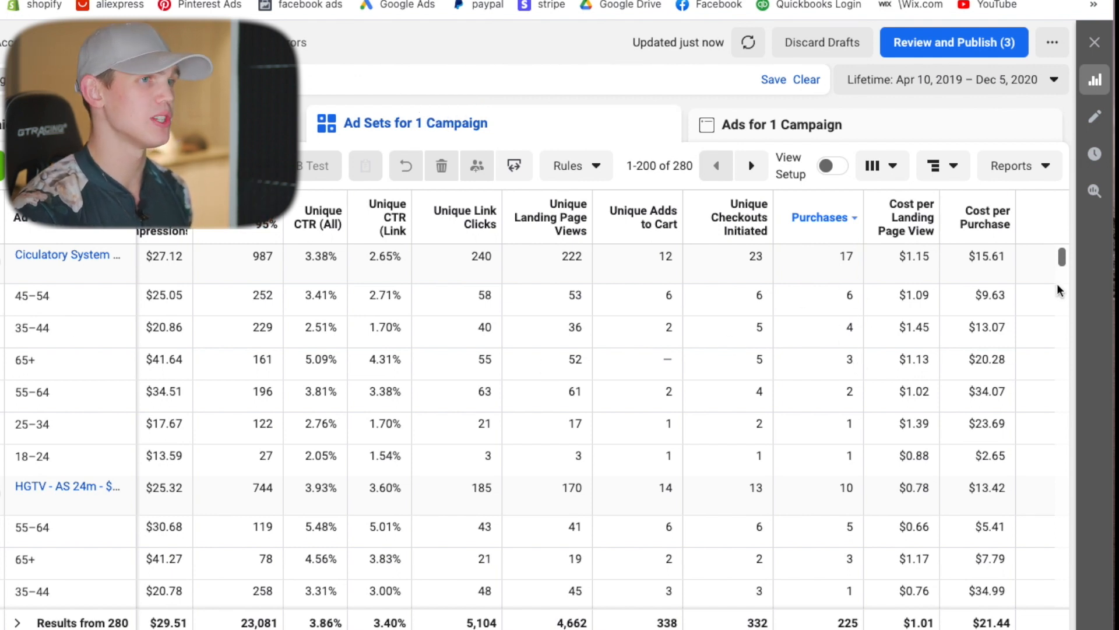
Scroll through the age breakdown rows comparing purchases across ad sets.
scroll("down", 3)
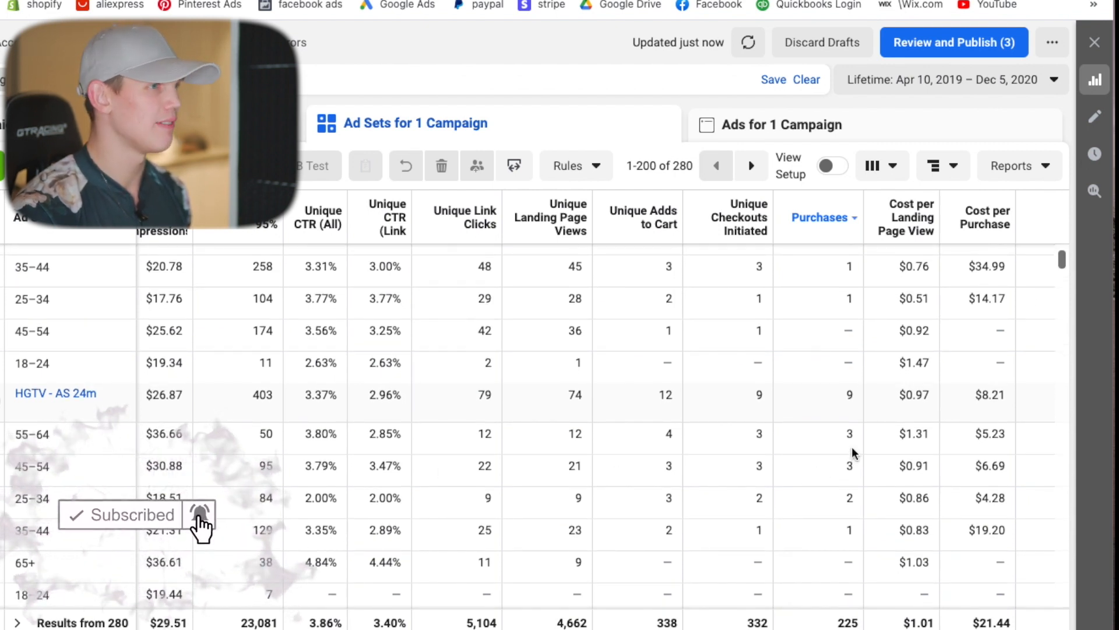
scroll("down", 3)
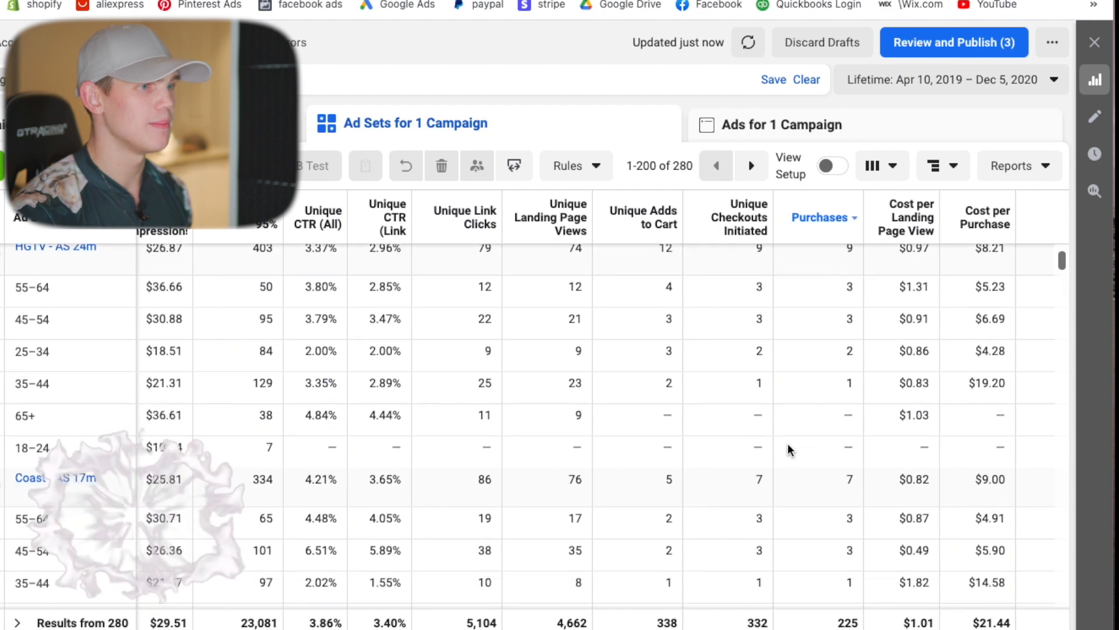
scroll("down", 3)
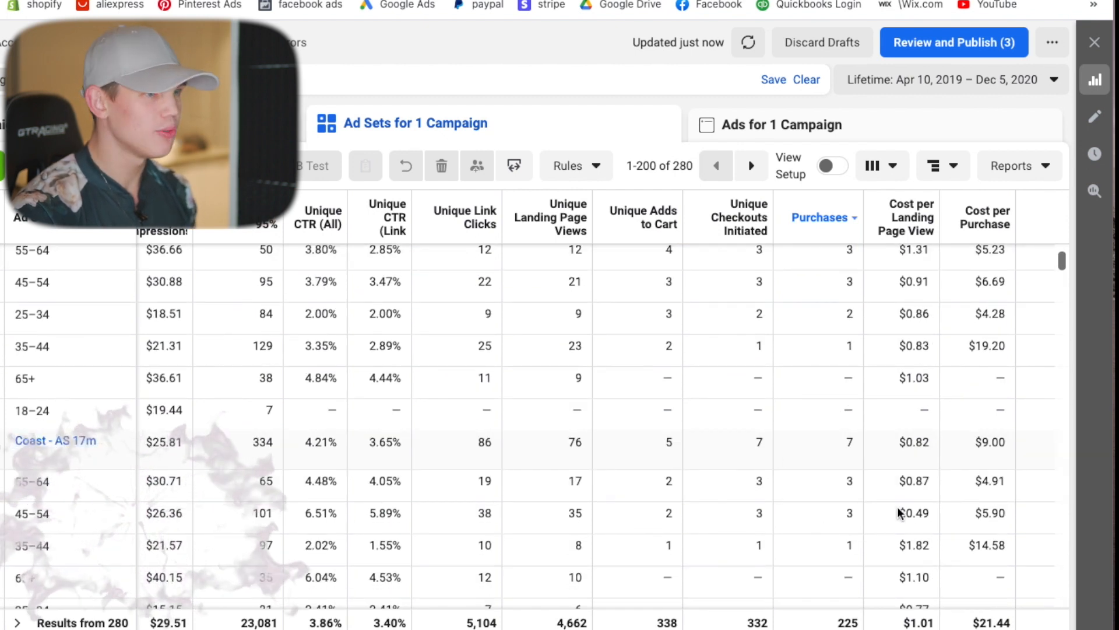
scroll("down", 3)
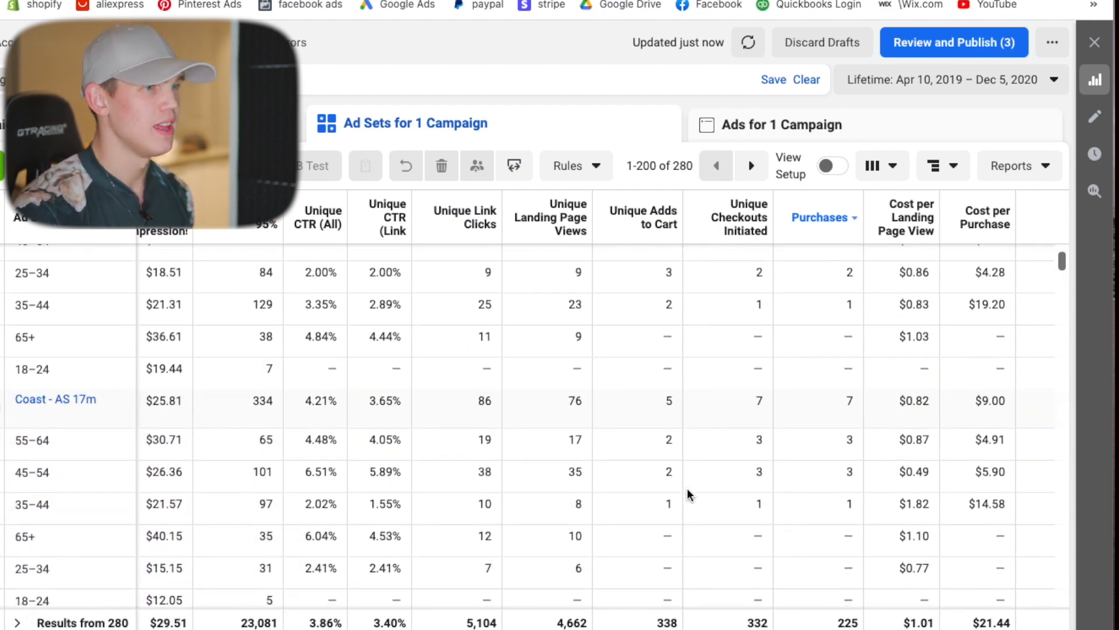
scroll("down", 3)
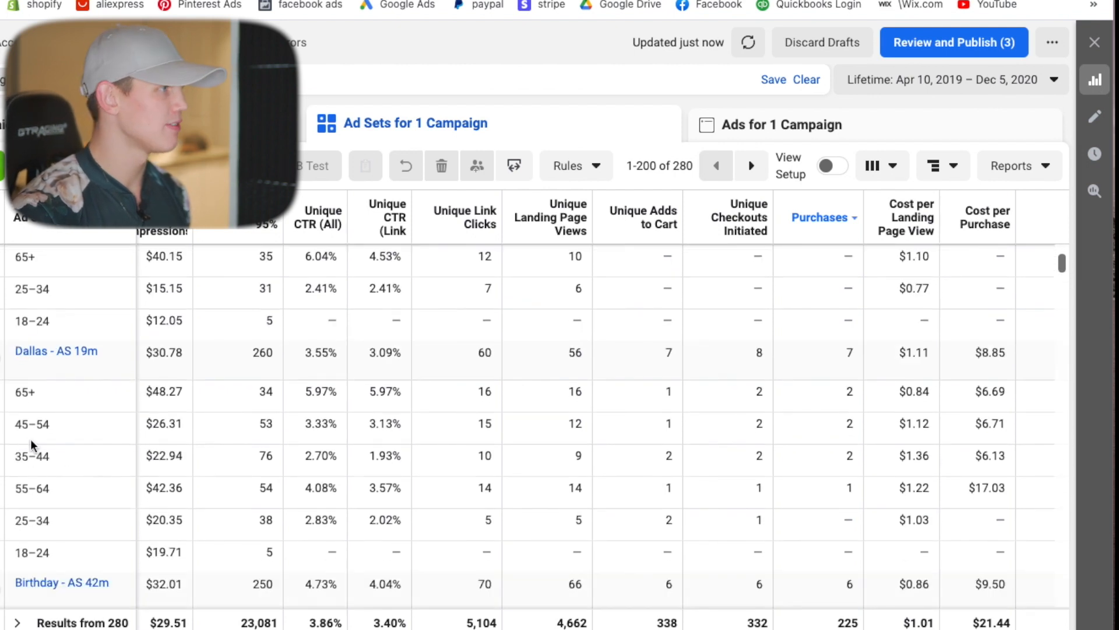
mouse_move(355, 449)
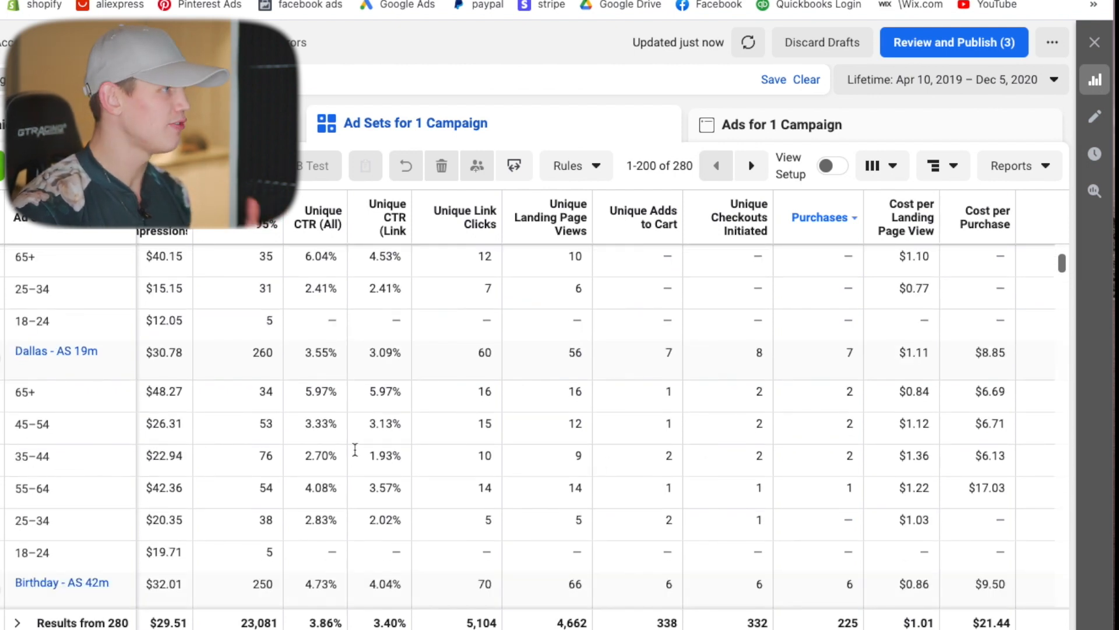
mouse_move(102, 422)
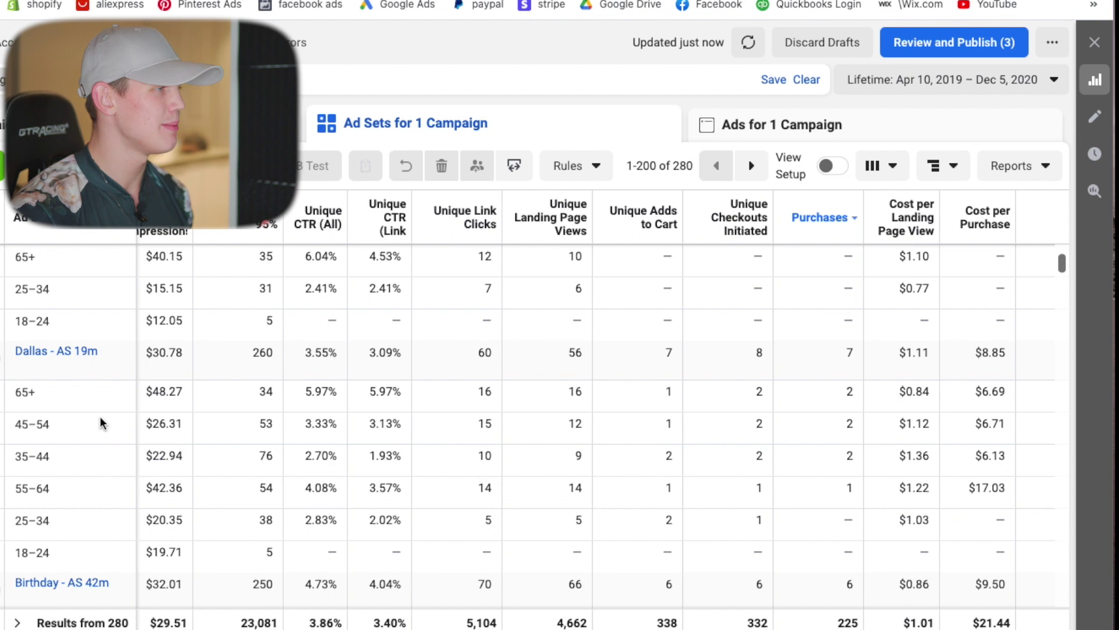
scroll("down", 3)
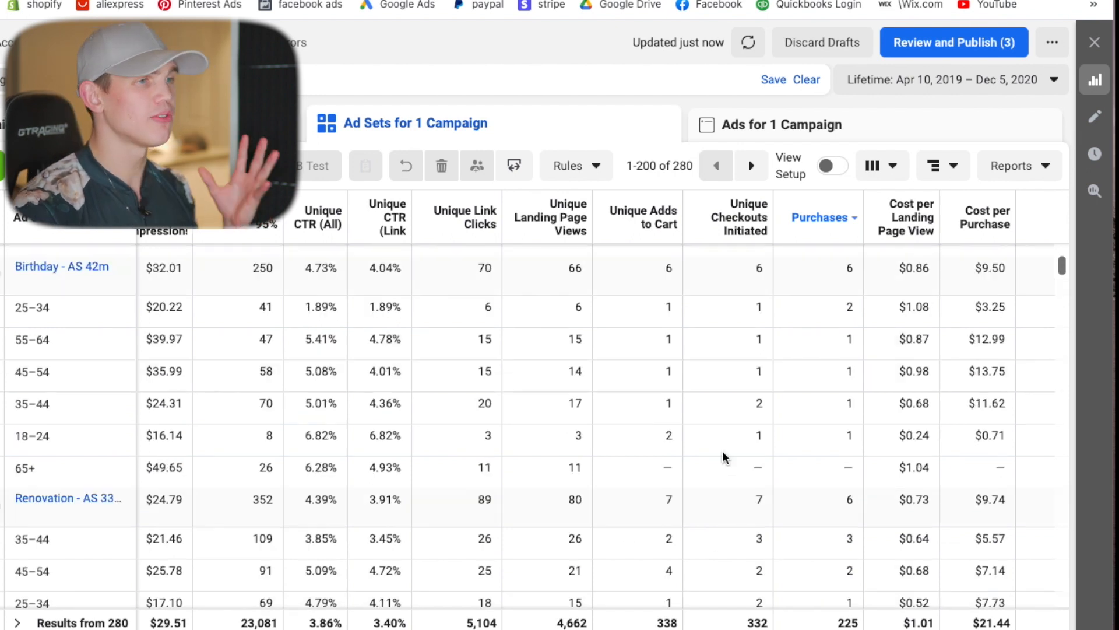
scroll("down", 3)
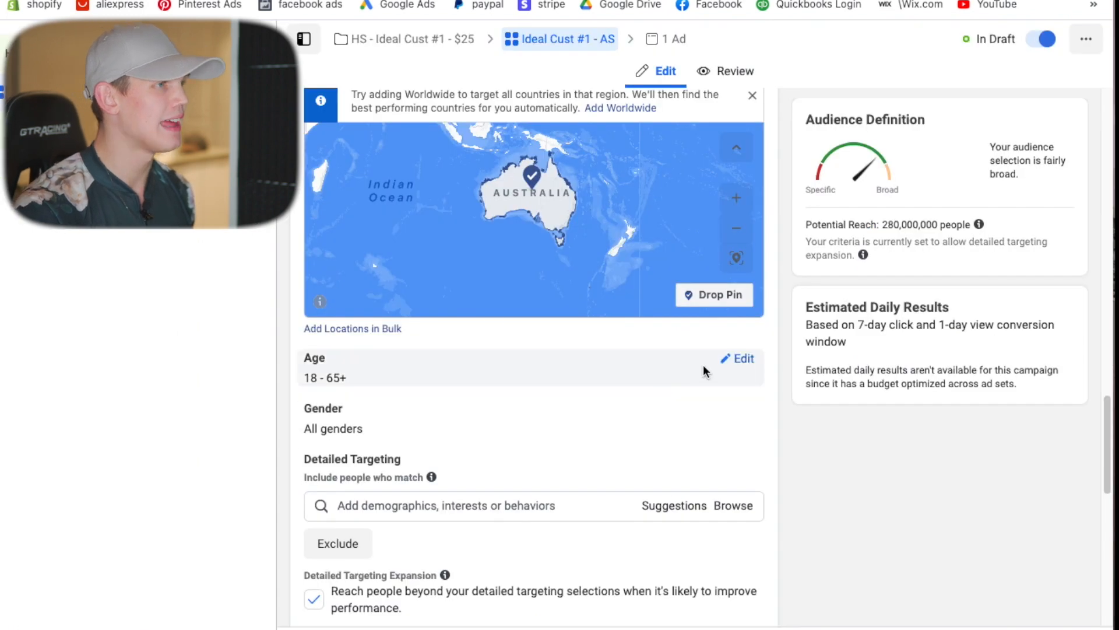
Set the audience minimum age to 44 for a 44–65+ range and toggle detailed targeting expansion.
left_click(341, 385)
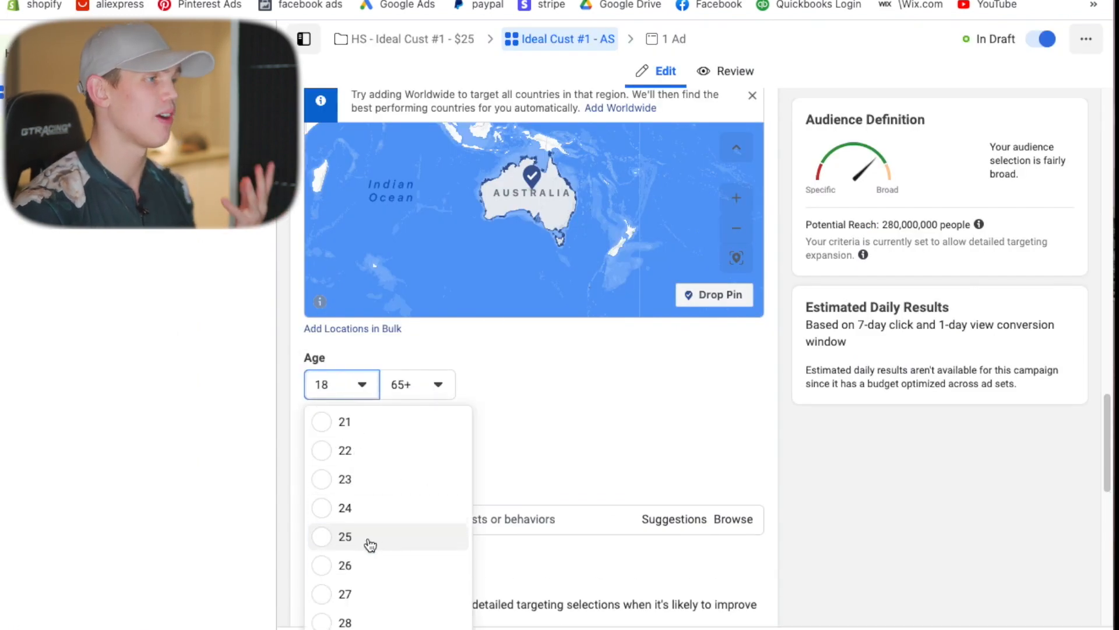
scroll("down", 3)
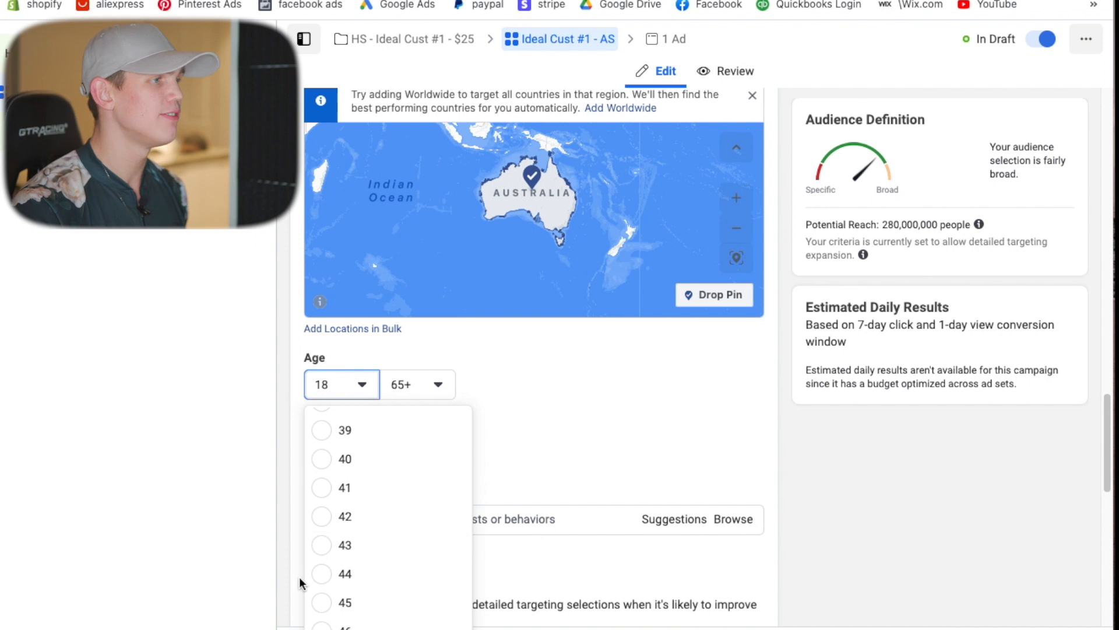
left_click(344, 573)
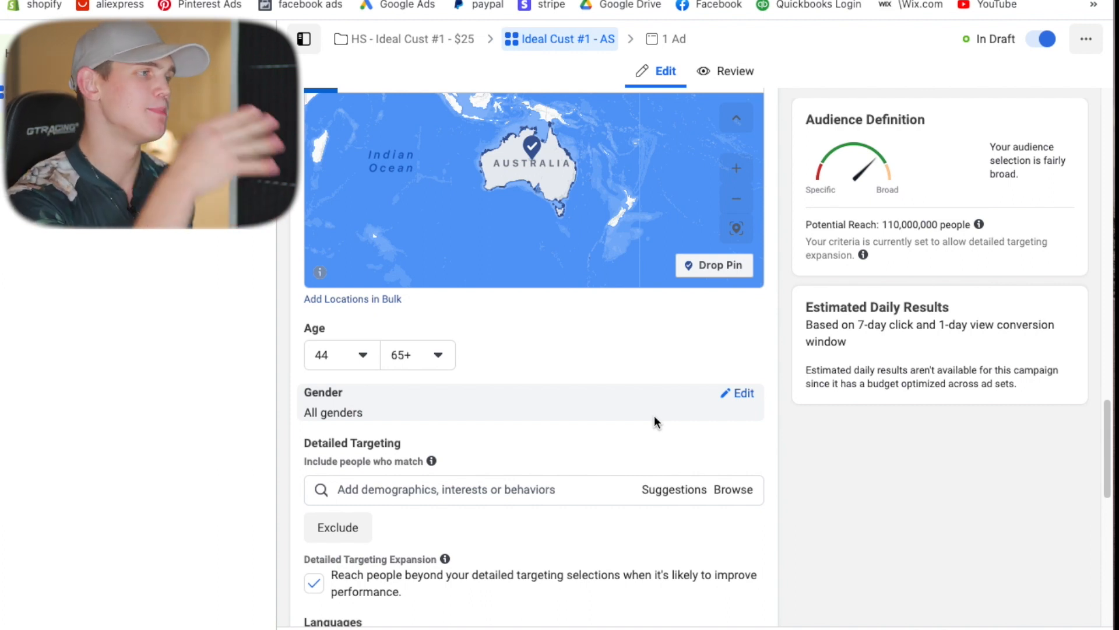
scroll("down", 3)
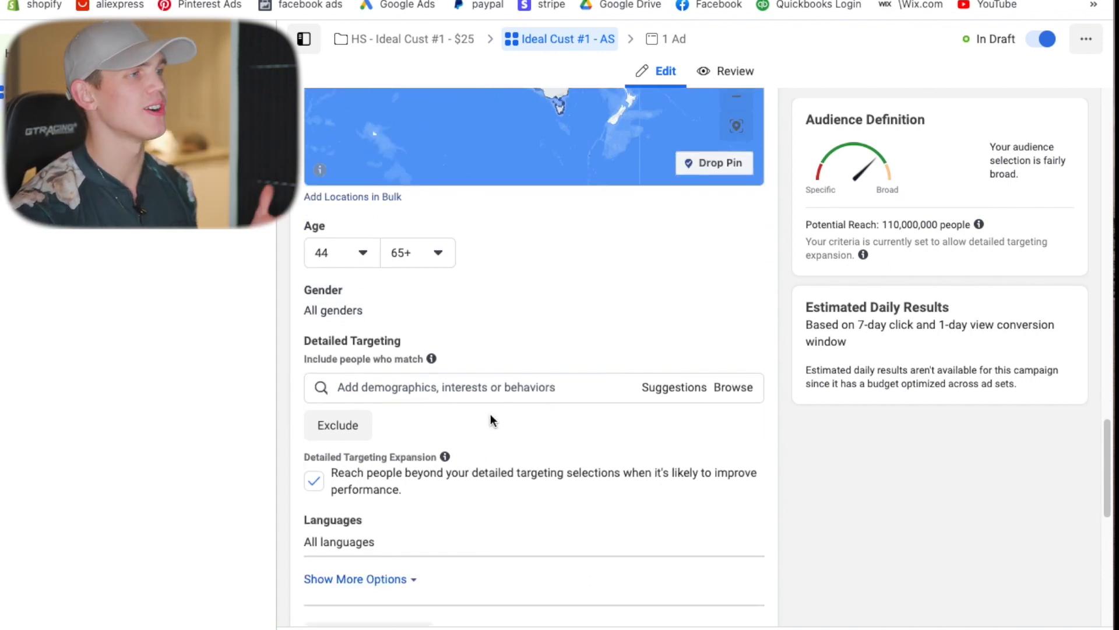
mouse_move(769, 479)
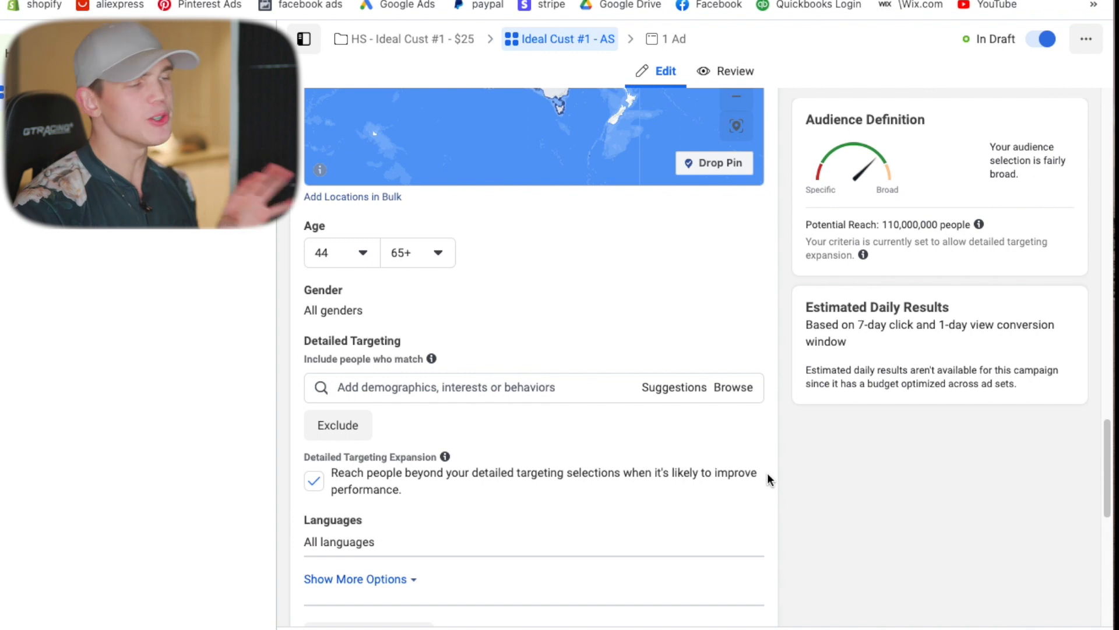
left_click(313, 480)
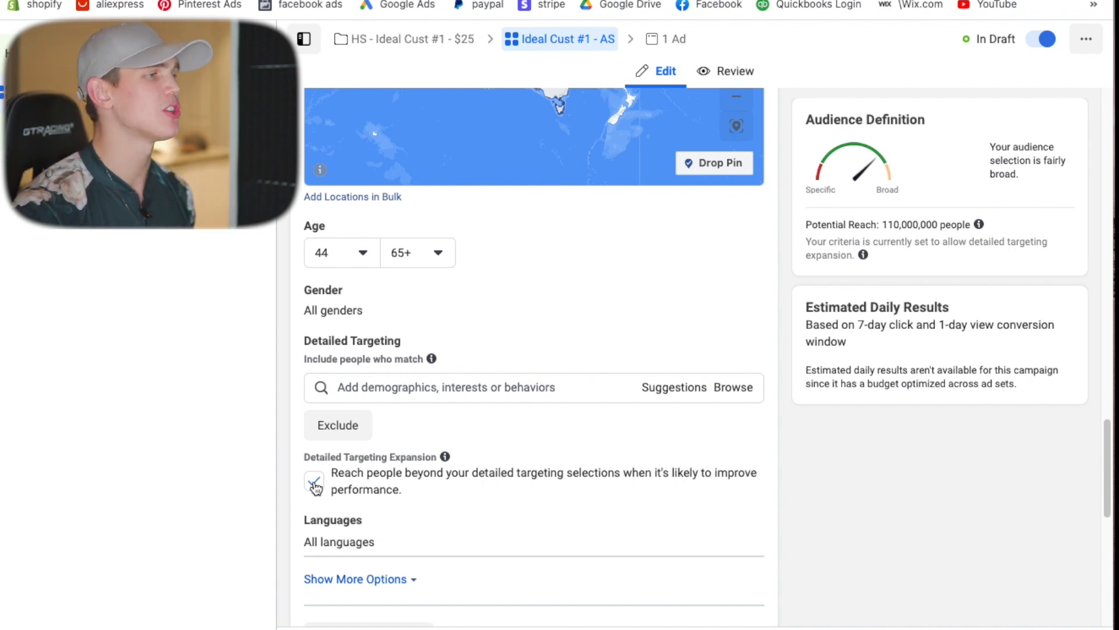
left_click(313, 481)
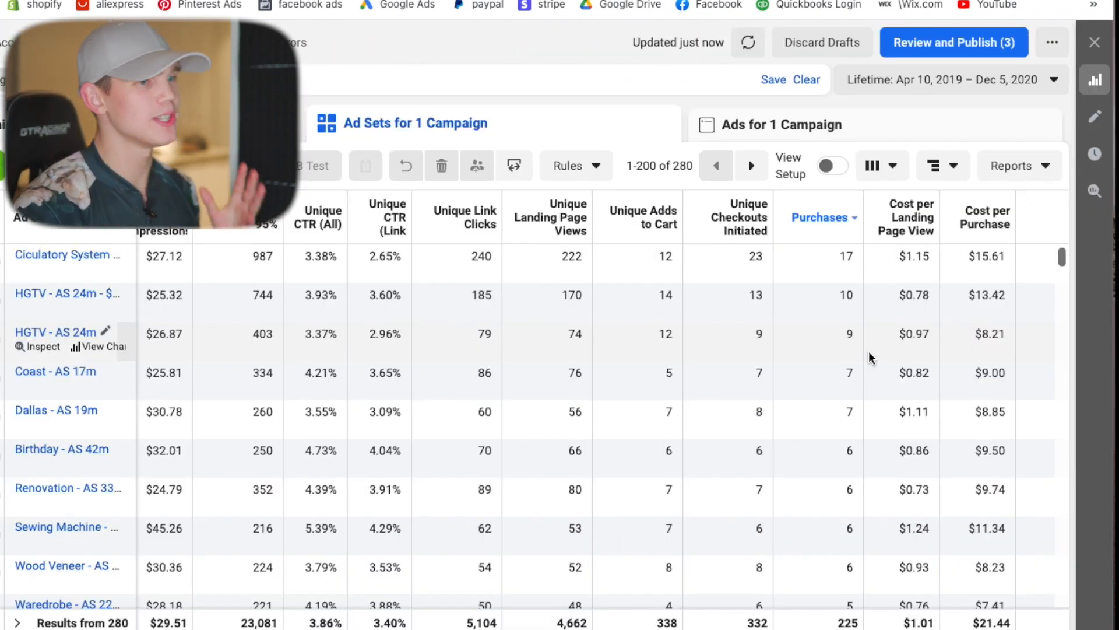
mouse_move(840, 275)
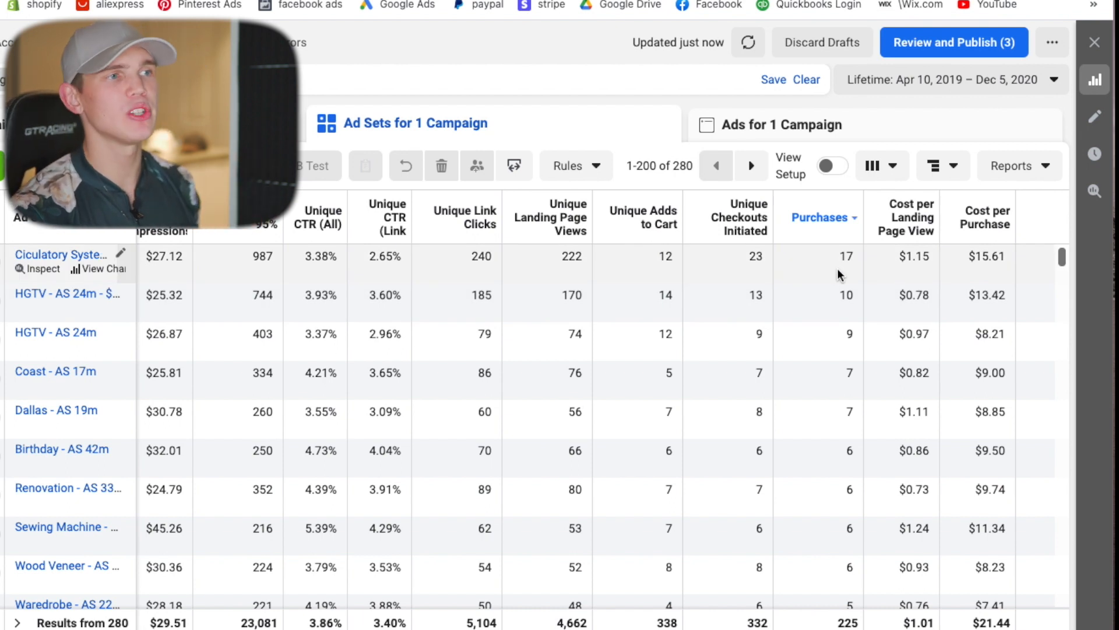
mouse_move(604, 241)
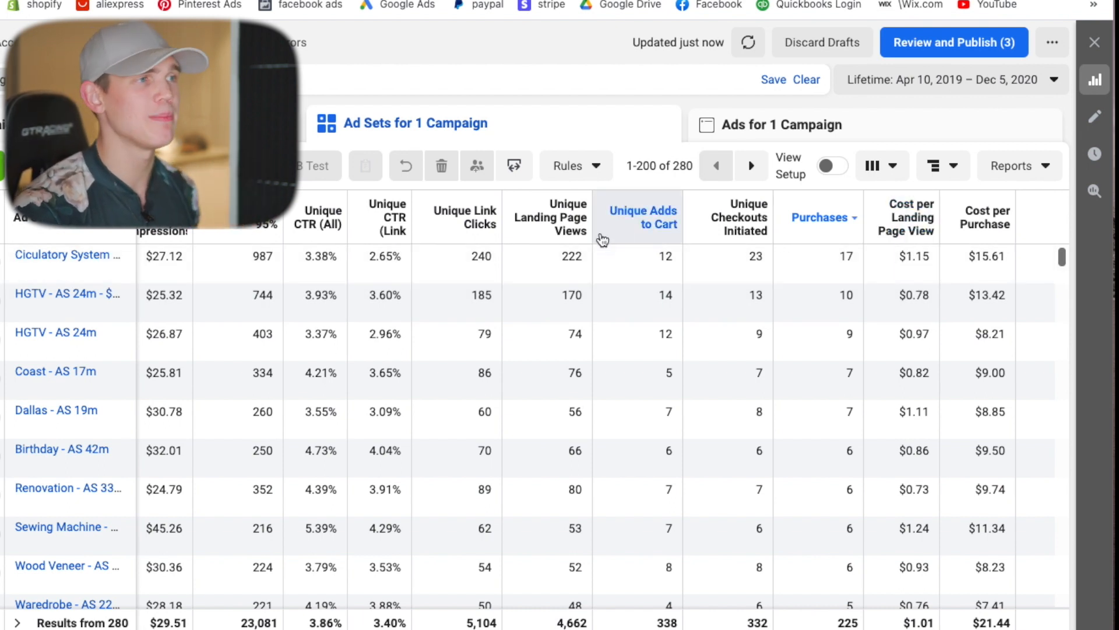
mouse_move(703, 378)
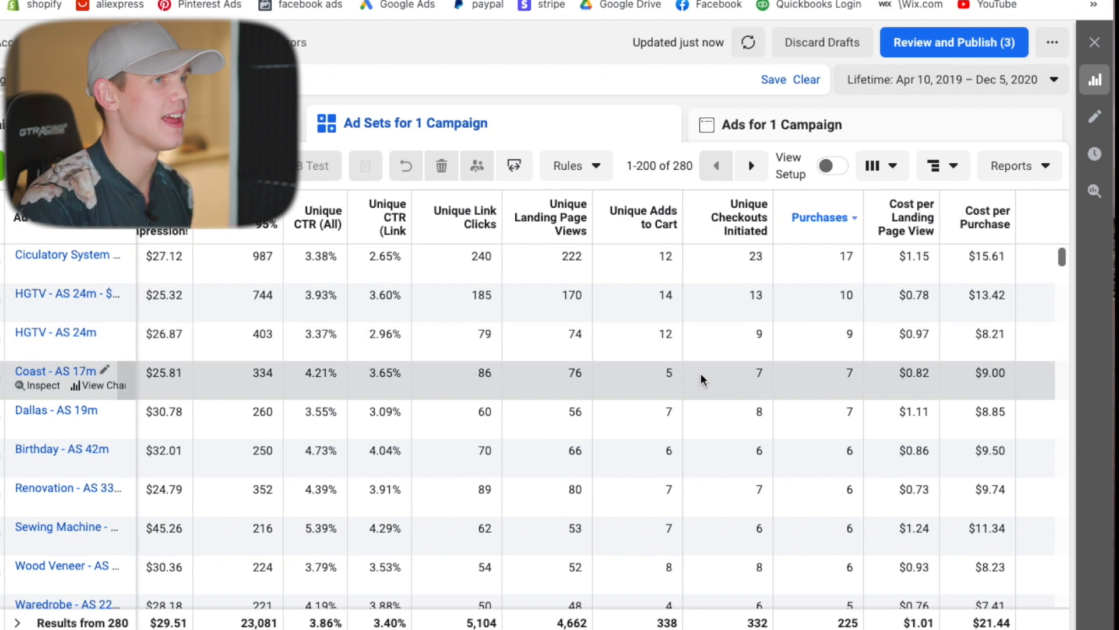
mouse_move(829, 294)
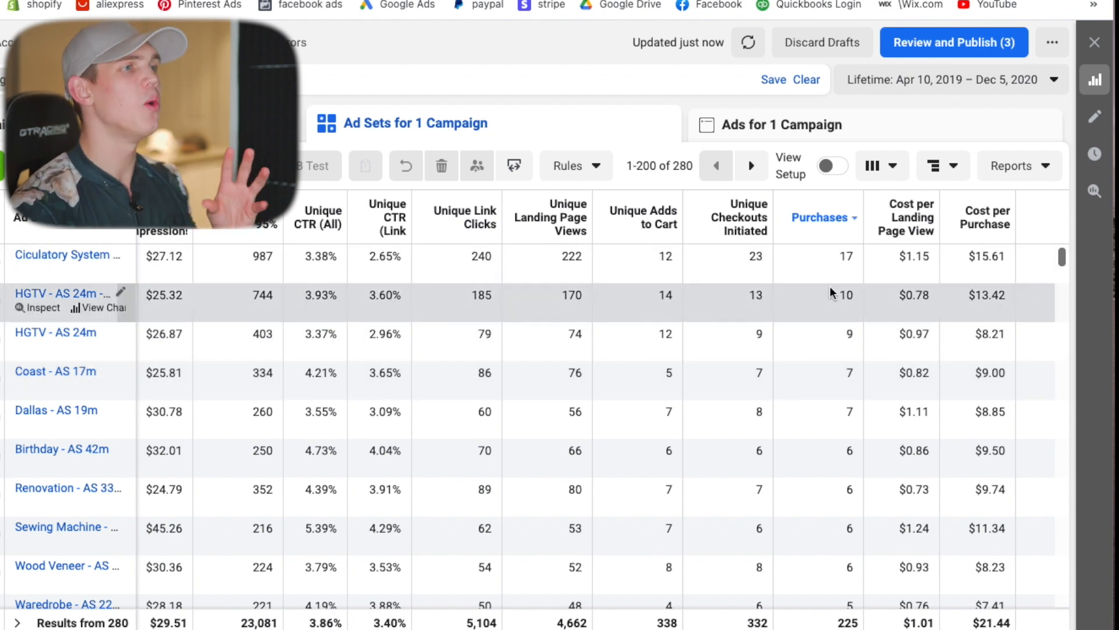
mouse_move(62, 293)
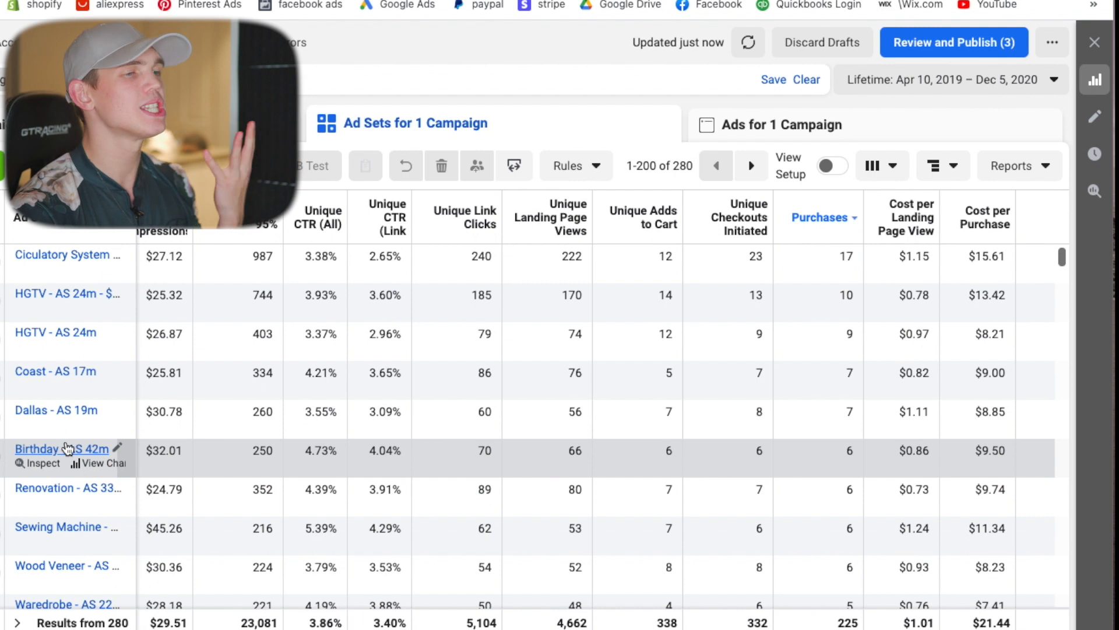
mouse_move(582, 441)
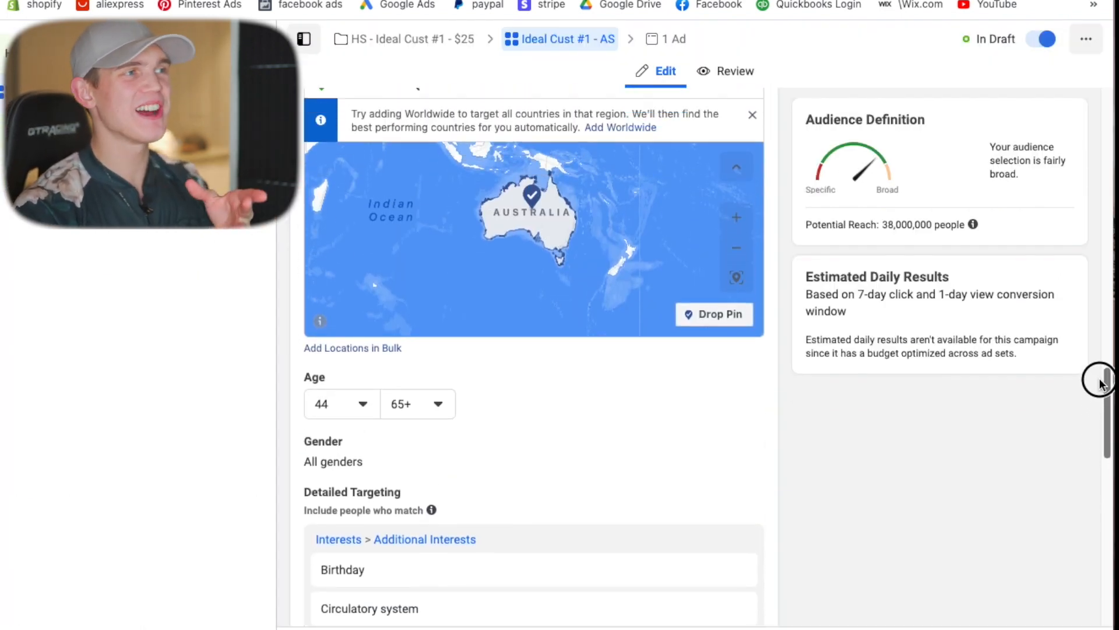
scroll("up", 3)
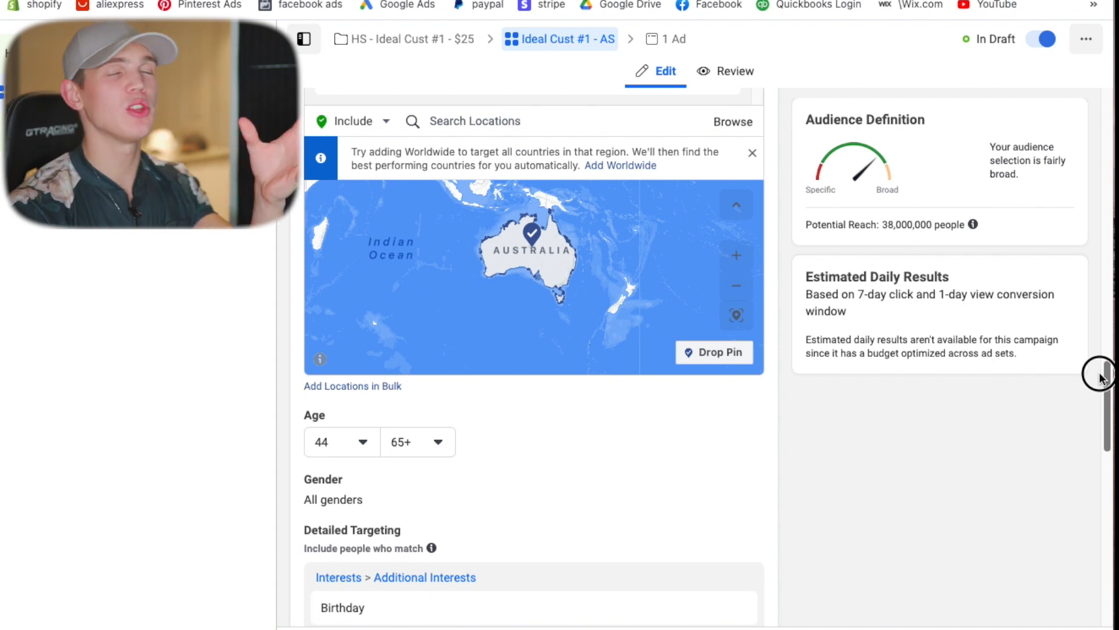
scroll("up", 3)
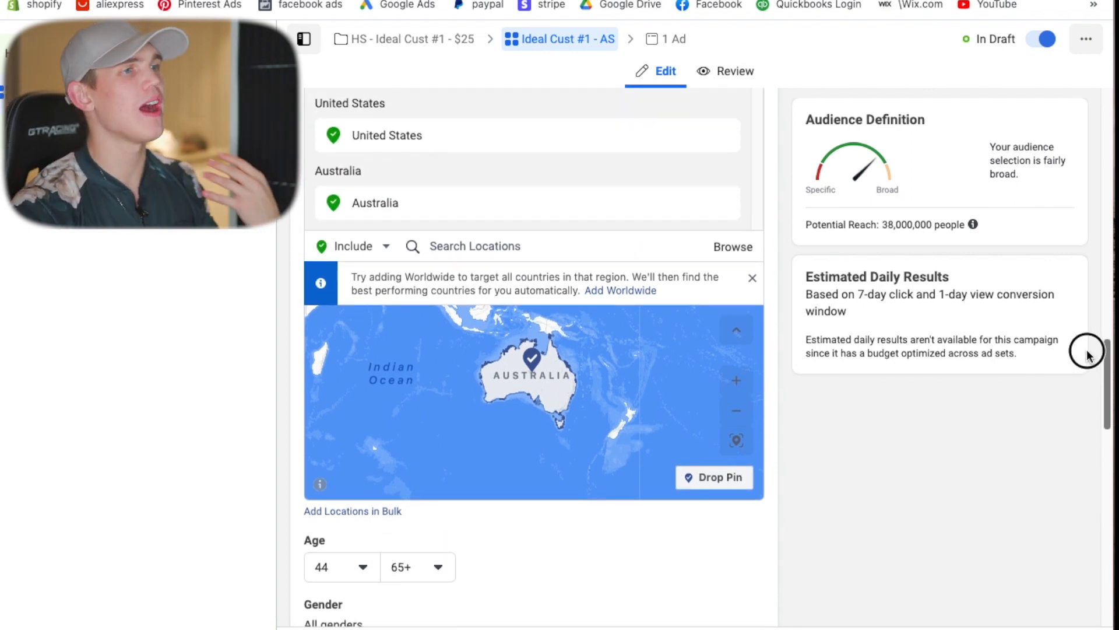
scroll("up", 3)
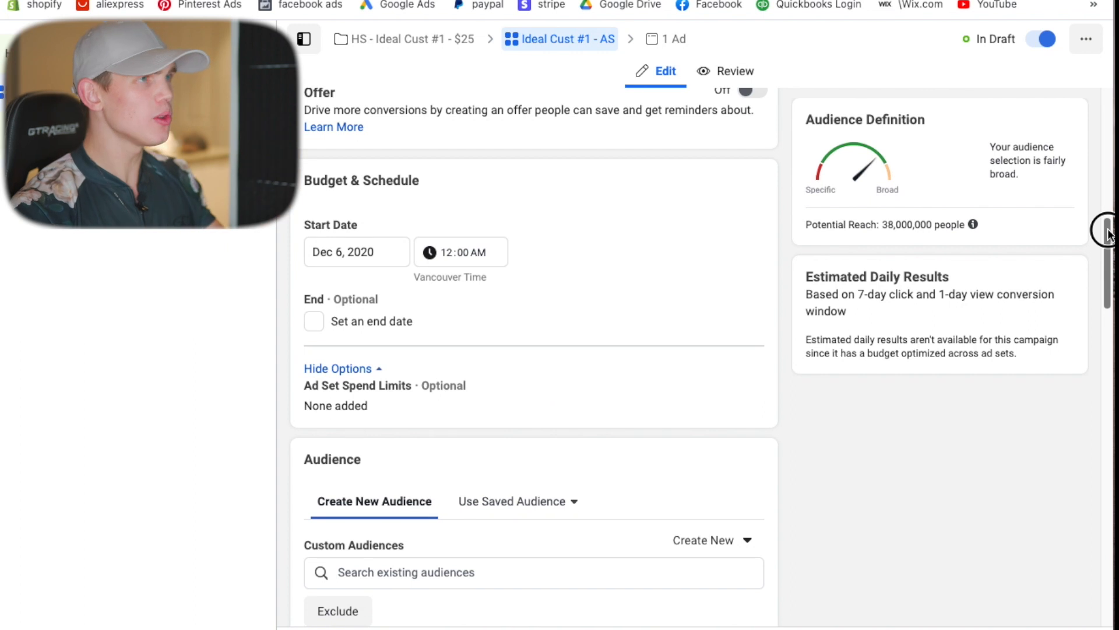
scroll("down", 3)
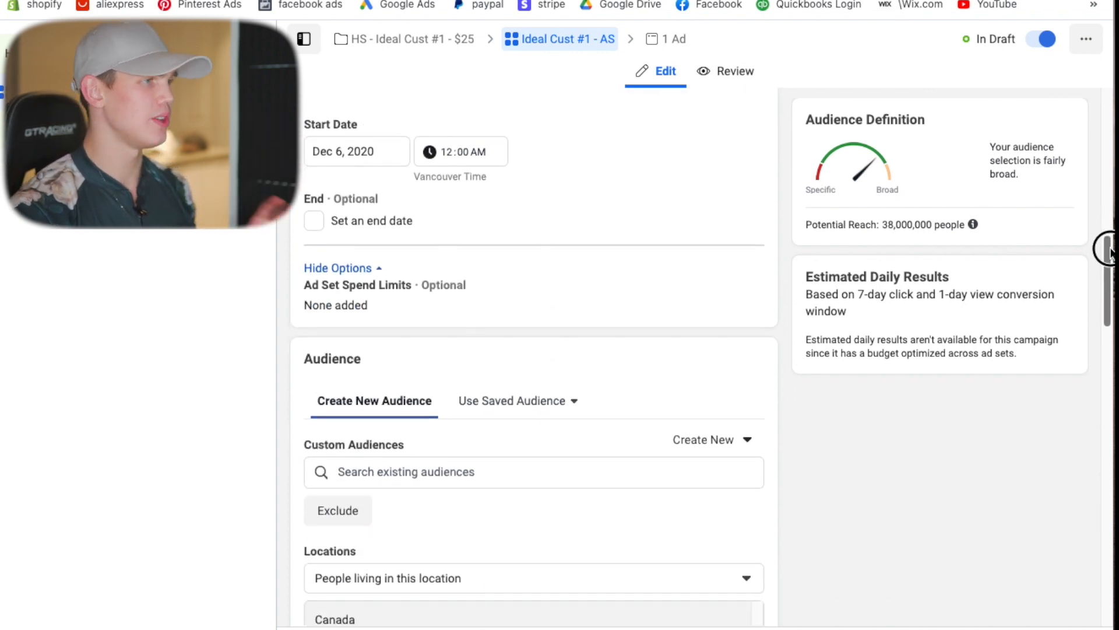
scroll("down", 3)
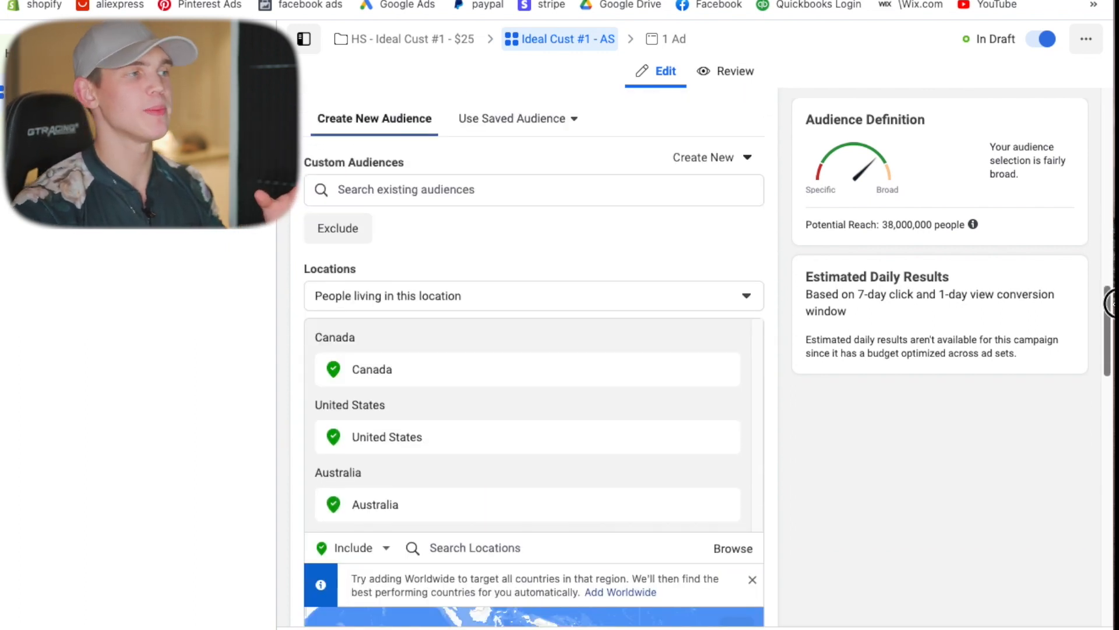
scroll("down", 3)
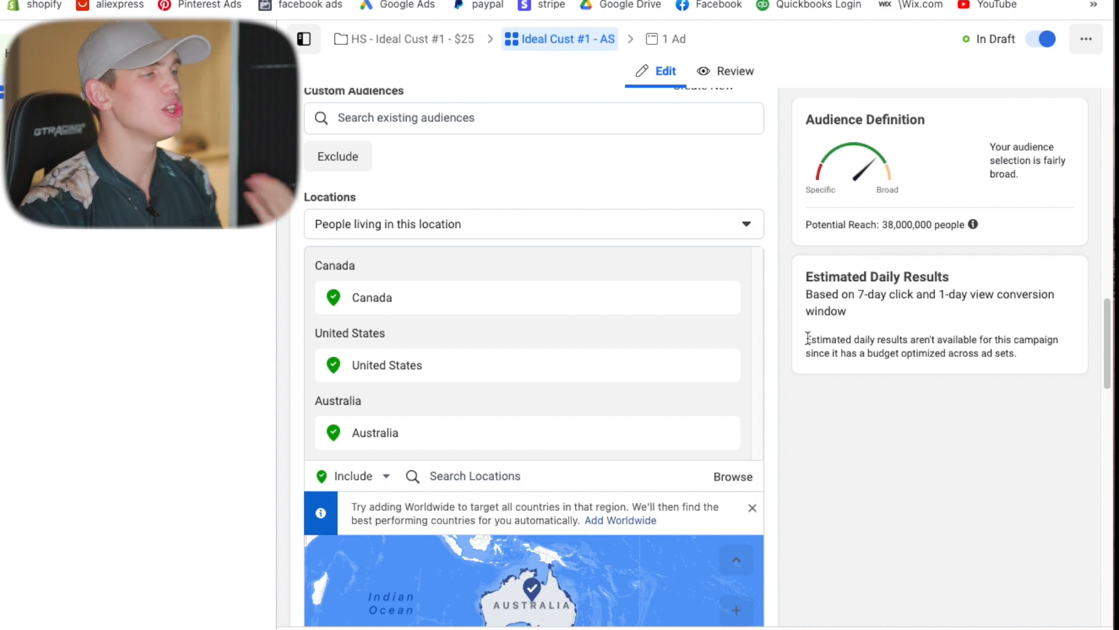
scroll("down", 3)
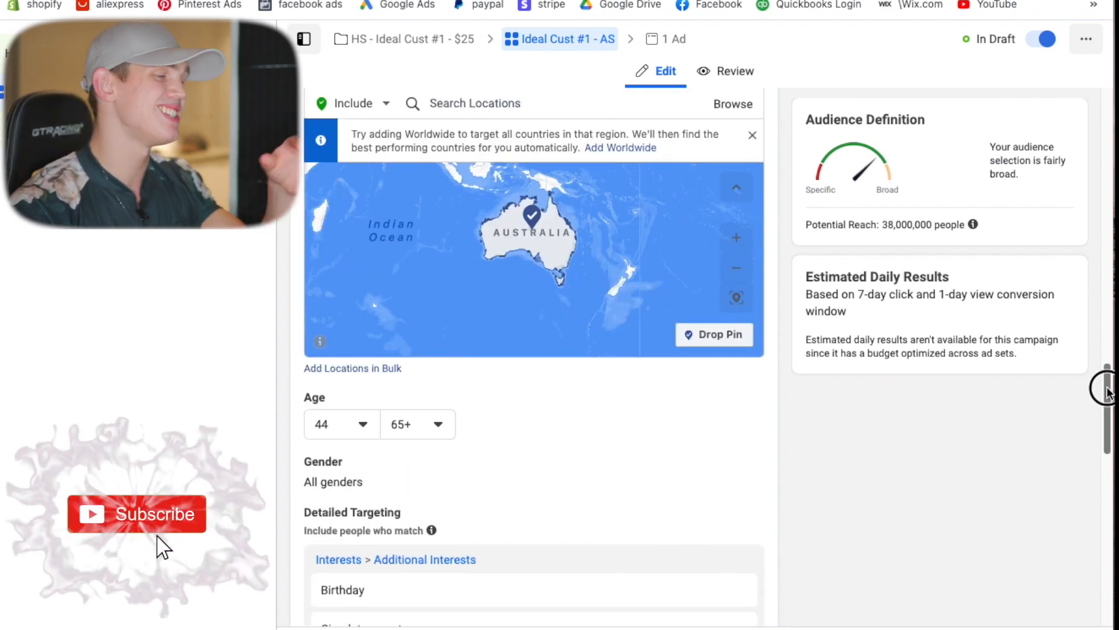
scroll("down", 3)
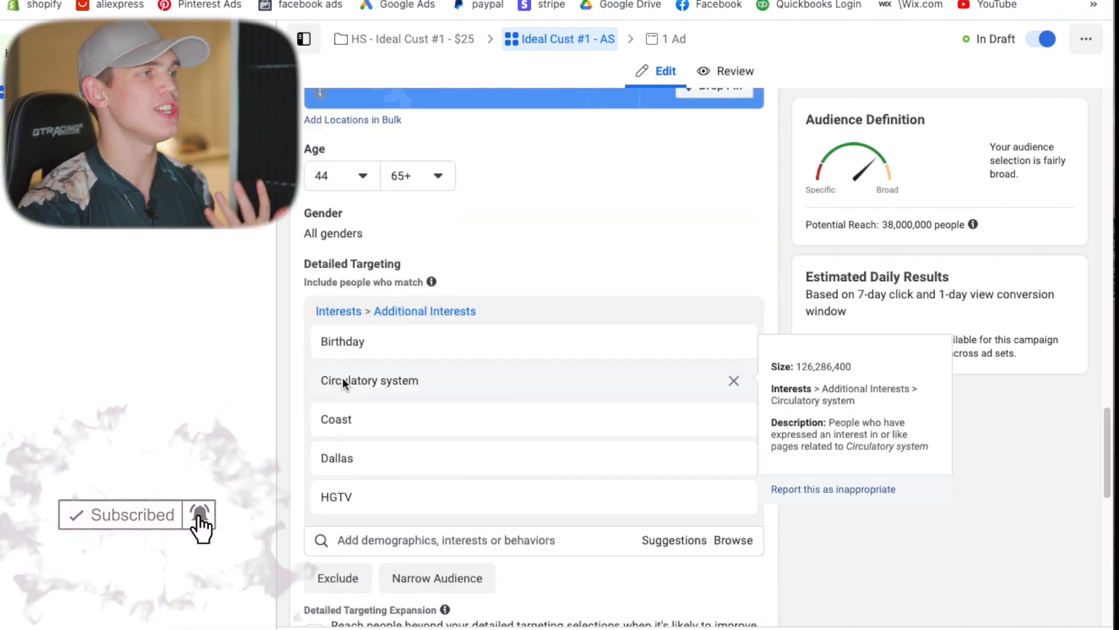
mouse_move(460, 384)
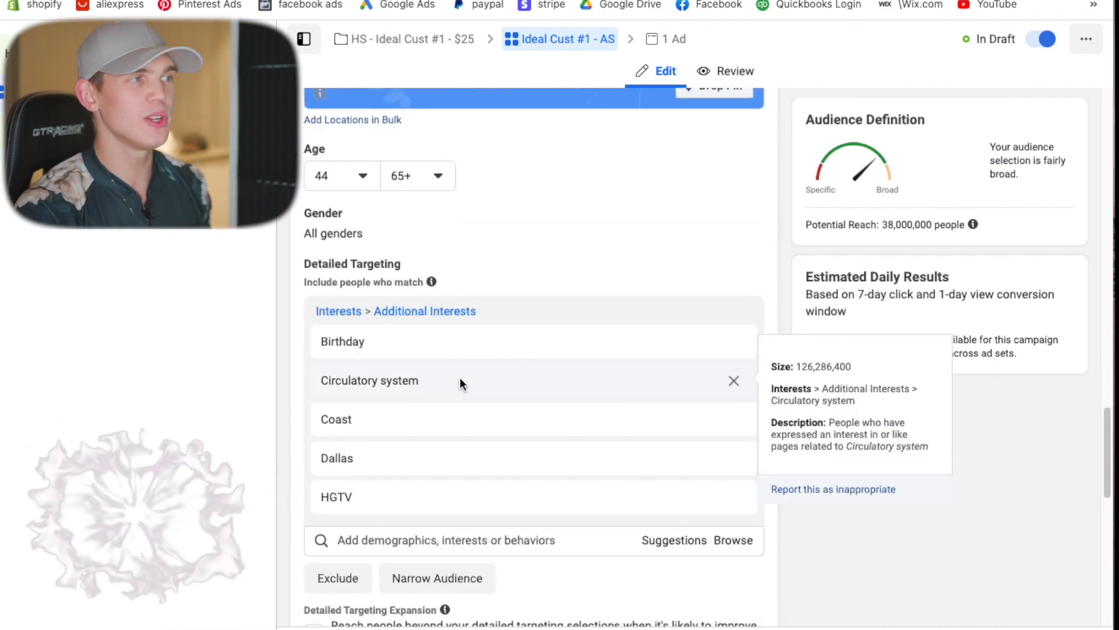
mouse_move(392, 470)
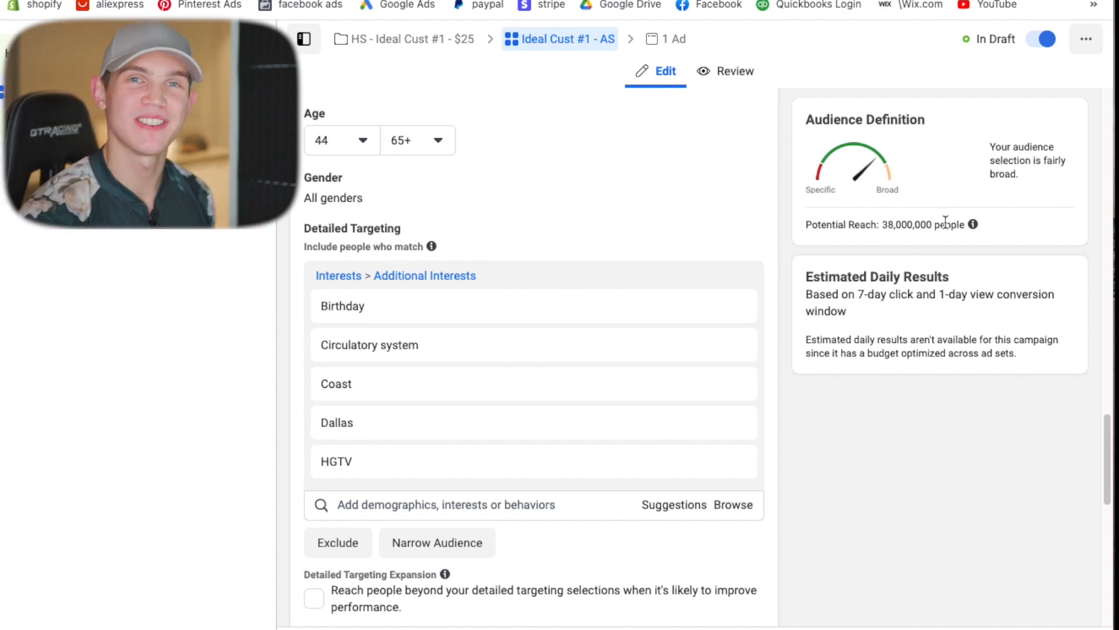
mouse_move(1111, 268)
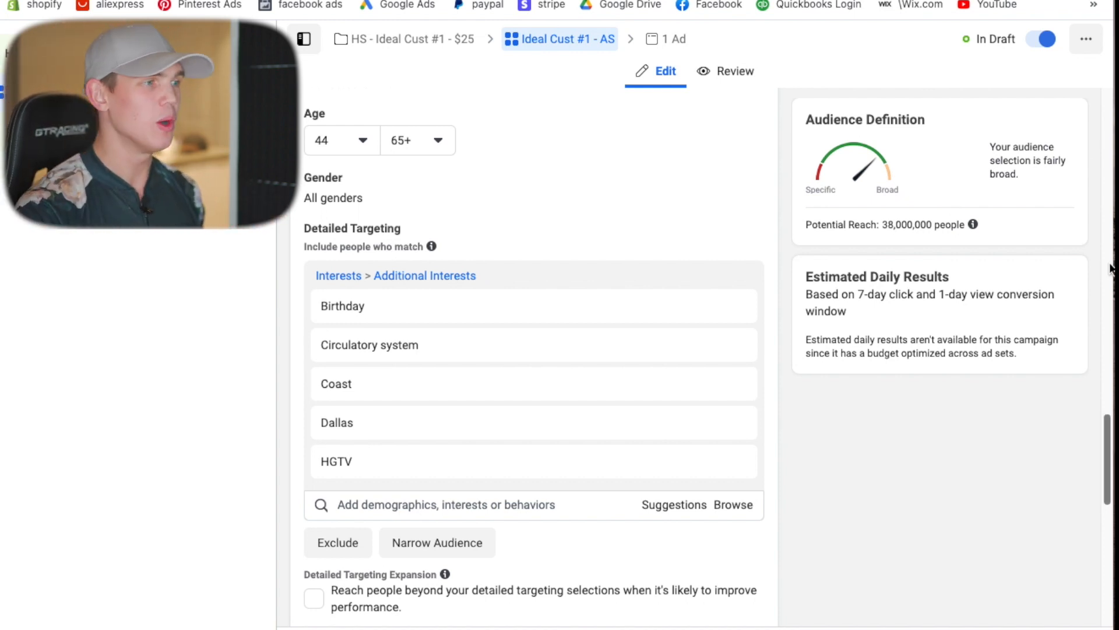
Scroll to the language setting with English (All) and re-expand the extra audience options showing Connections.
scroll("down", 3)
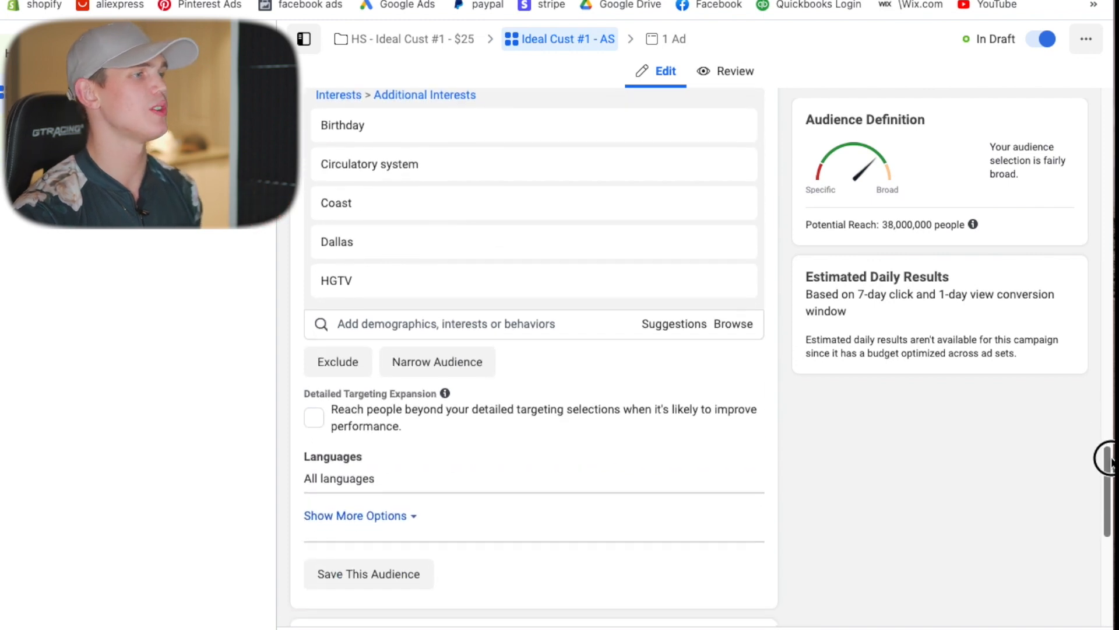
scroll("down", 3)
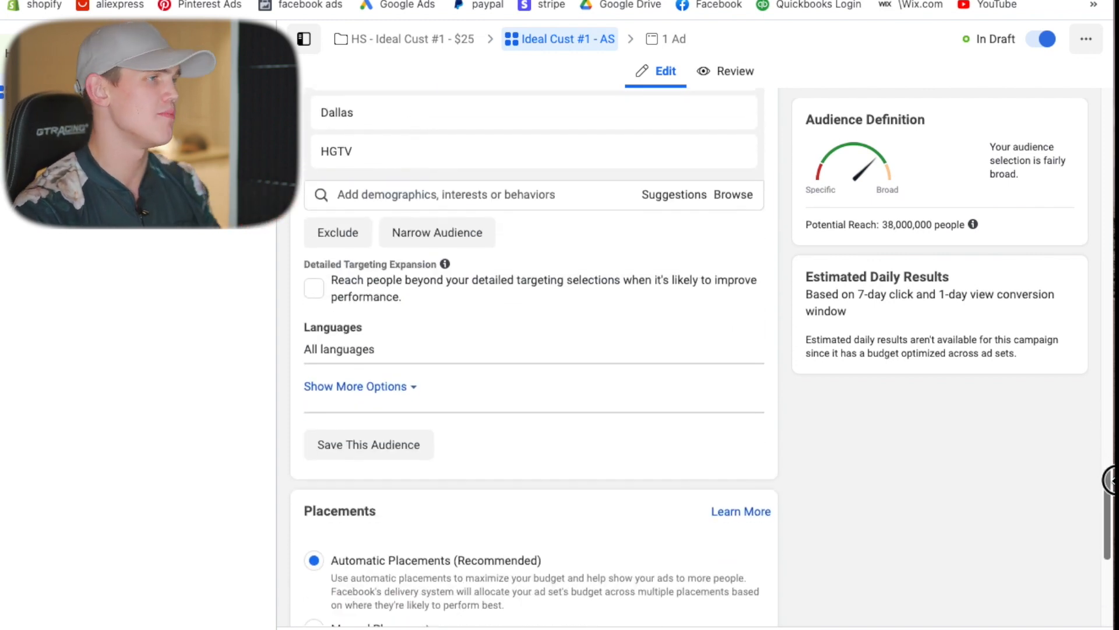
mouse_move(744, 329)
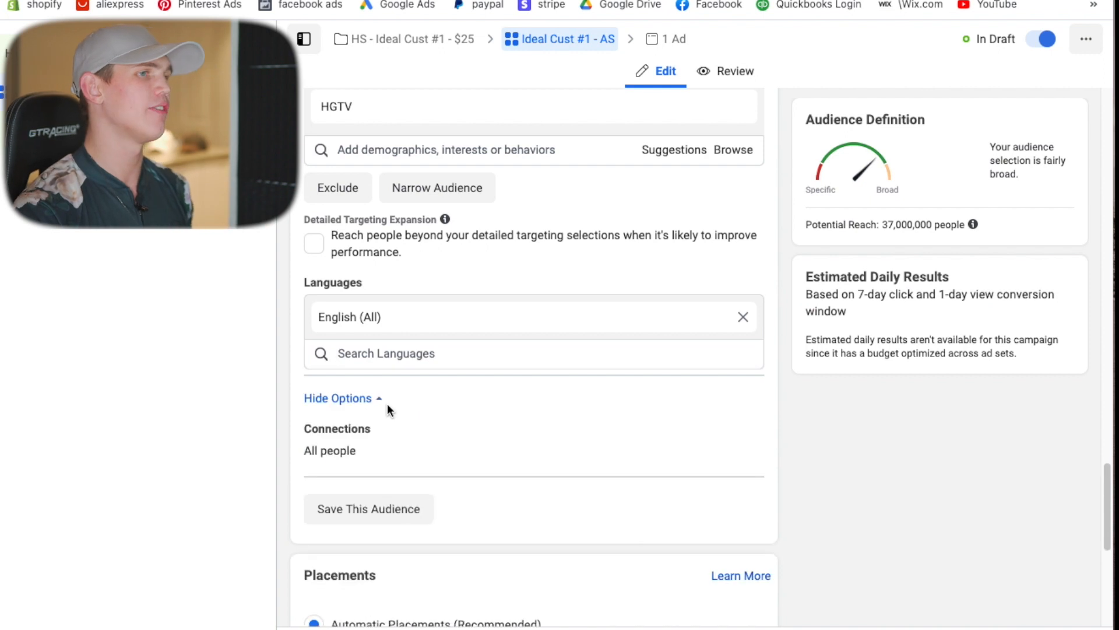
left_click(338, 398)
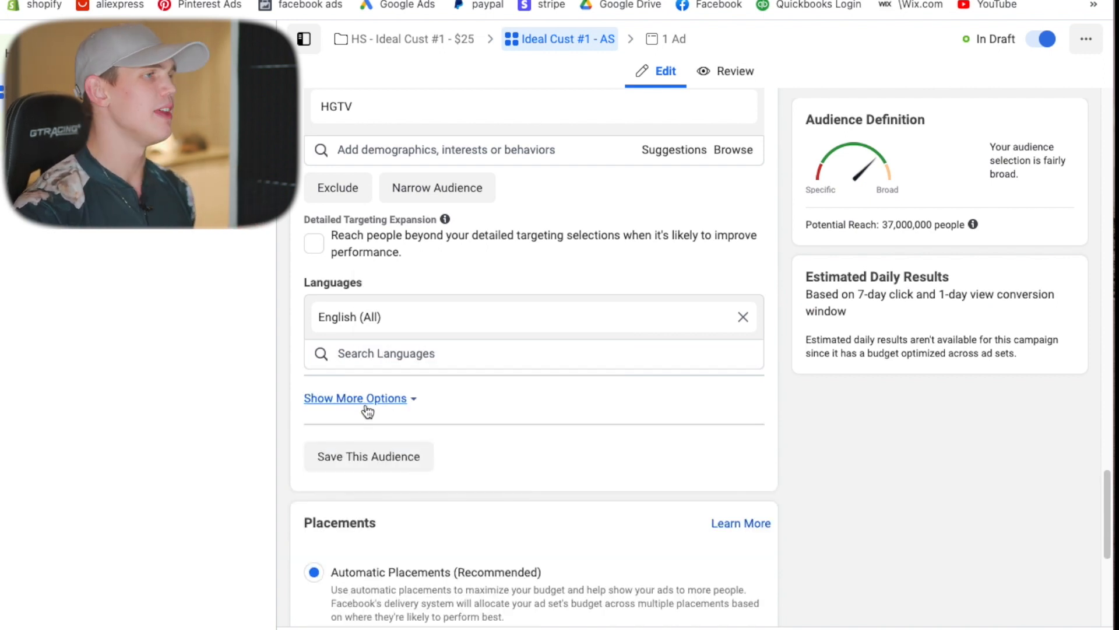
left_click(355, 397)
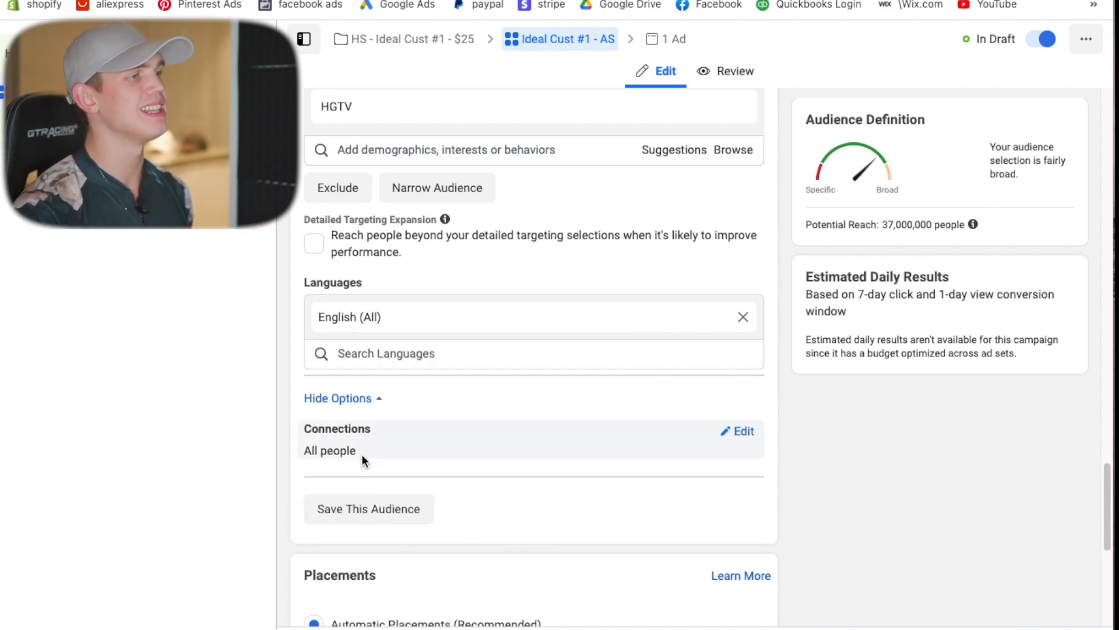
Limit devices to mobile only and drop Audience Network from the platforms.
scroll("down", 3)
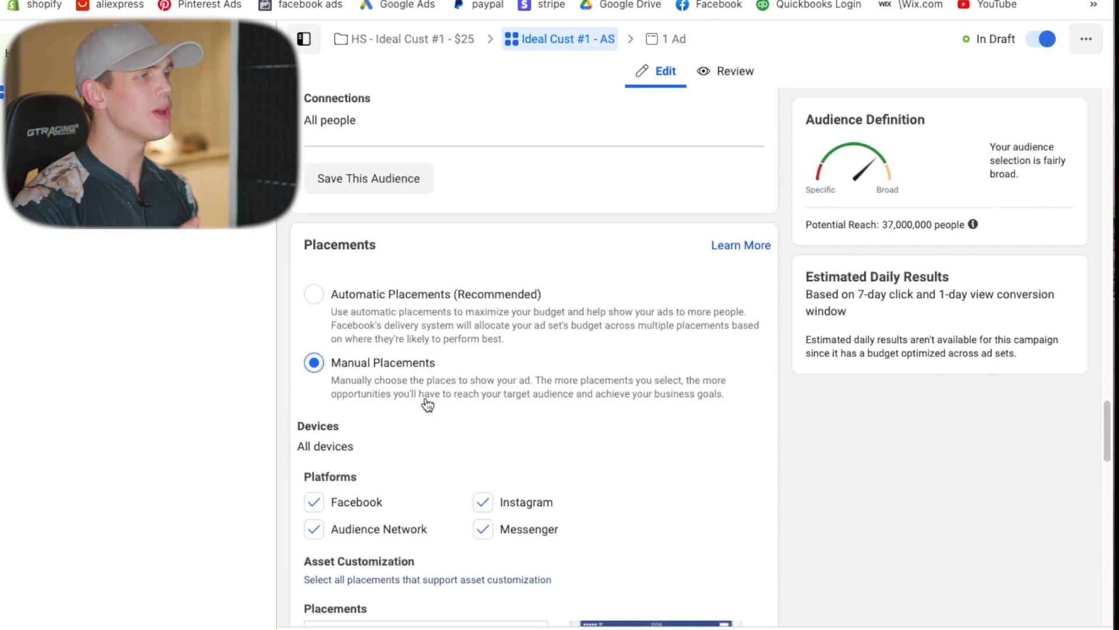
mouse_move(365, 413)
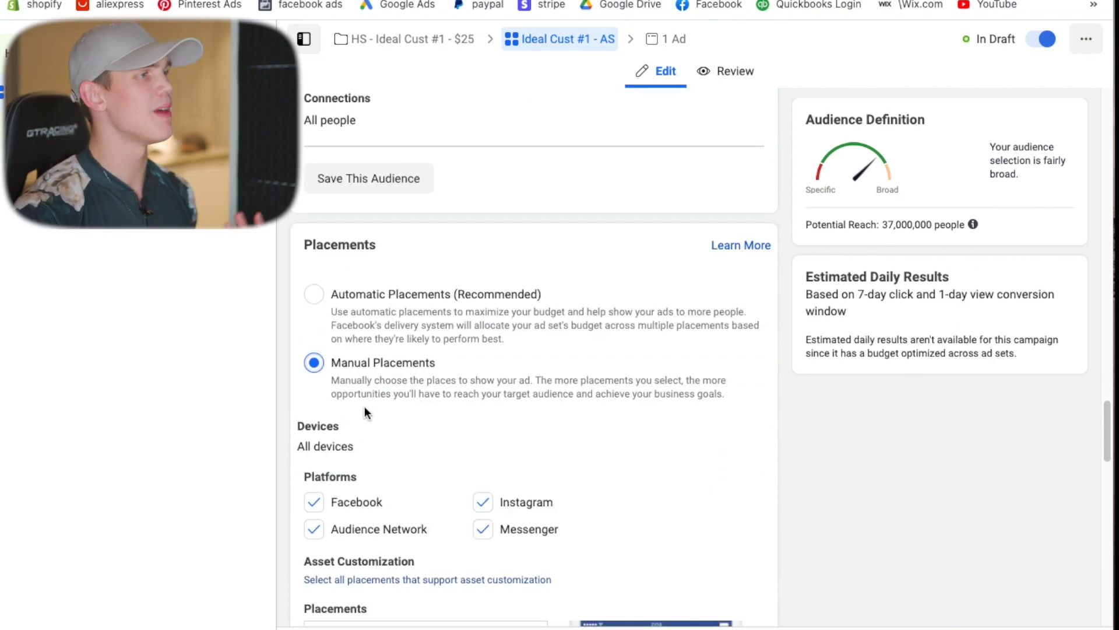
scroll("down", 3)
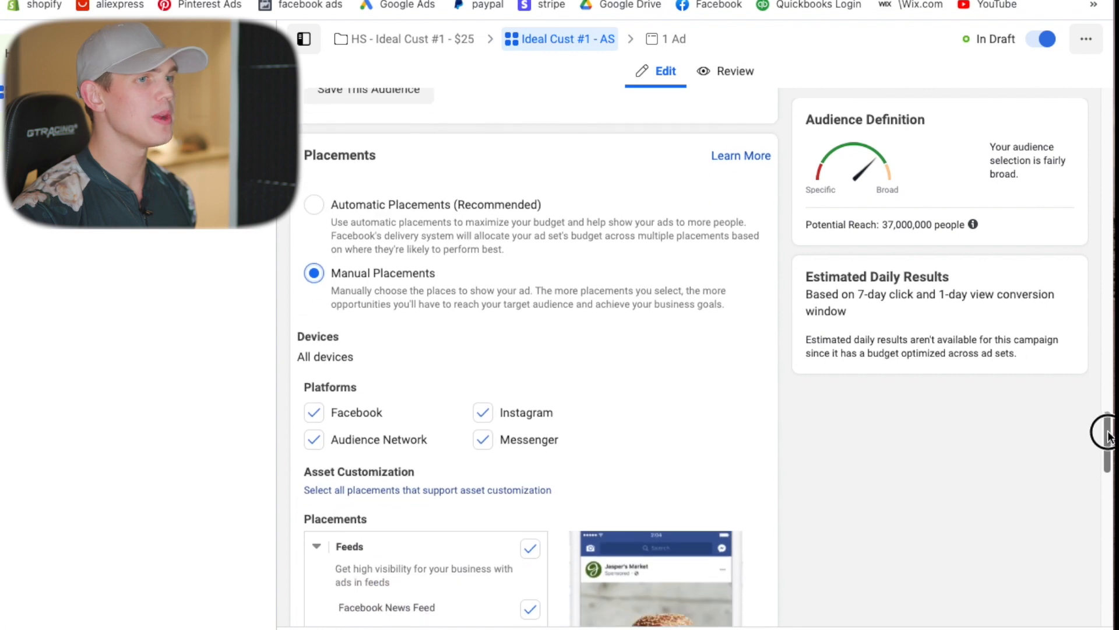
scroll("down", 3)
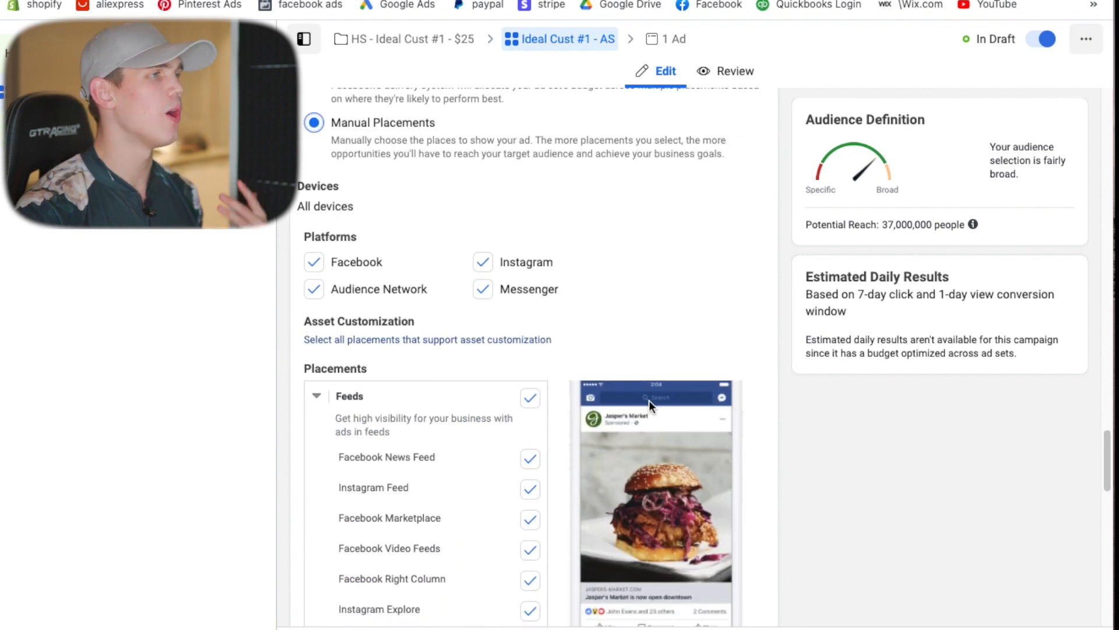
mouse_move(678, 285)
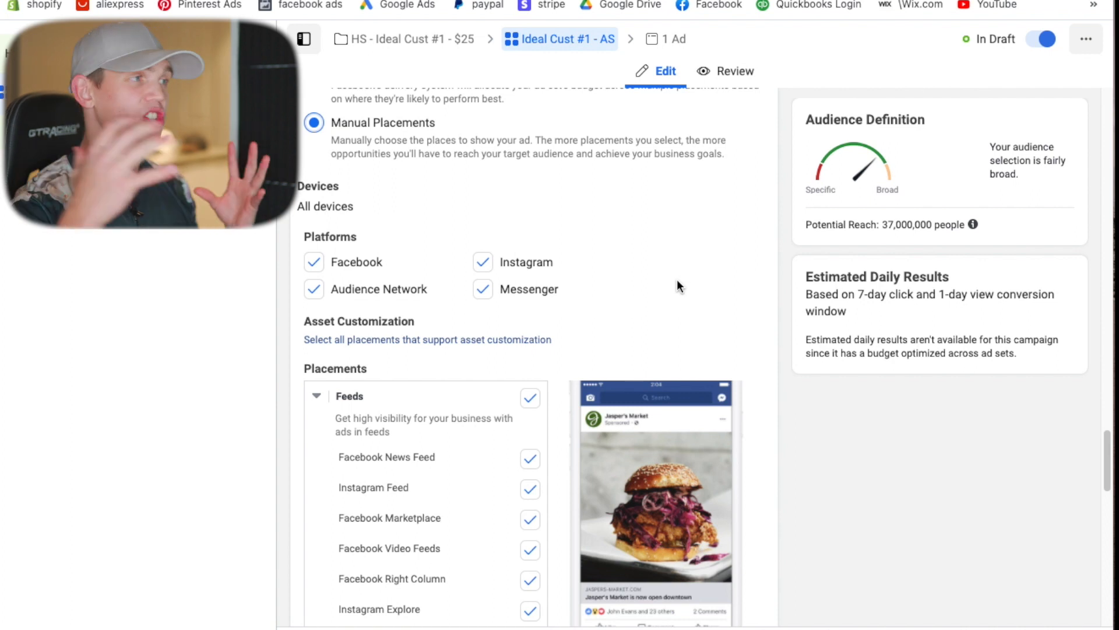
mouse_move(738, 212)
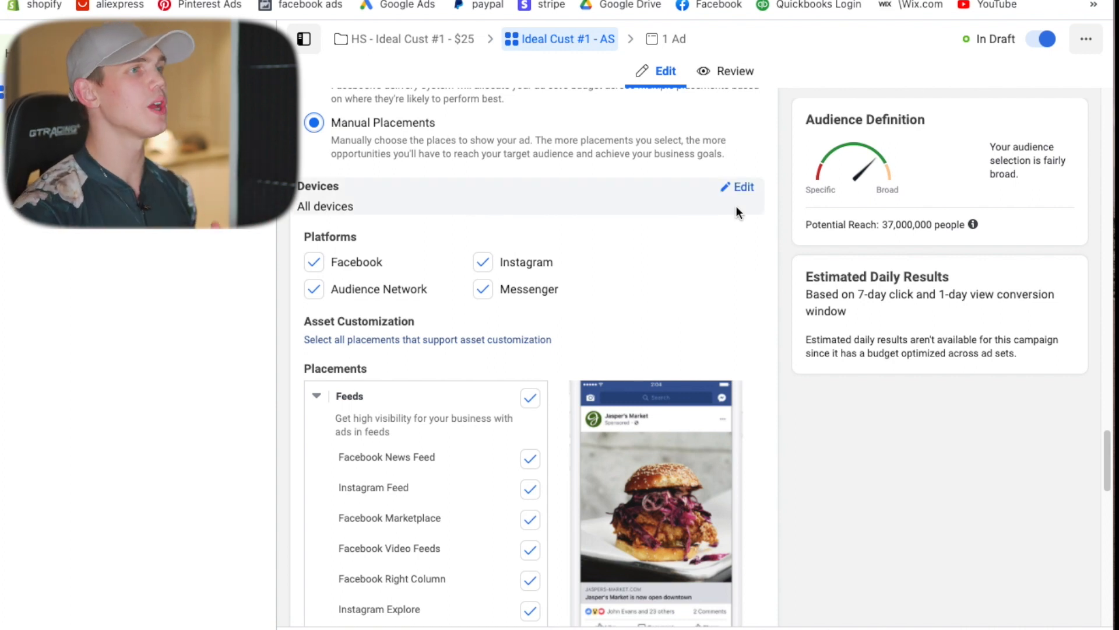
left_click(743, 186)
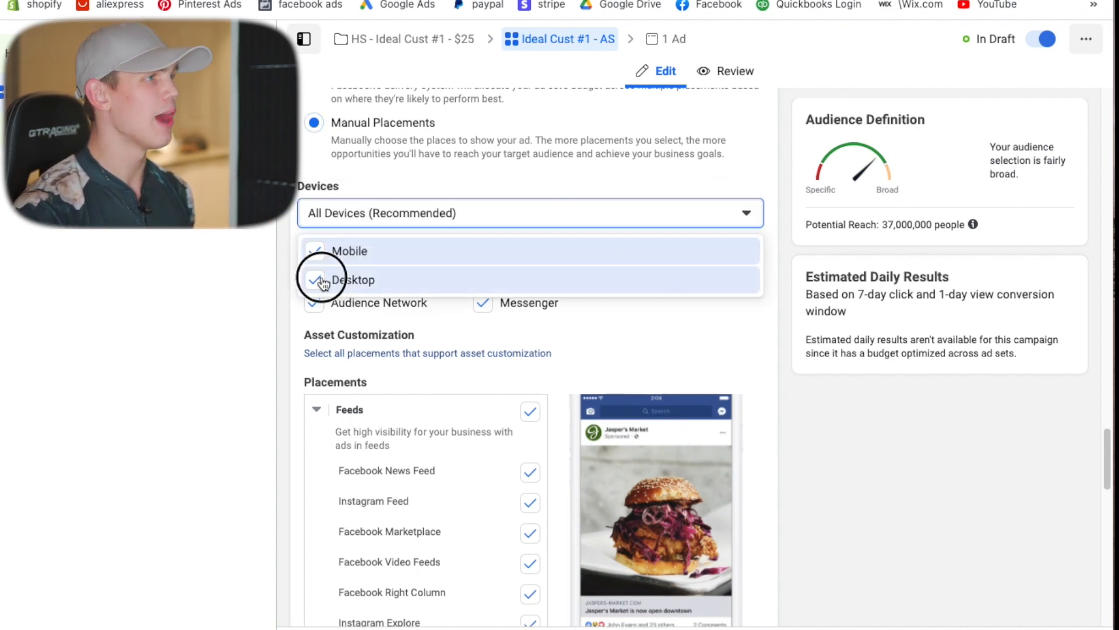
left_click(350, 251)
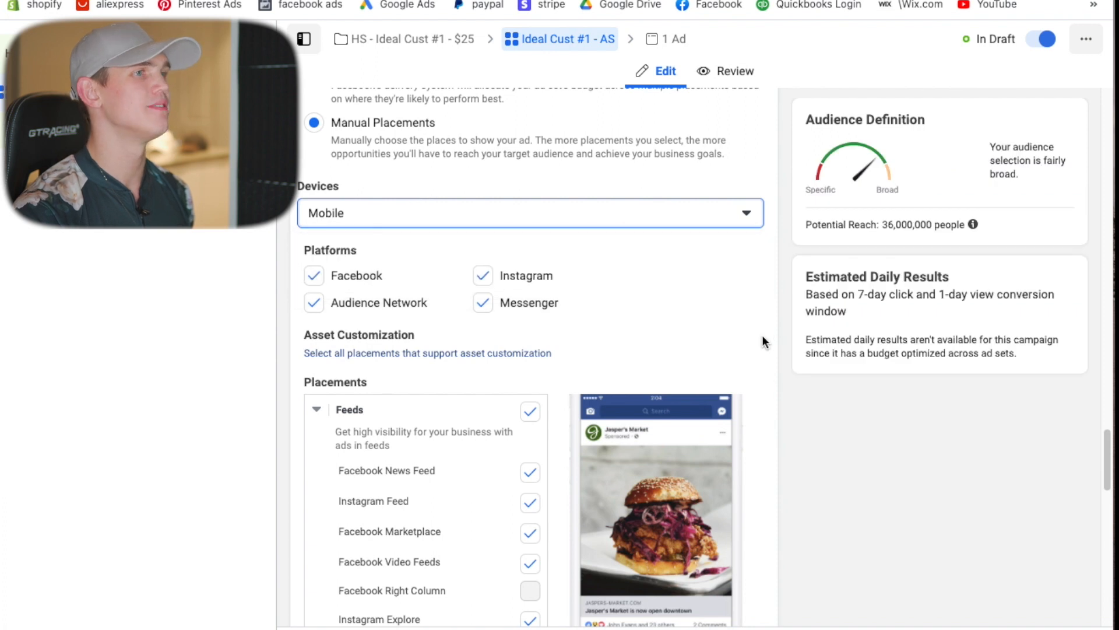
mouse_move(702, 341)
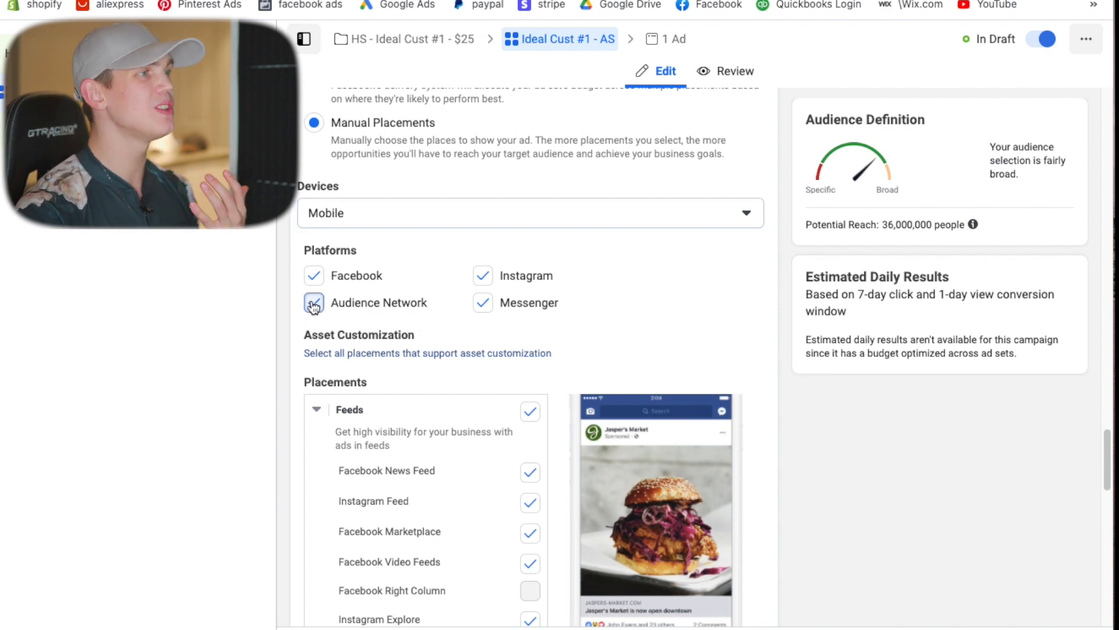
left_click(313, 302)
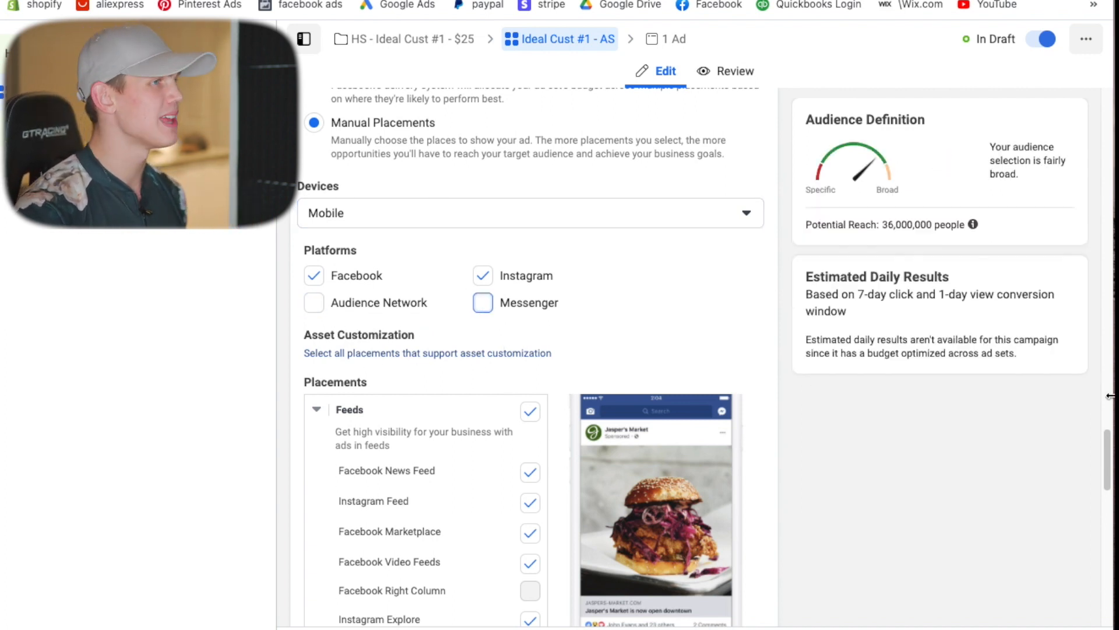
Uncheck the unwanted feed placement, keeping Instagram Stories and leaving In-Stream, Search, In-Article off.
scroll("down", 3)
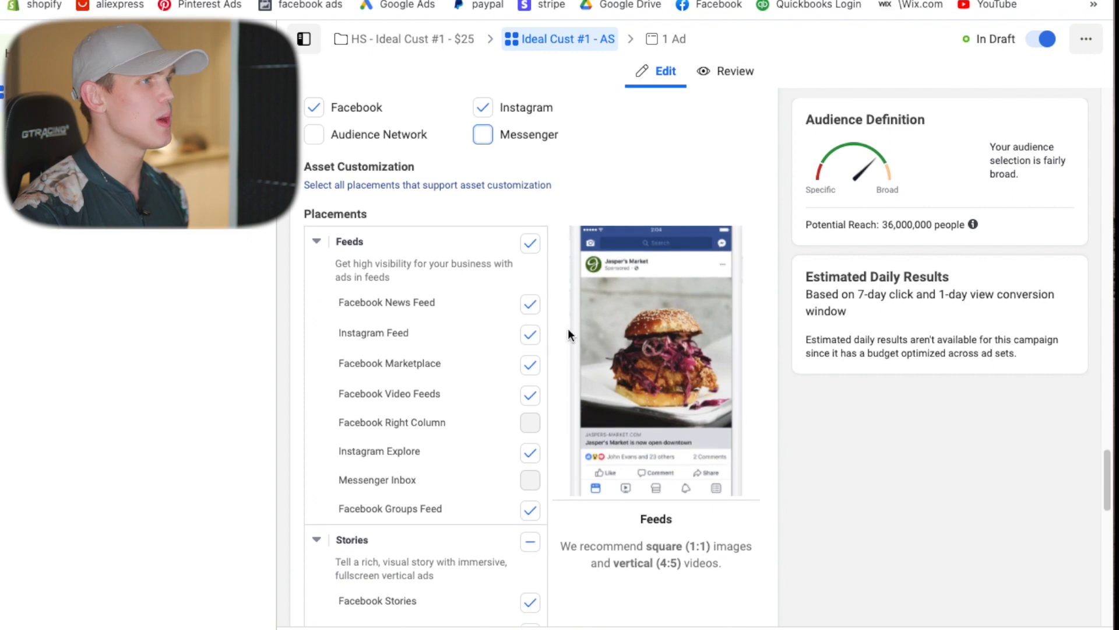
left_click(530, 451)
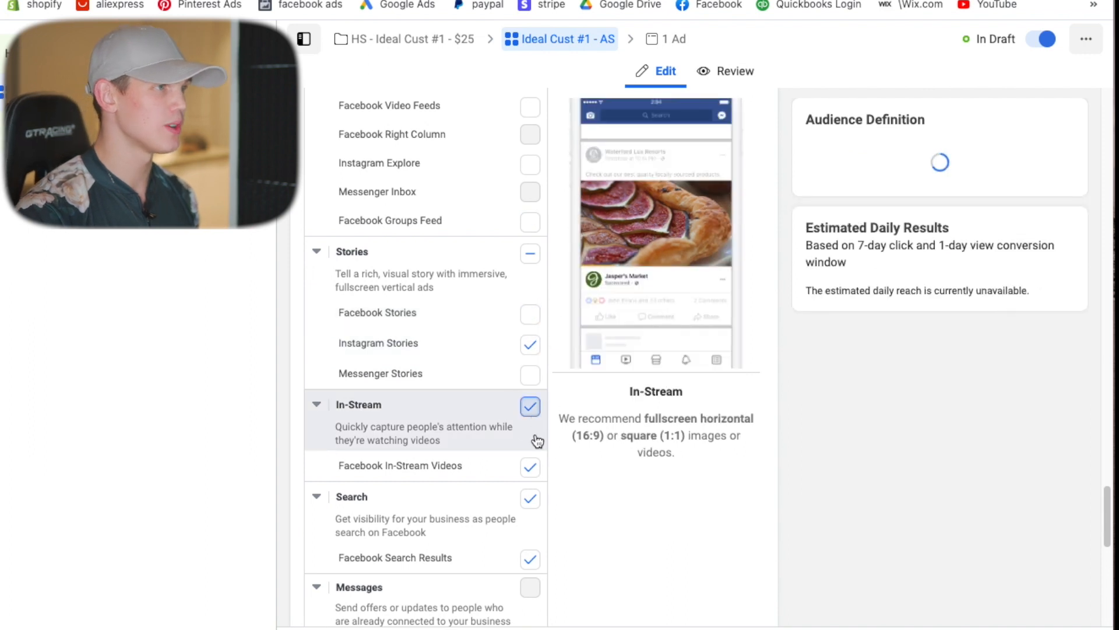
scroll("down", 3)
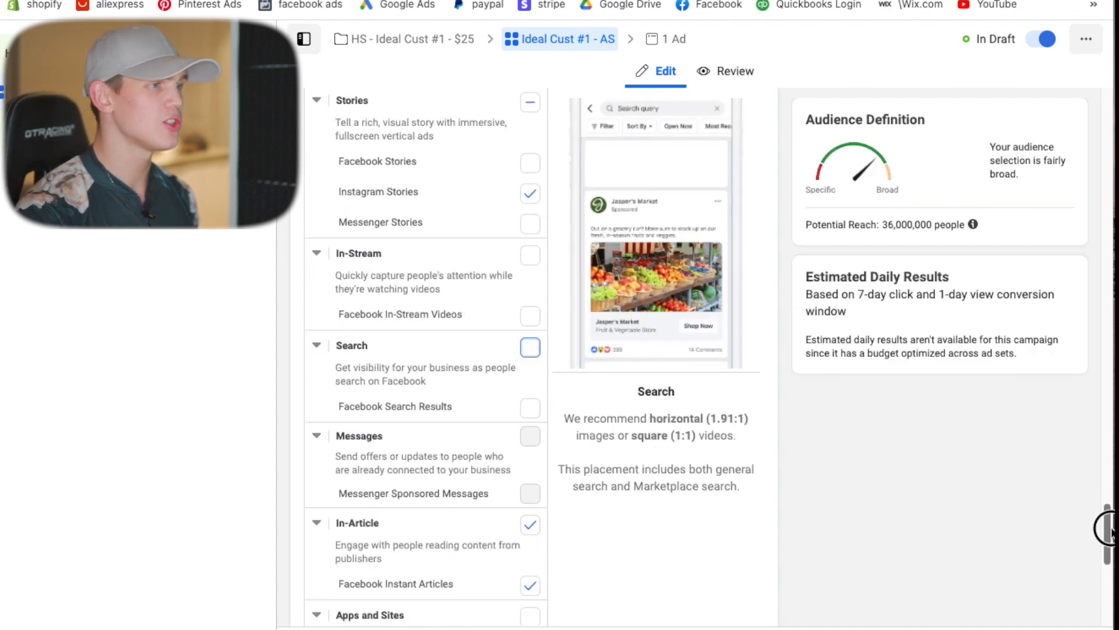
scroll("down", 3)
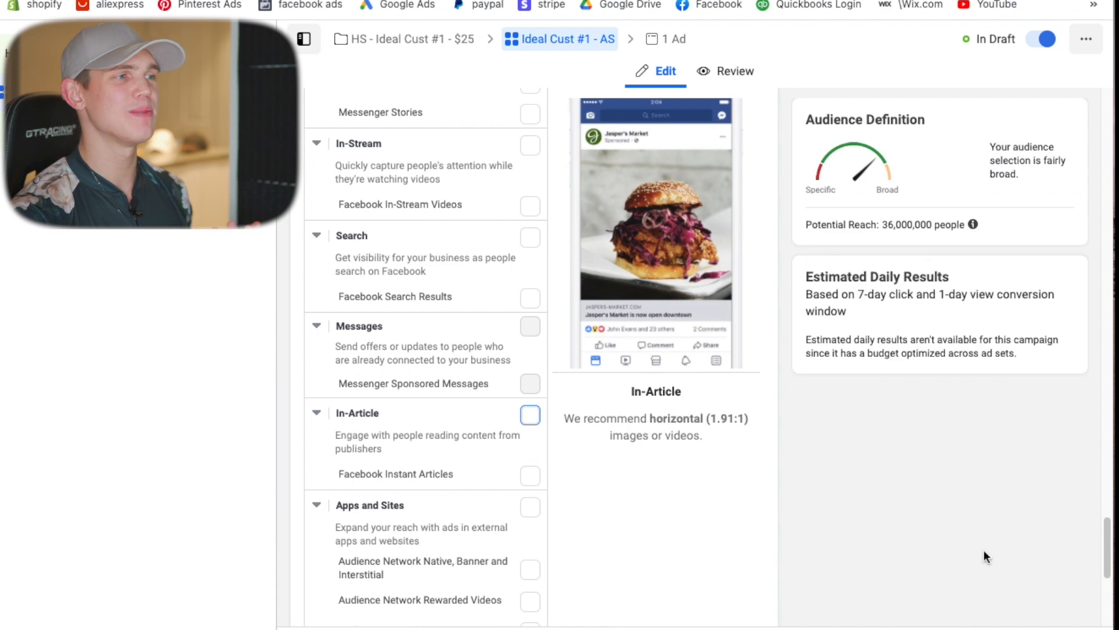
scroll("down", 3)
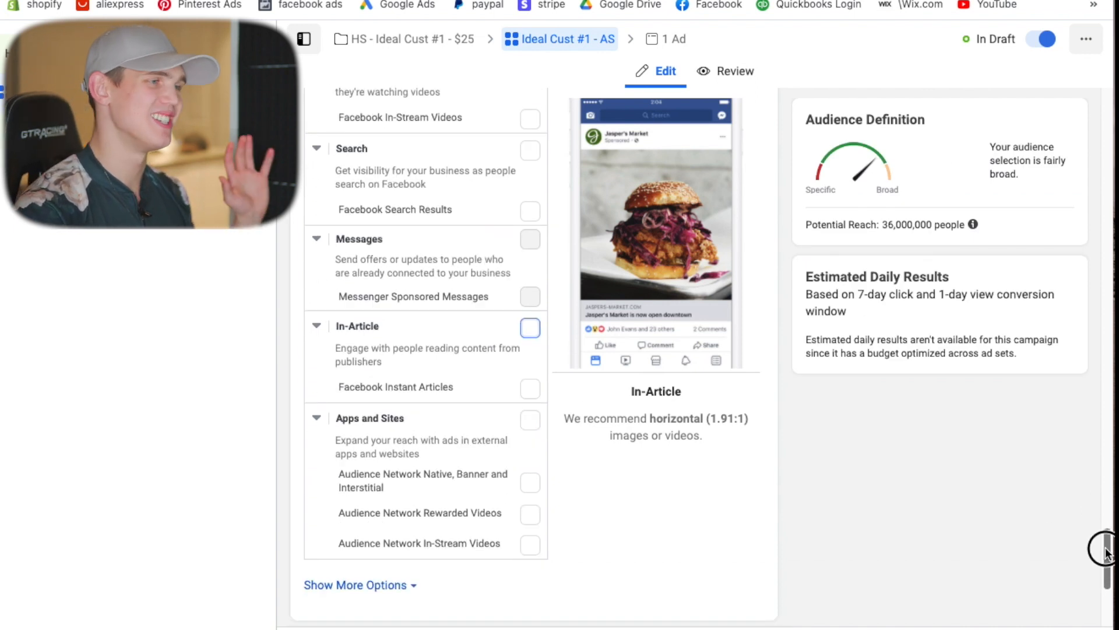
scroll("up", 3)
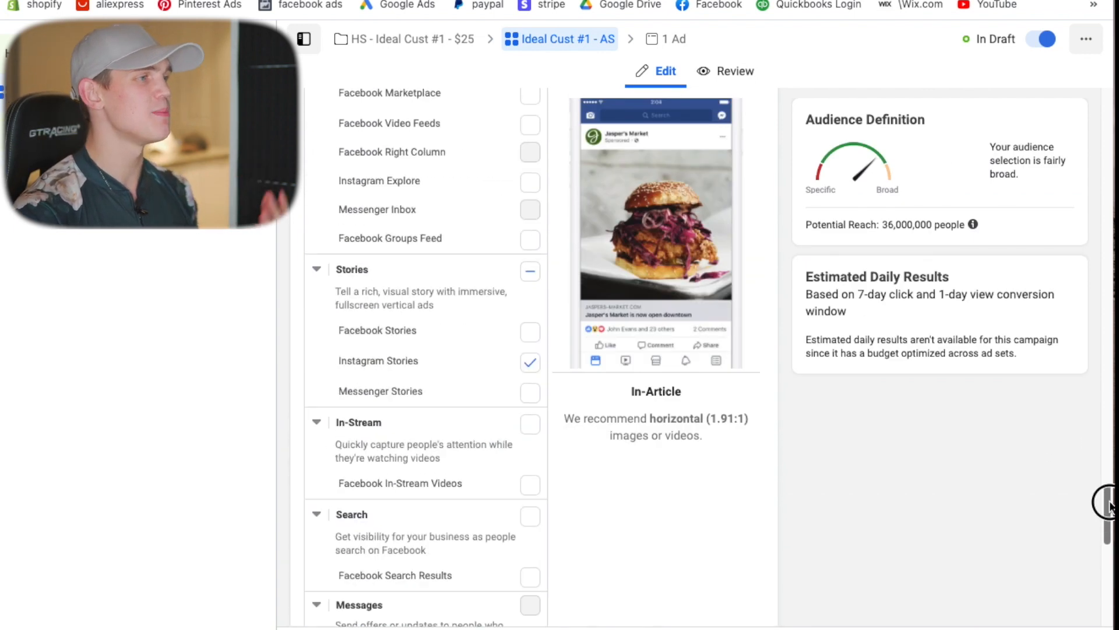
scroll("down", 3)
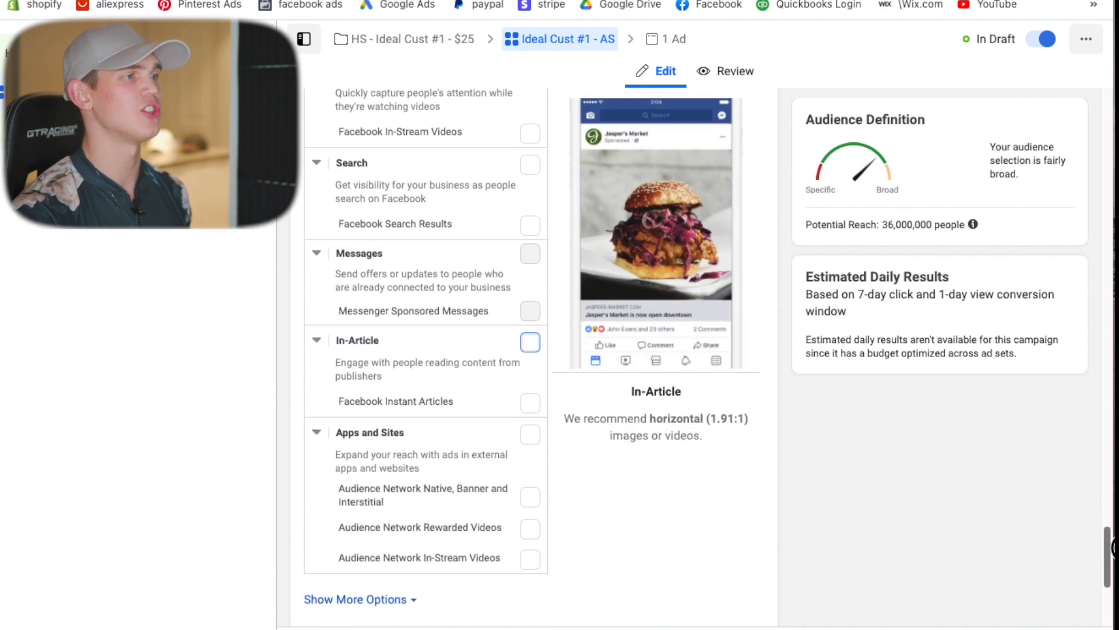
Under Show More Options, set the conversion window to 7 days click.
scroll("down", 3)
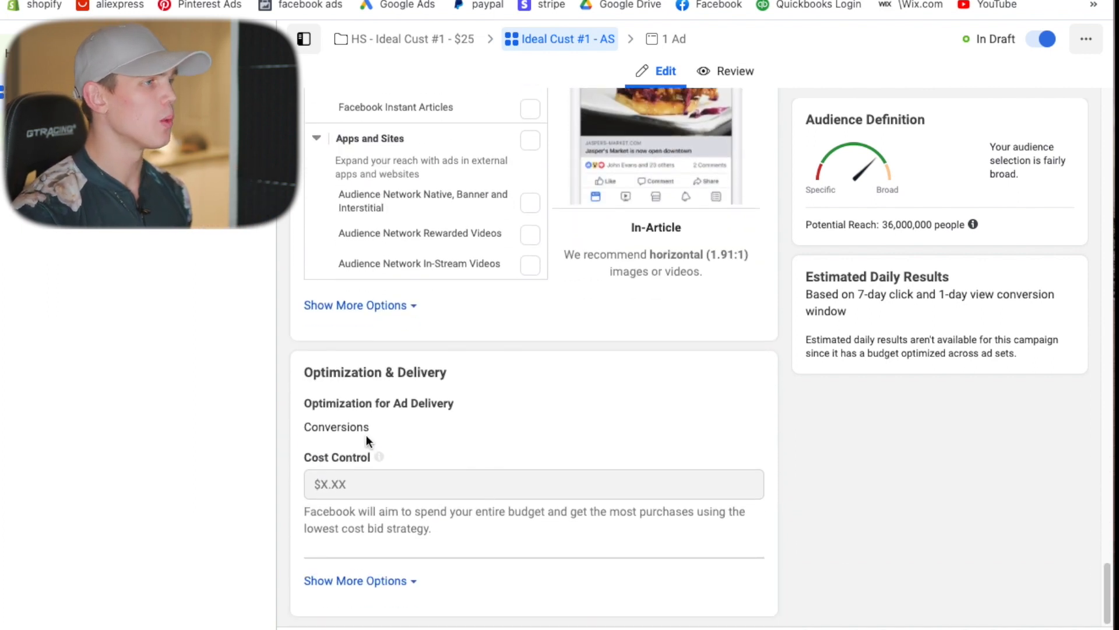
left_click(355, 580)
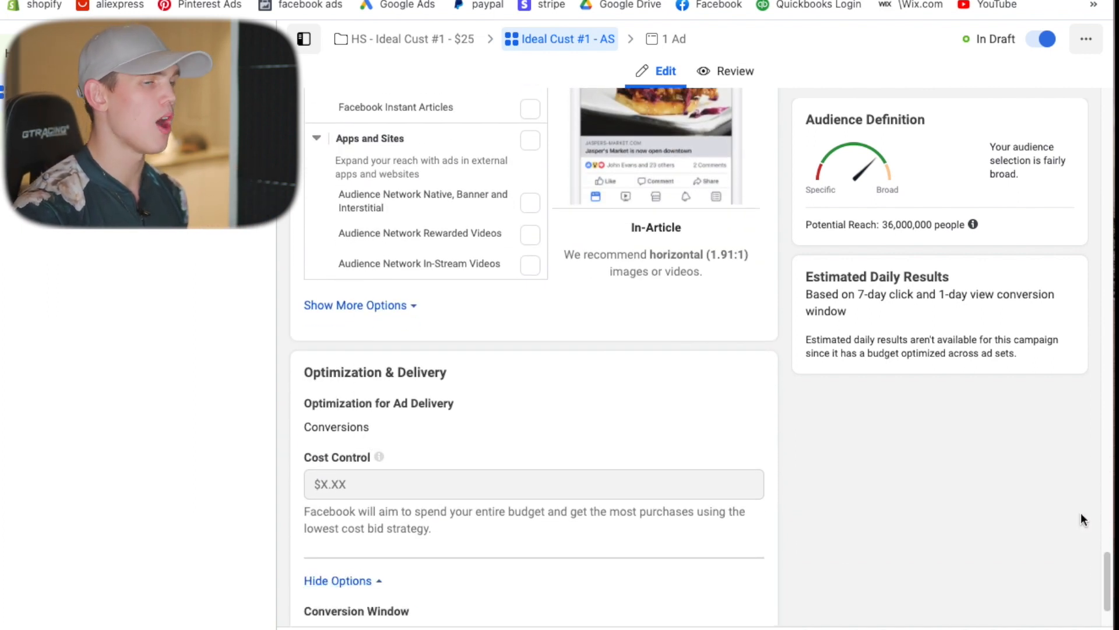
scroll("down", 3)
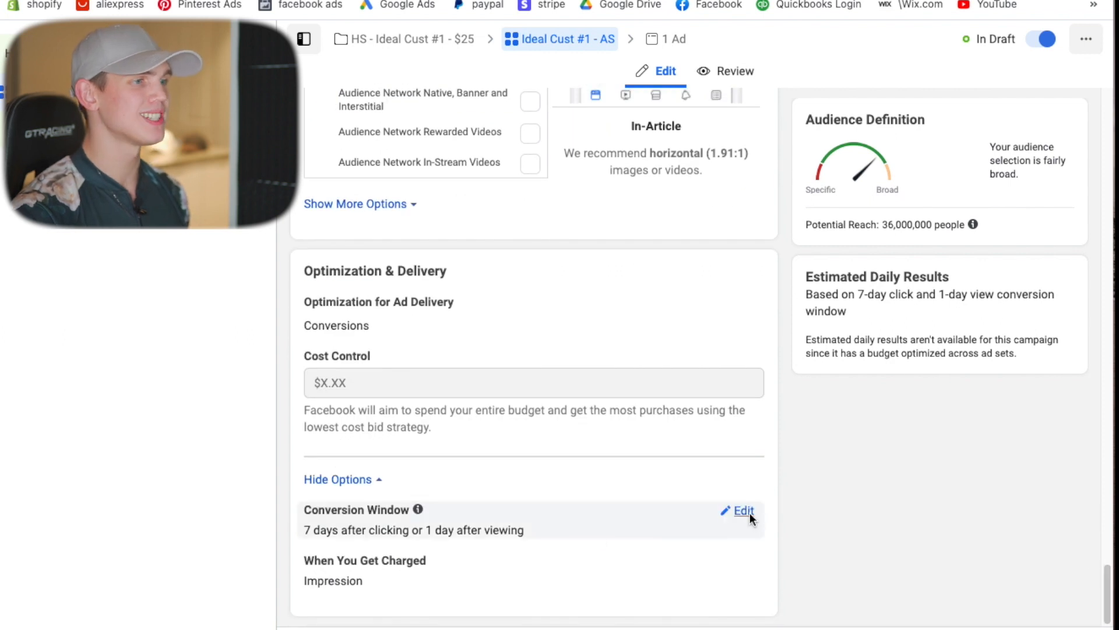
left_click(743, 510)
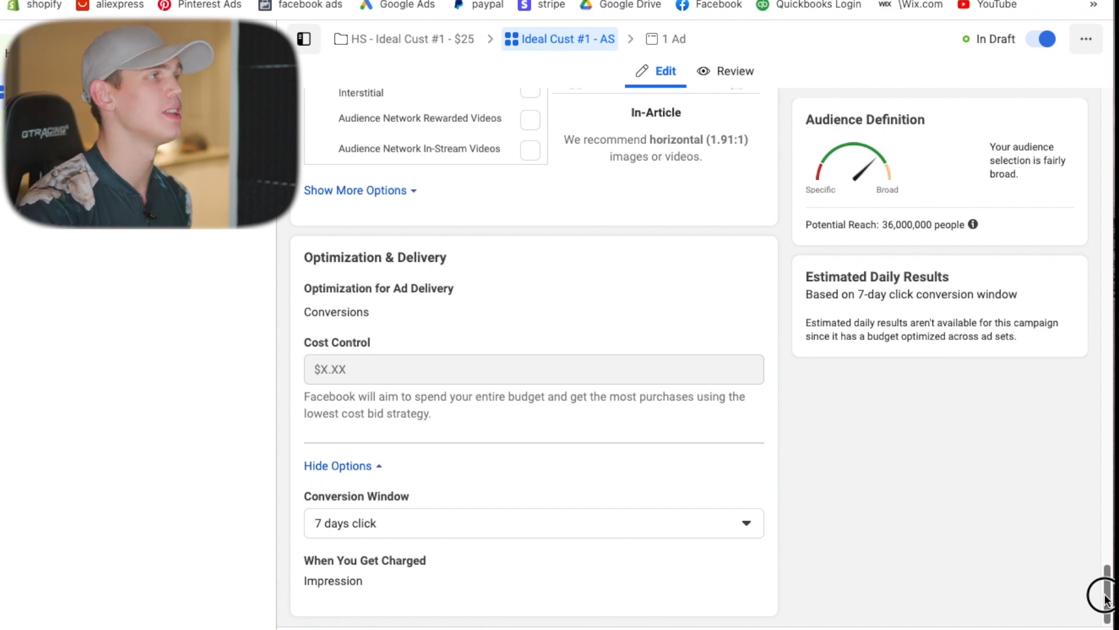
Append '36m' so the ad set name reads 'Ideal Cust #1 - AS 36m'.
scroll("up", 3)
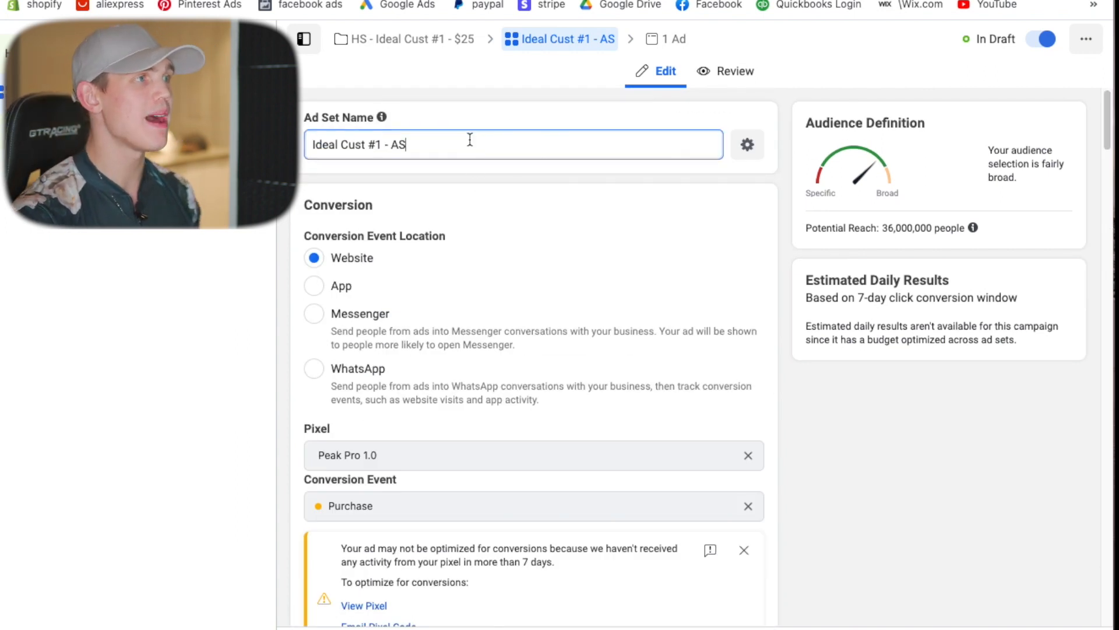
type("36m")
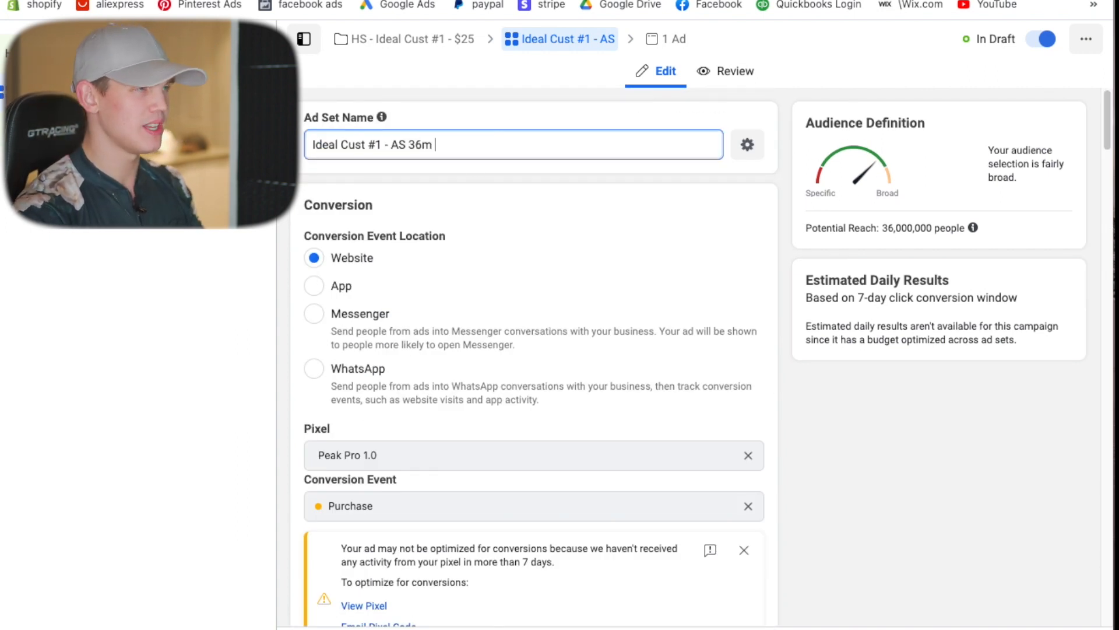
scroll("down", 3)
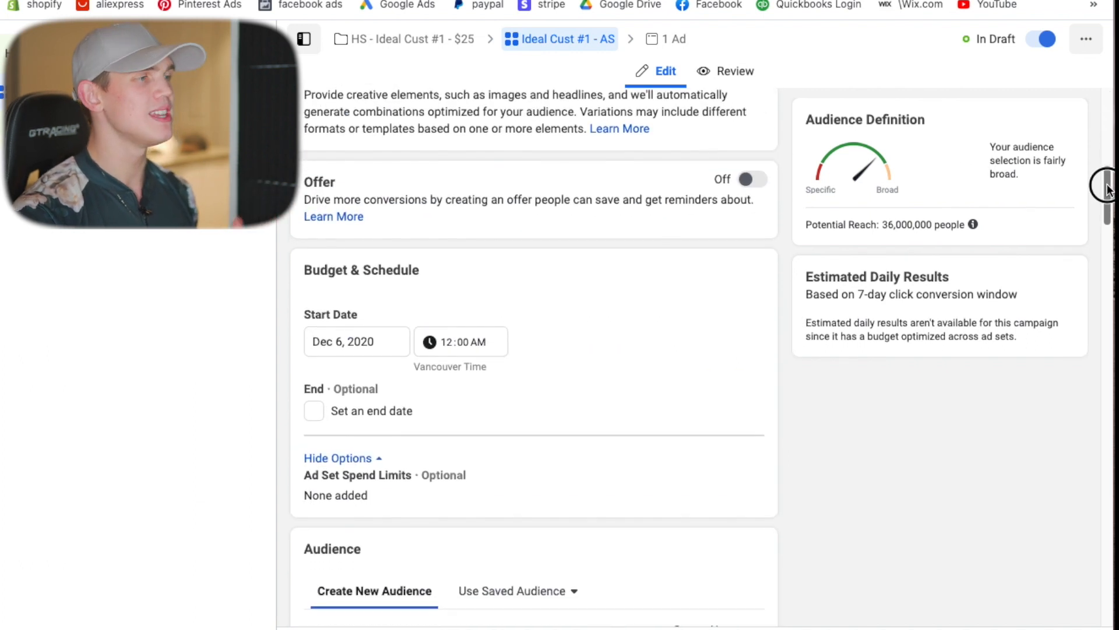
scroll("down", 3)
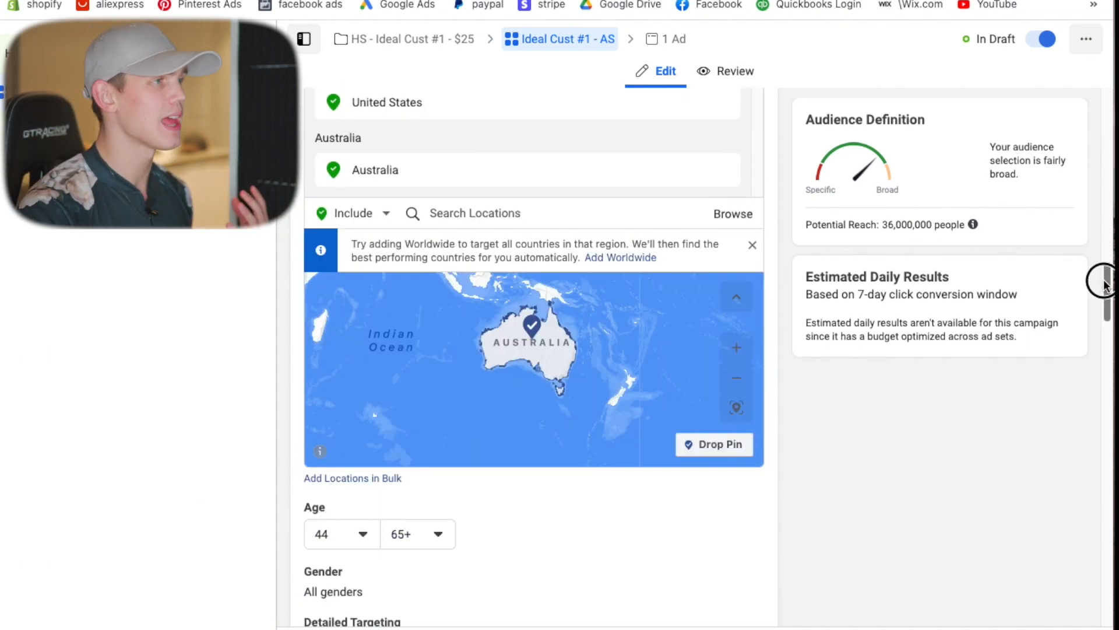
scroll("down", 3)
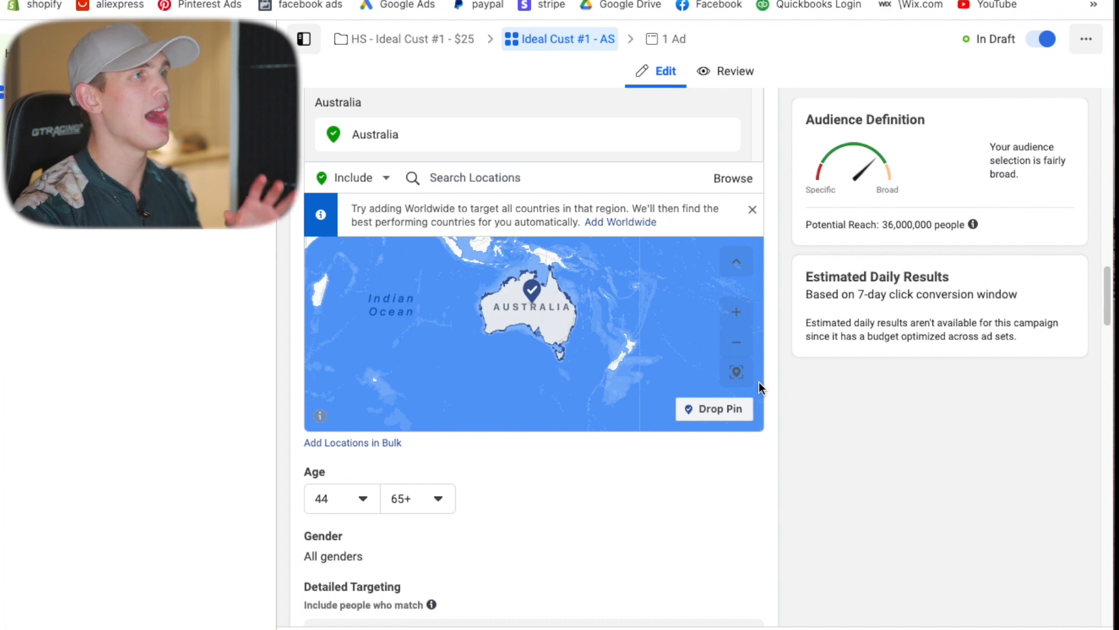
mouse_move(621, 61)
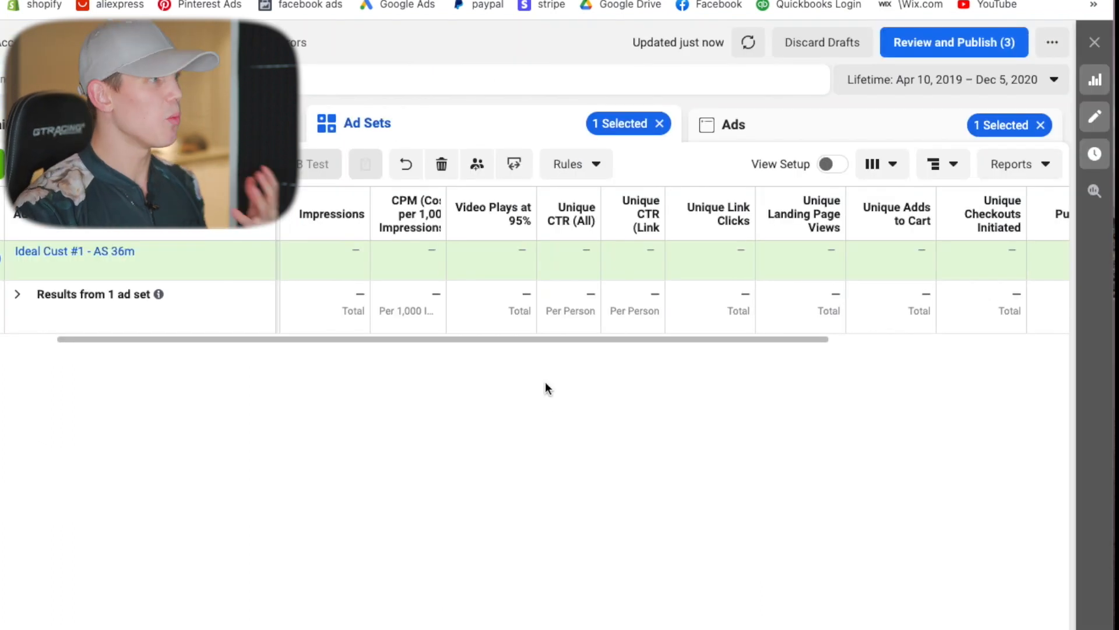
mouse_move(439, 113)
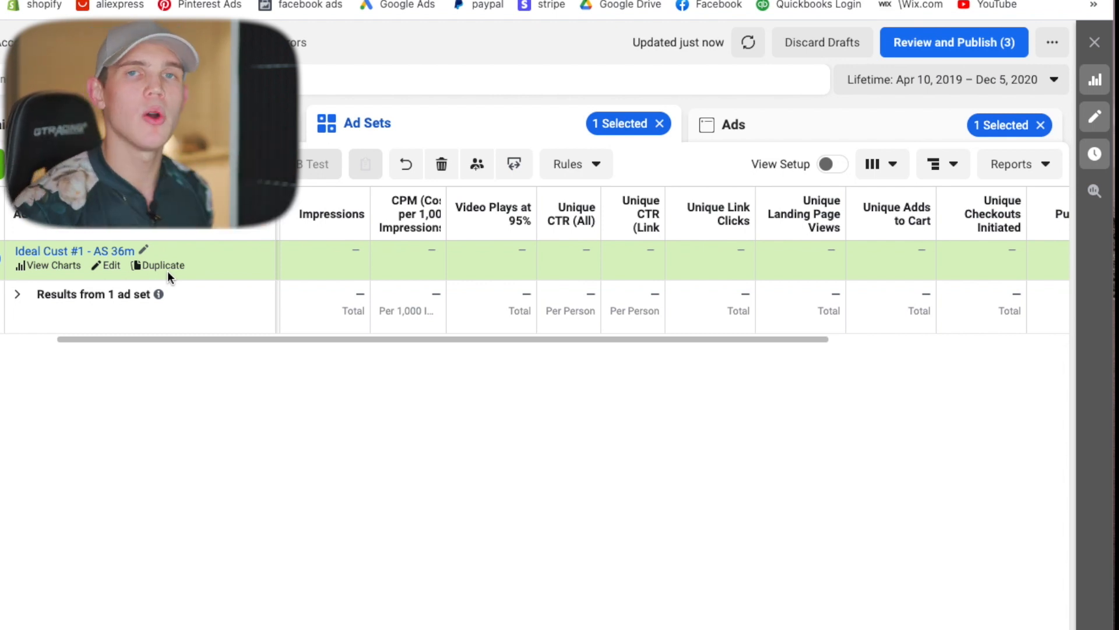
mouse_move(229, 347)
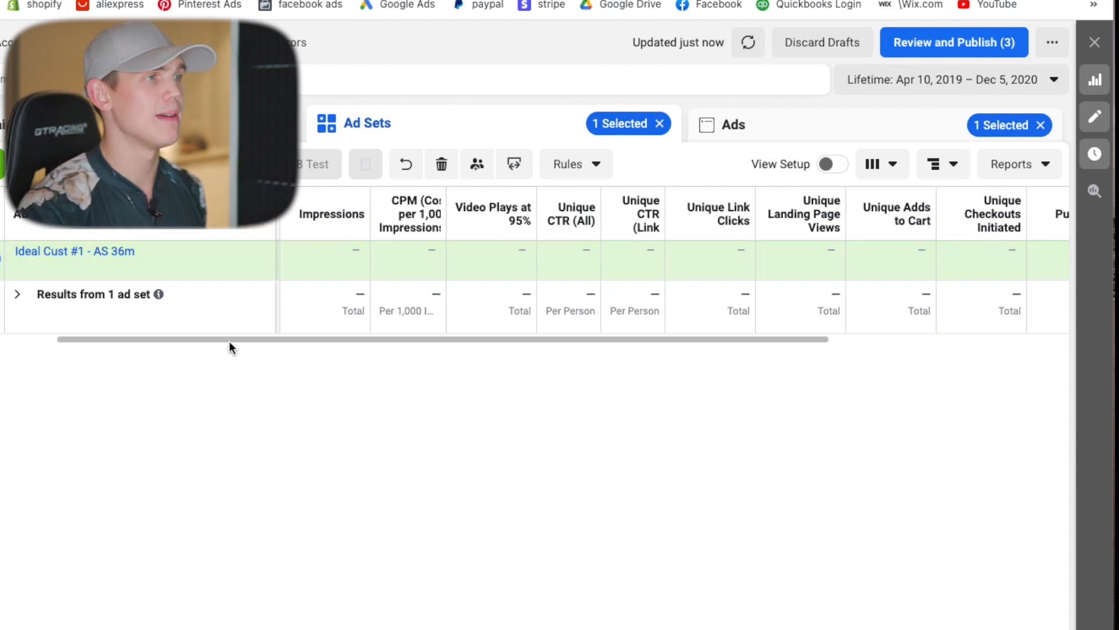
mouse_move(255, 372)
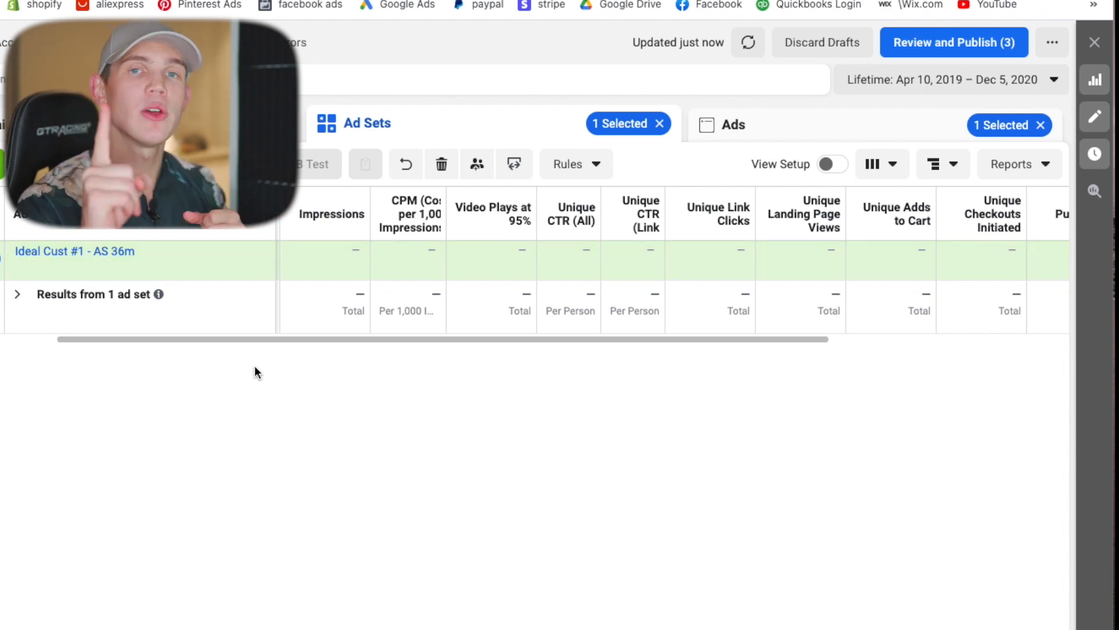